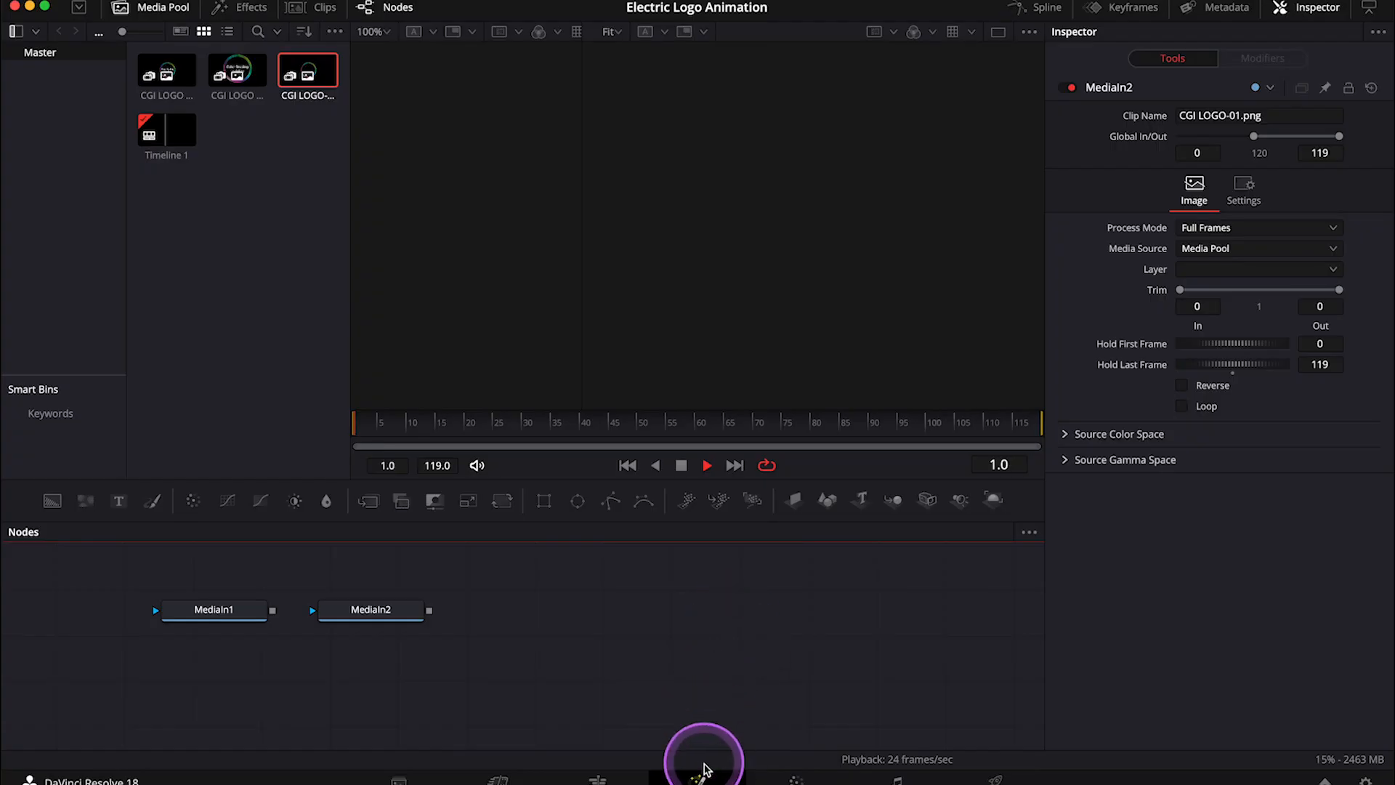
mouse_move(436, 654)
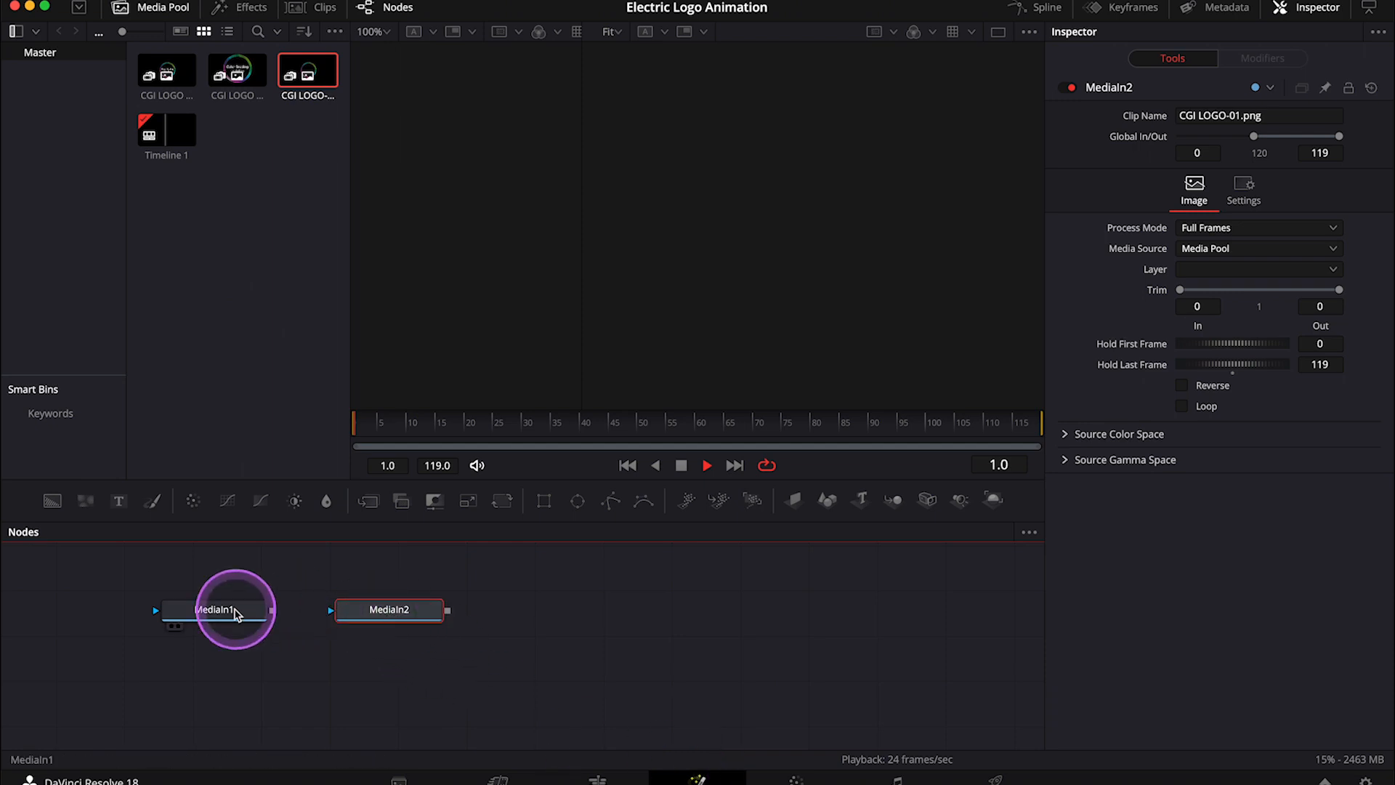
Hide the Media Pool and preview the logo-with-title clip (MediaIn1) in the viewer.
left_click(166, 70)
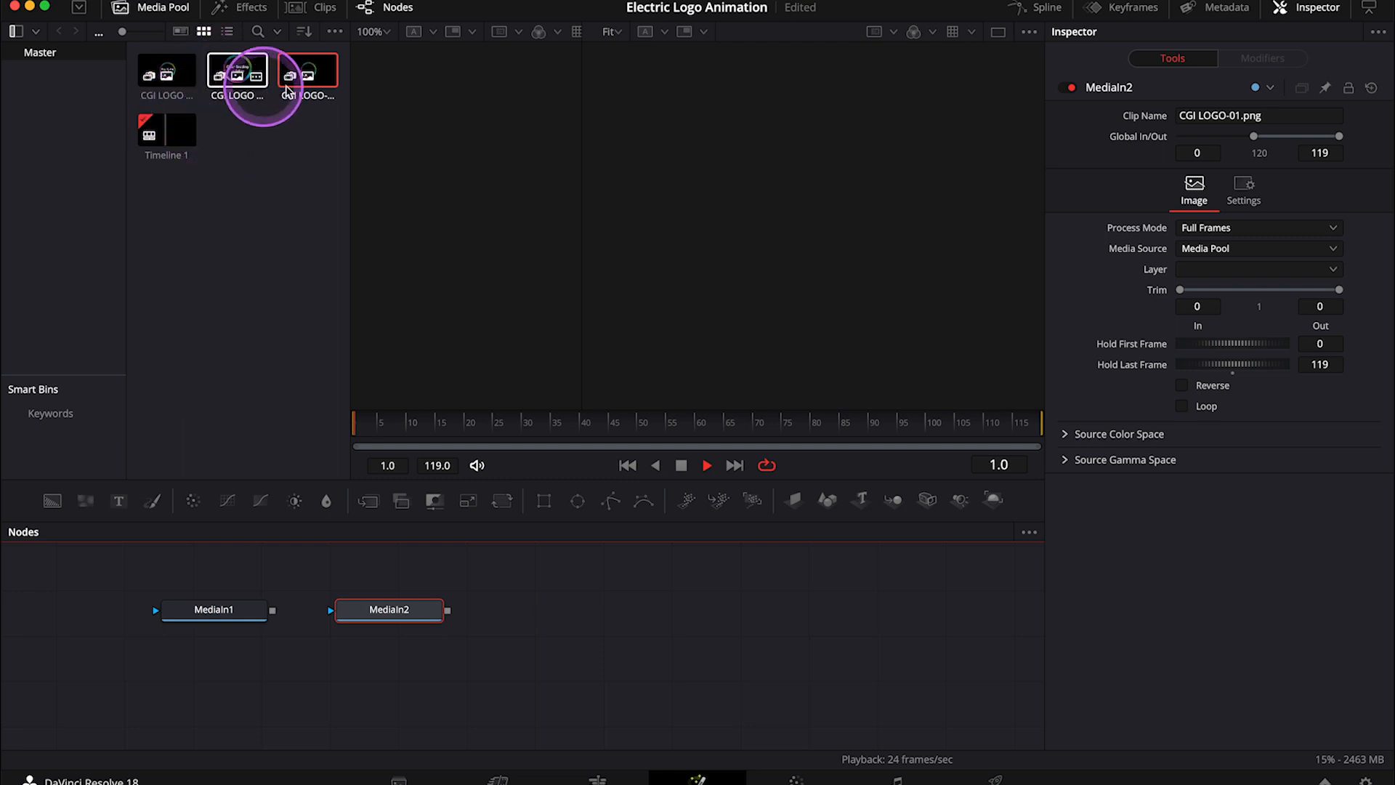
left_click(307, 69)
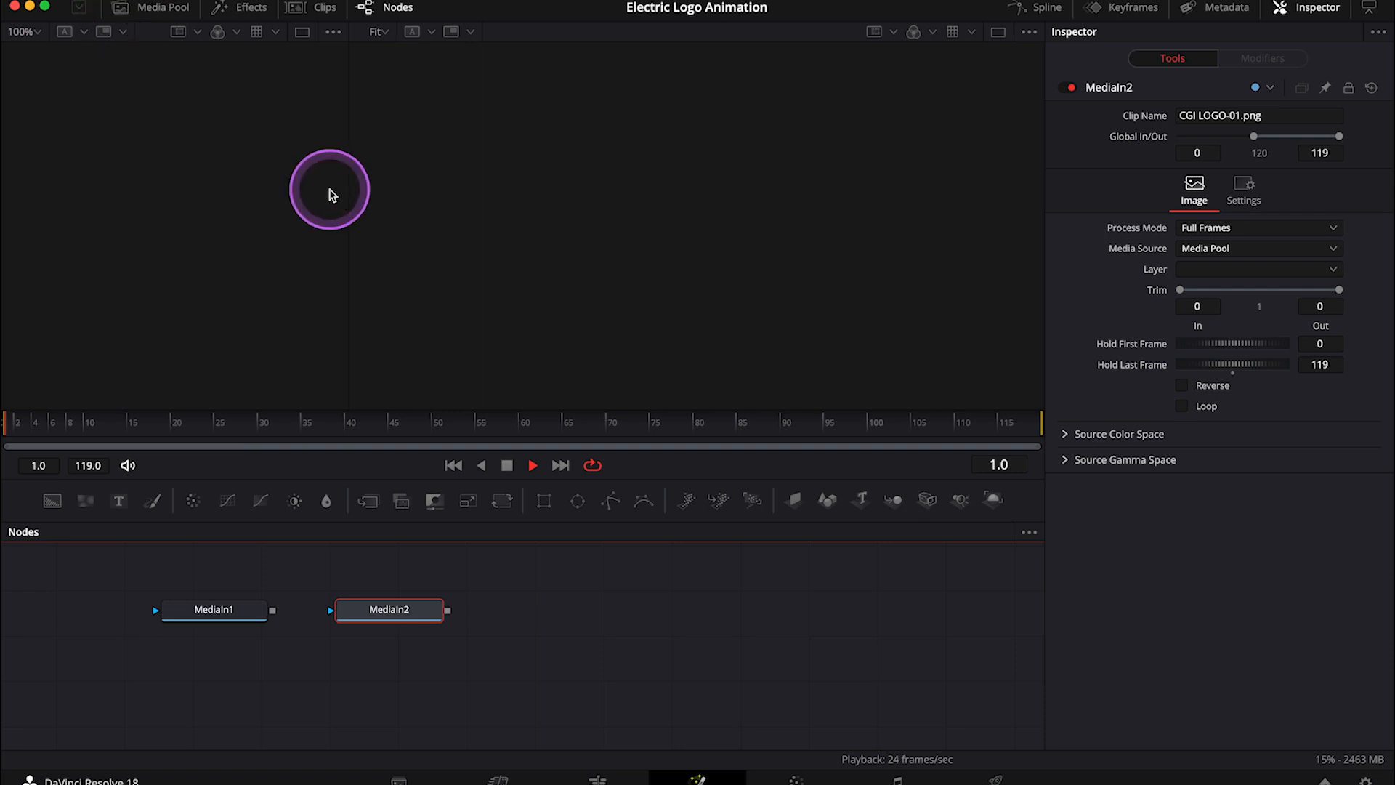
left_click(214, 609)
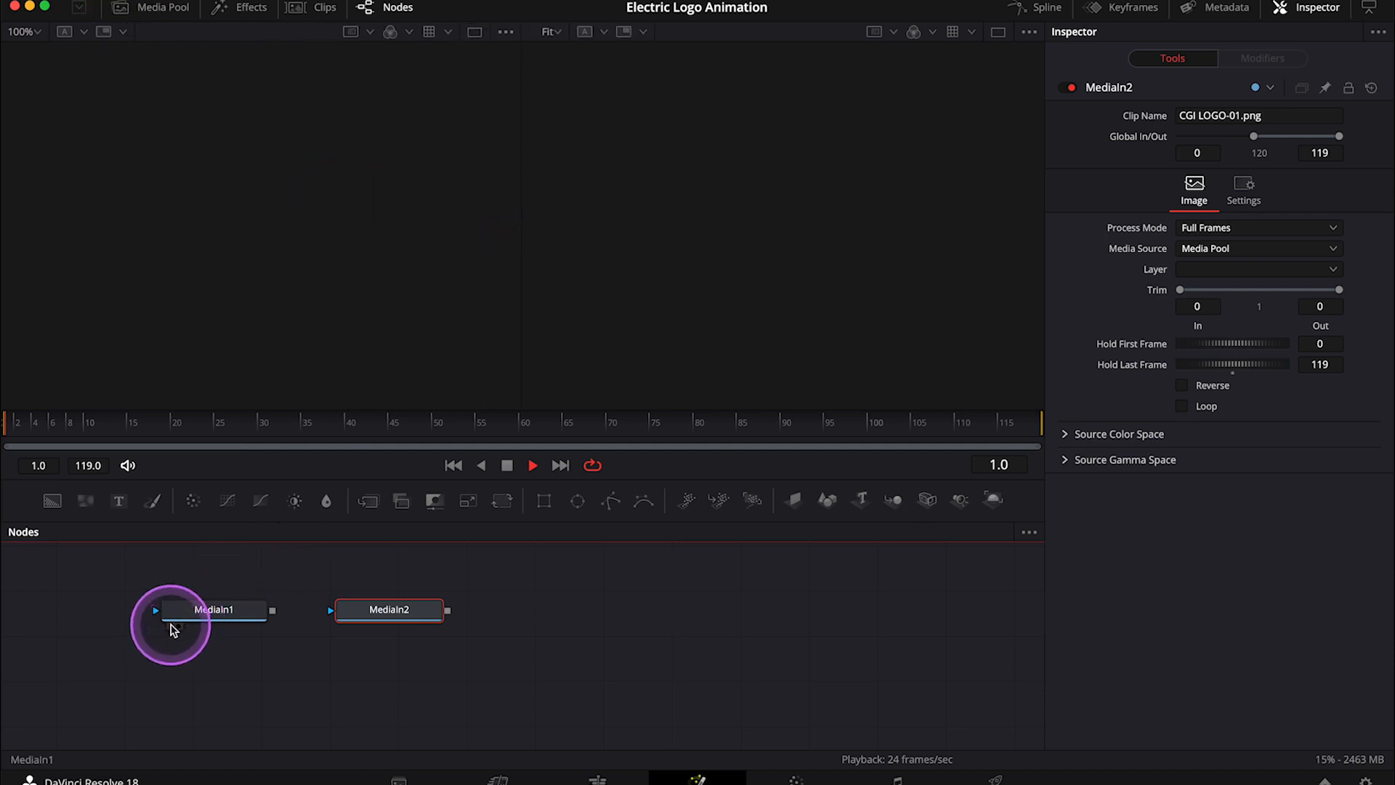
left_click(213, 609)
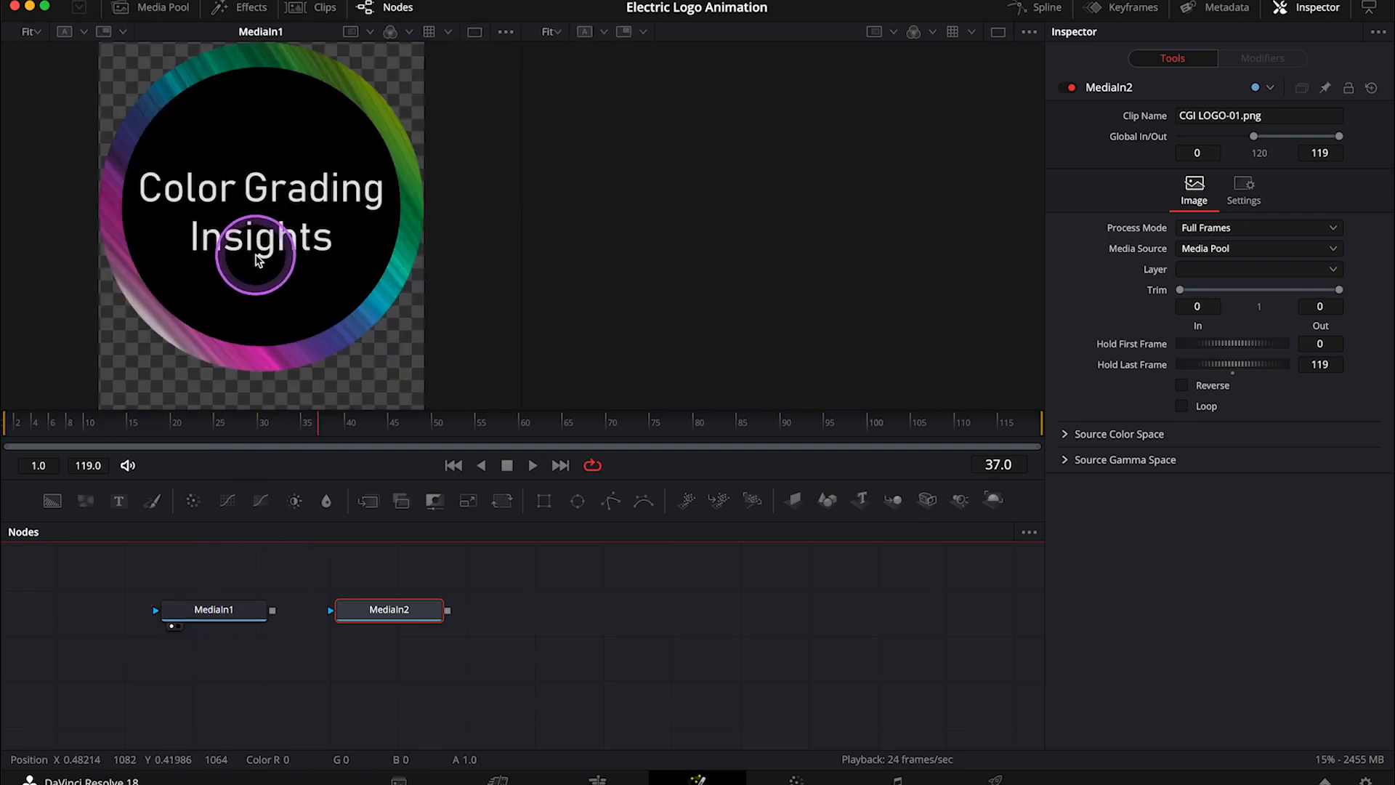
mouse_move(260, 247)
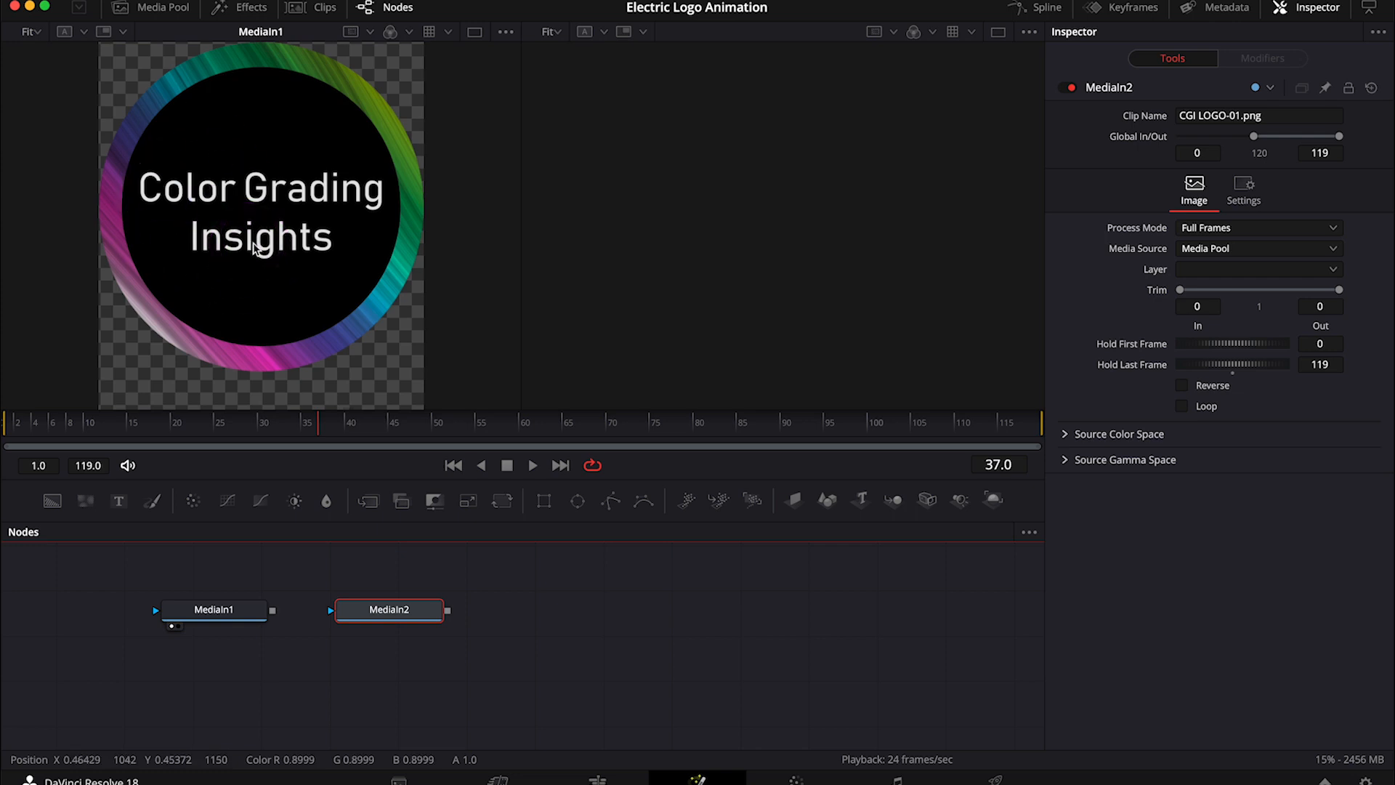
Preview the plain rainbow ring clip, then delete MediaIn1 leaving only MediaIn2.
left_click(389, 609)
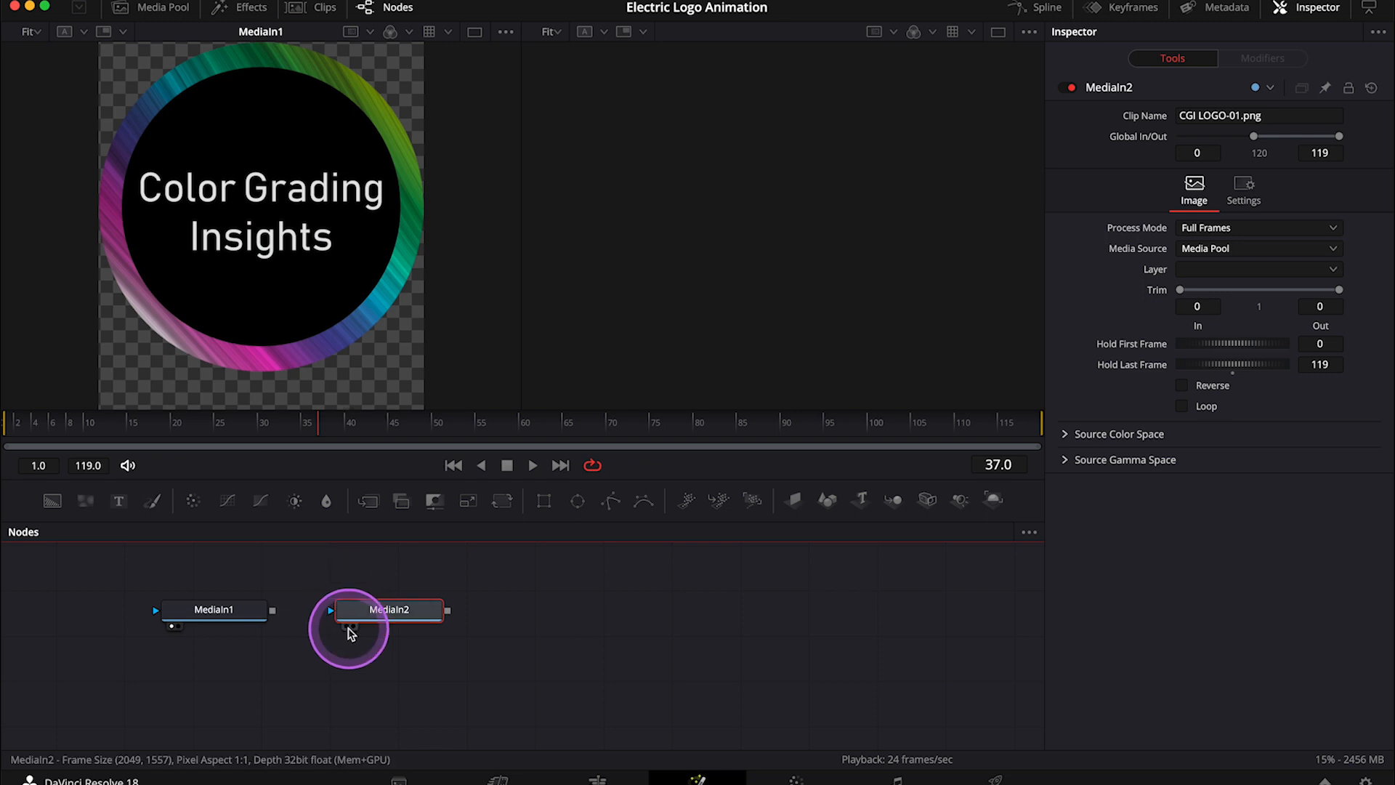
left_click(350, 625)
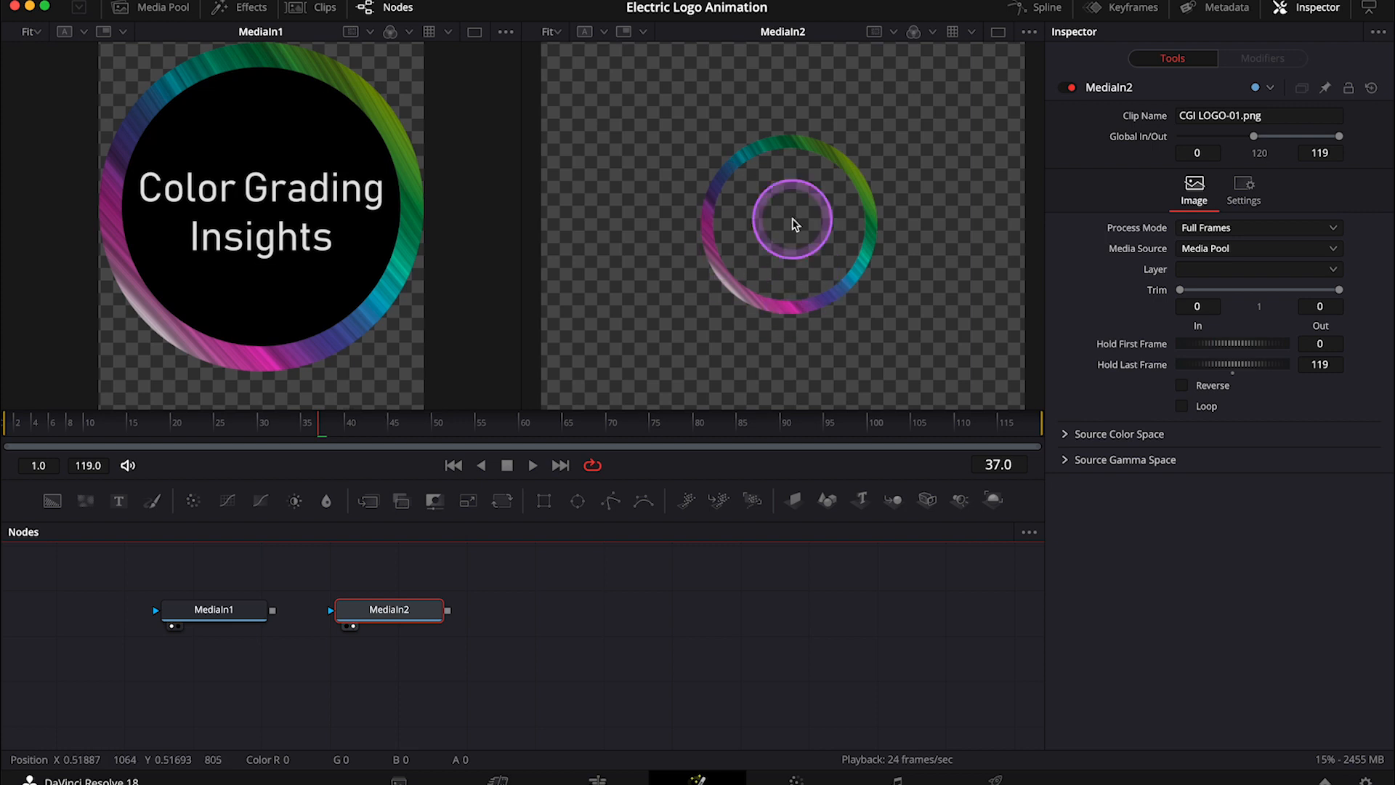
left_click(212, 609)
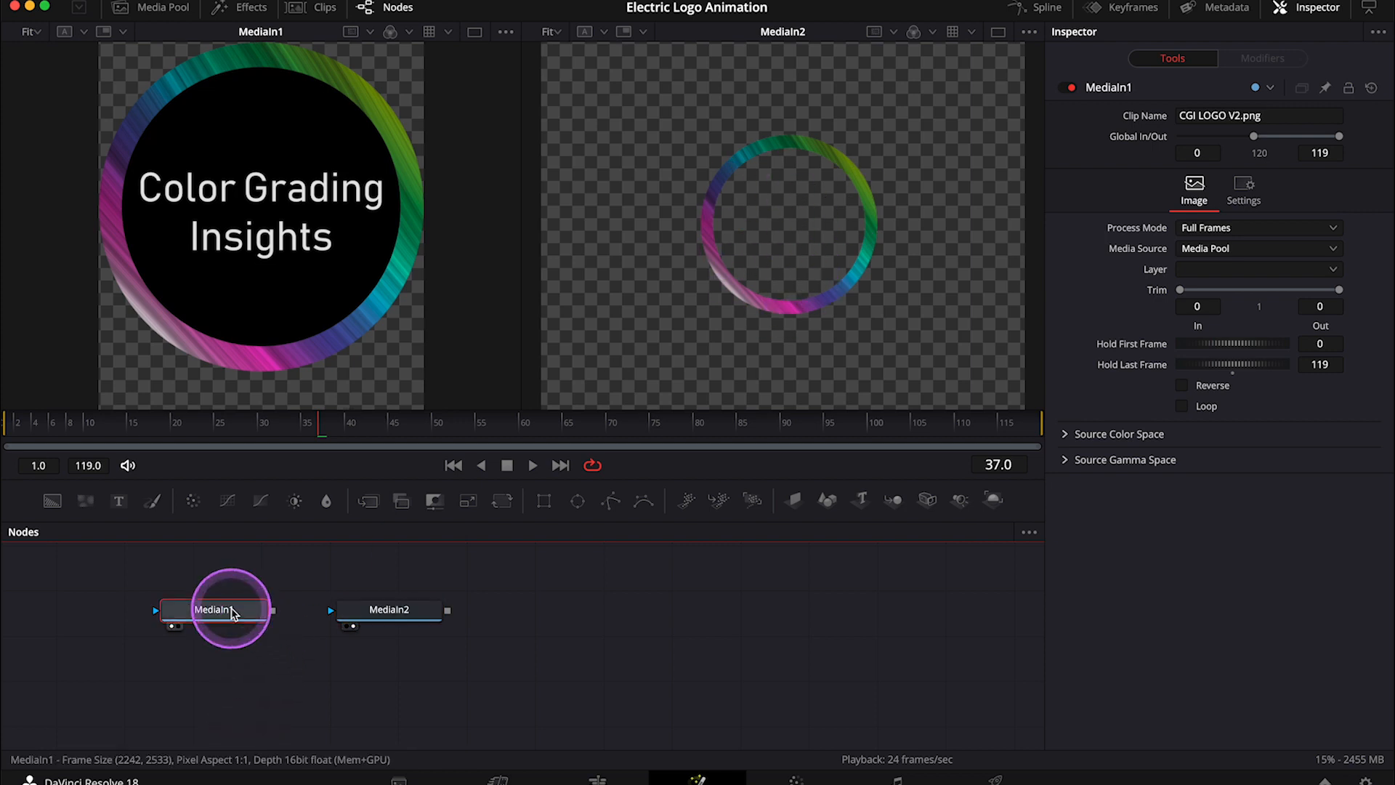
left_click(387, 609)
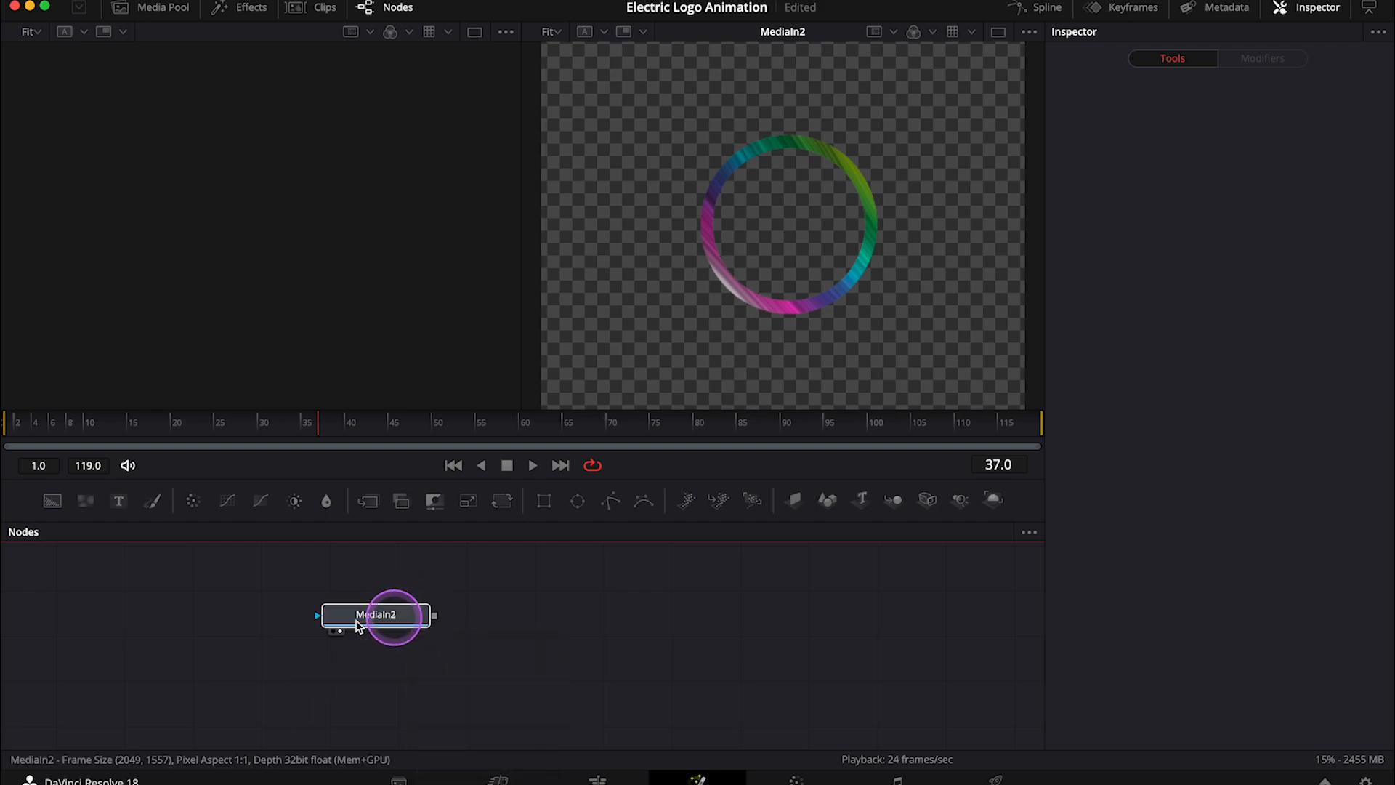
Add a Media Out node and wire MediaIn2's ring clip into MediaOut2.
left_click(373, 613)
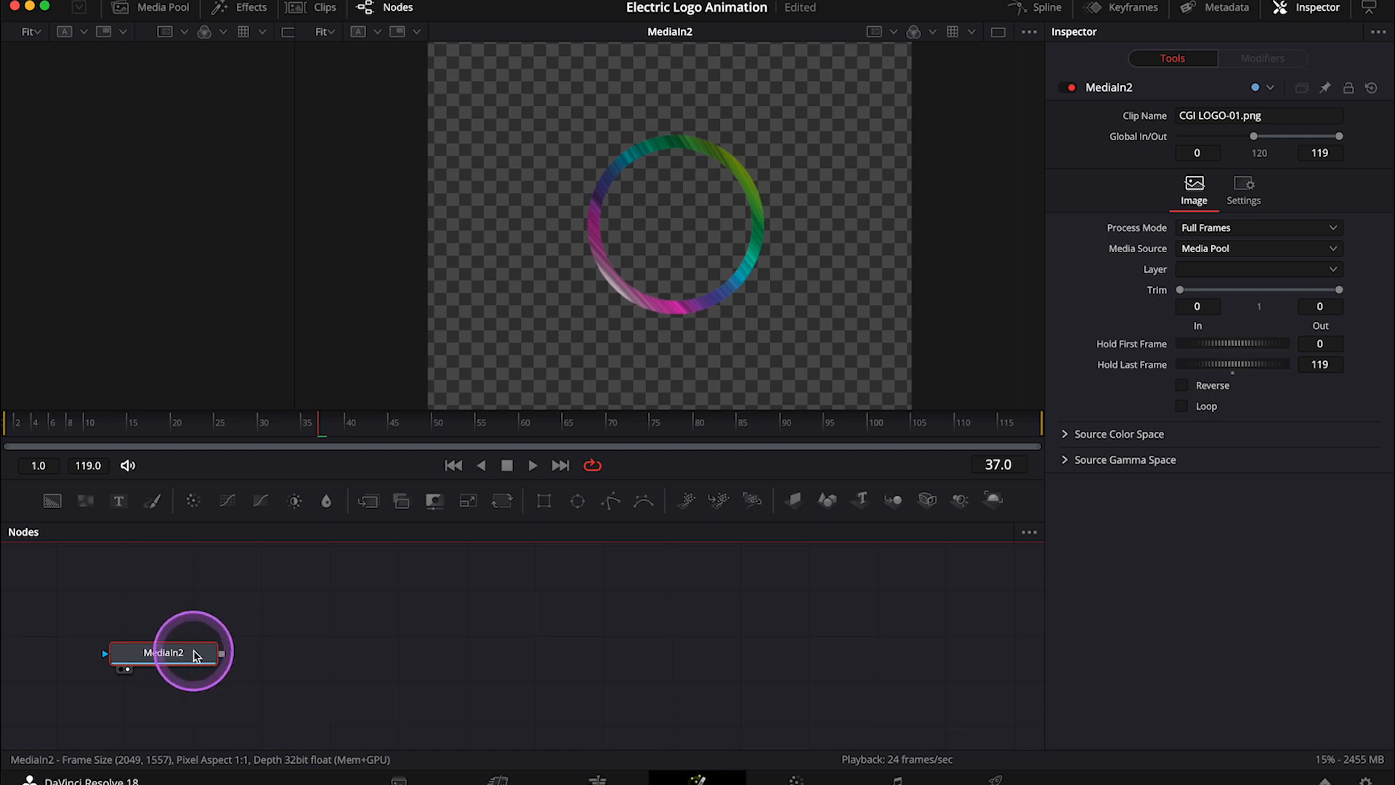
type("m")
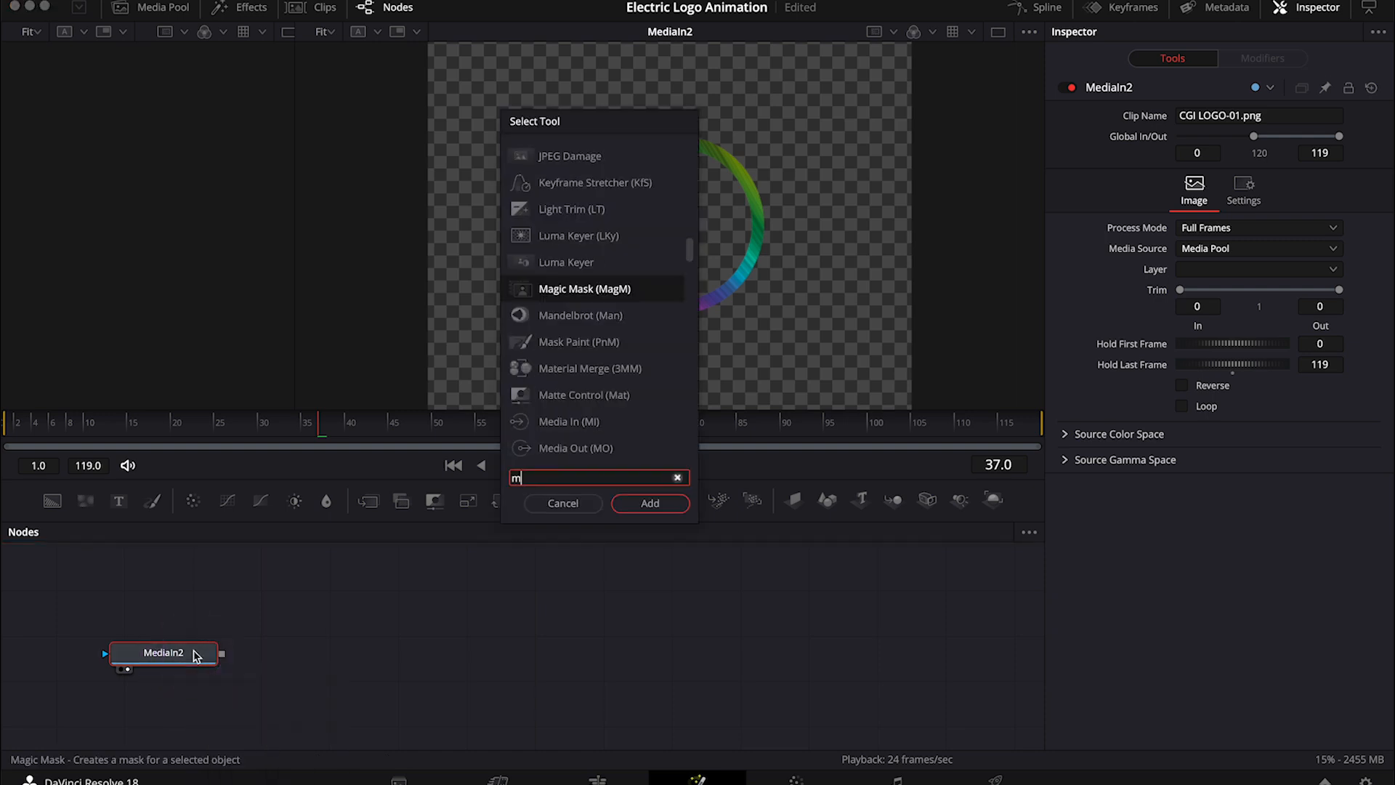
type("ed")
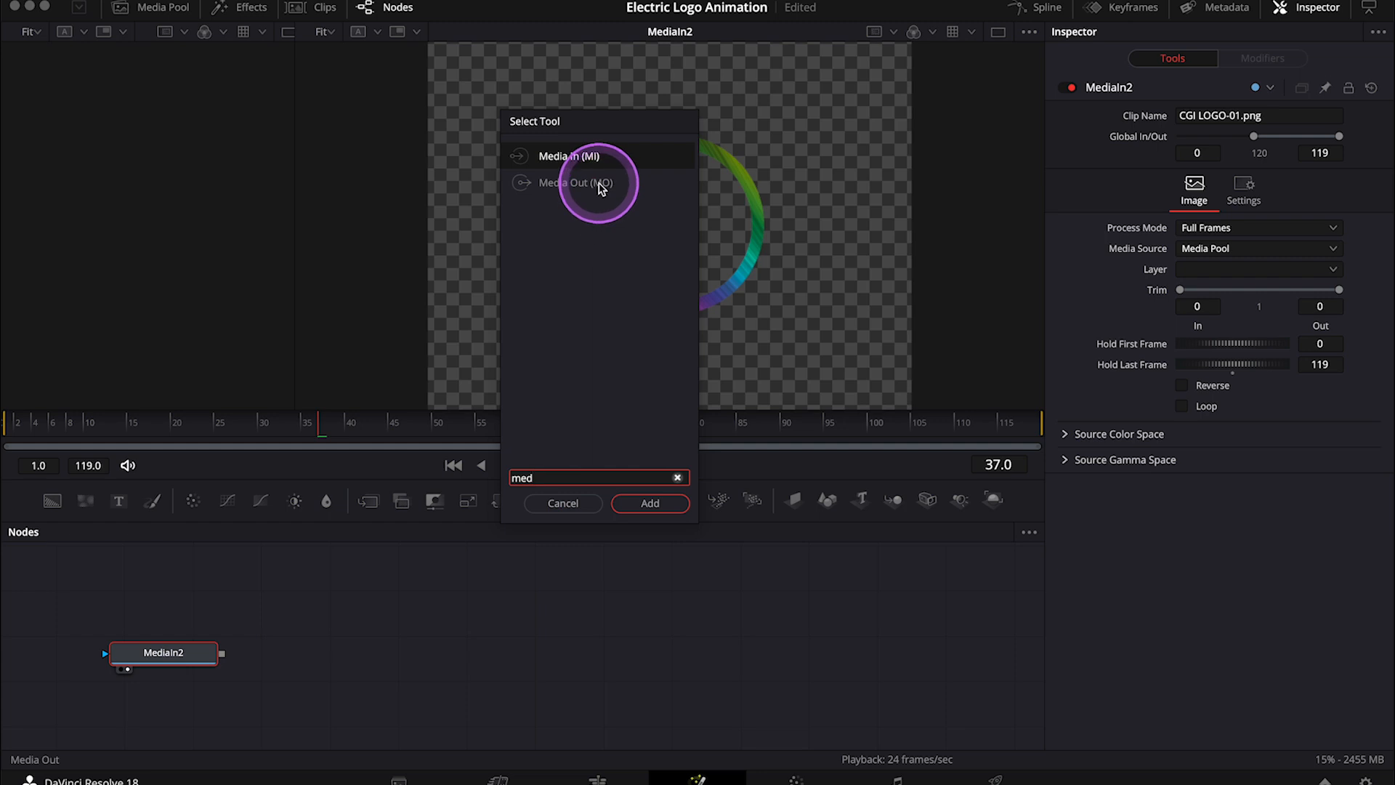
left_click(650, 503)
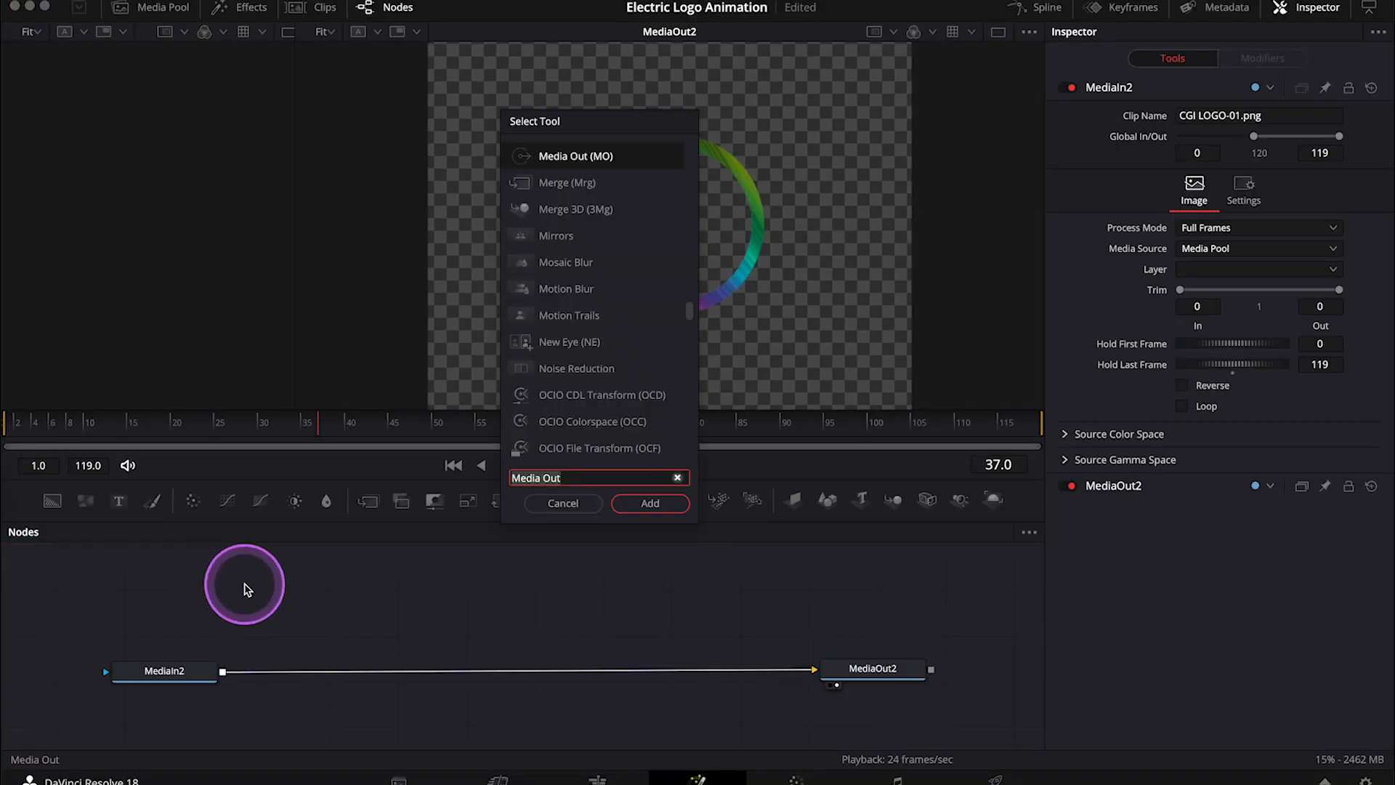
Add Edge Detect on the ring with RGB Edges mode, Edge Width 0.016 and Brightness 2.205.
type("edg")
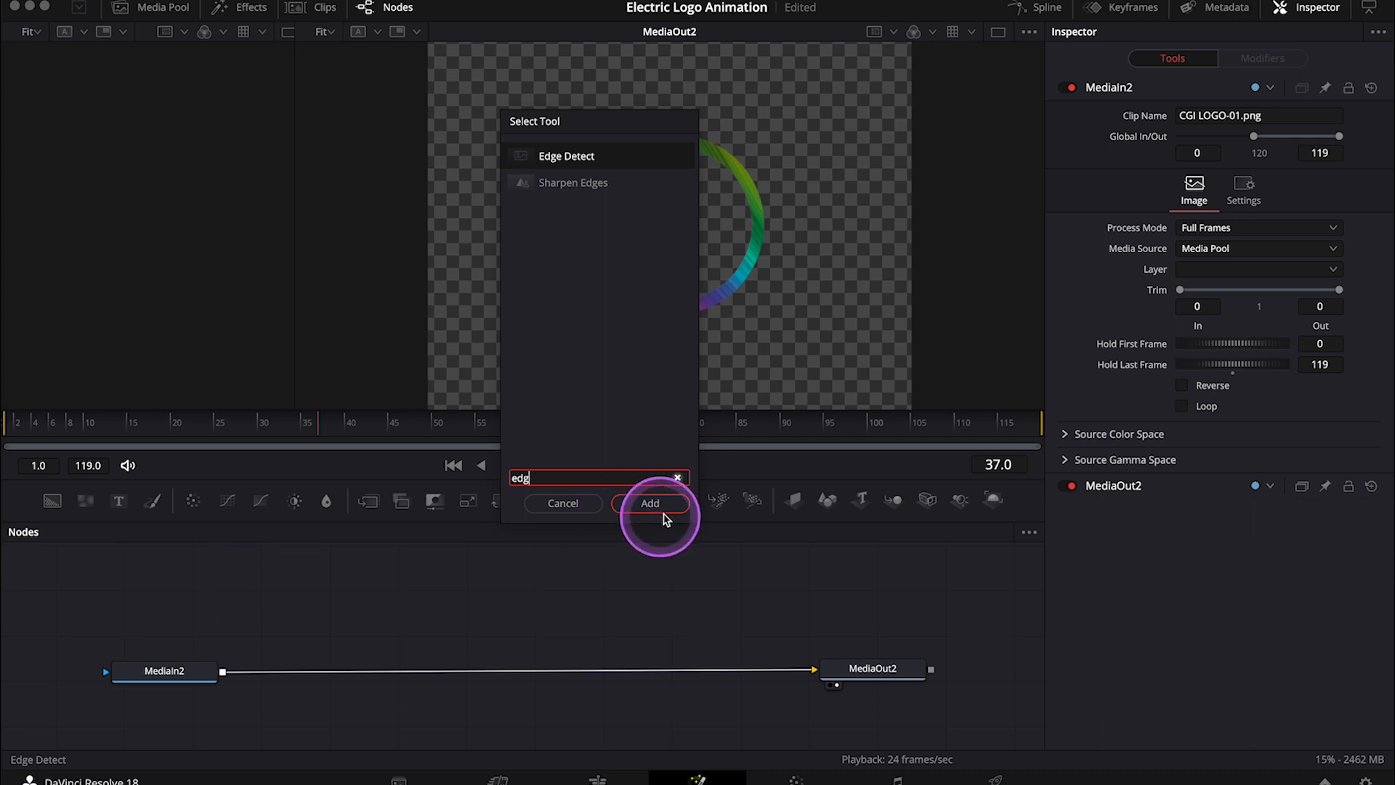
left_click(651, 504)
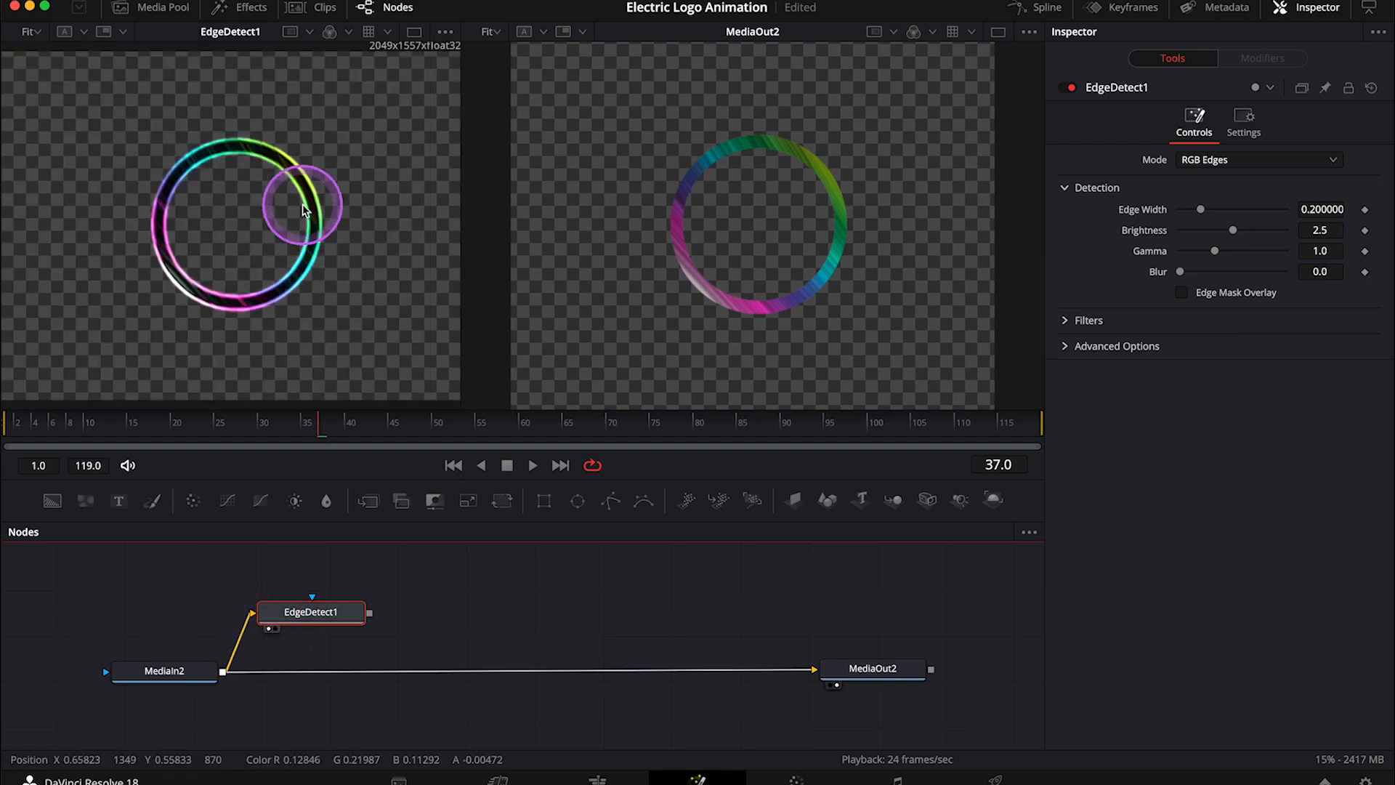
mouse_move(294, 208)
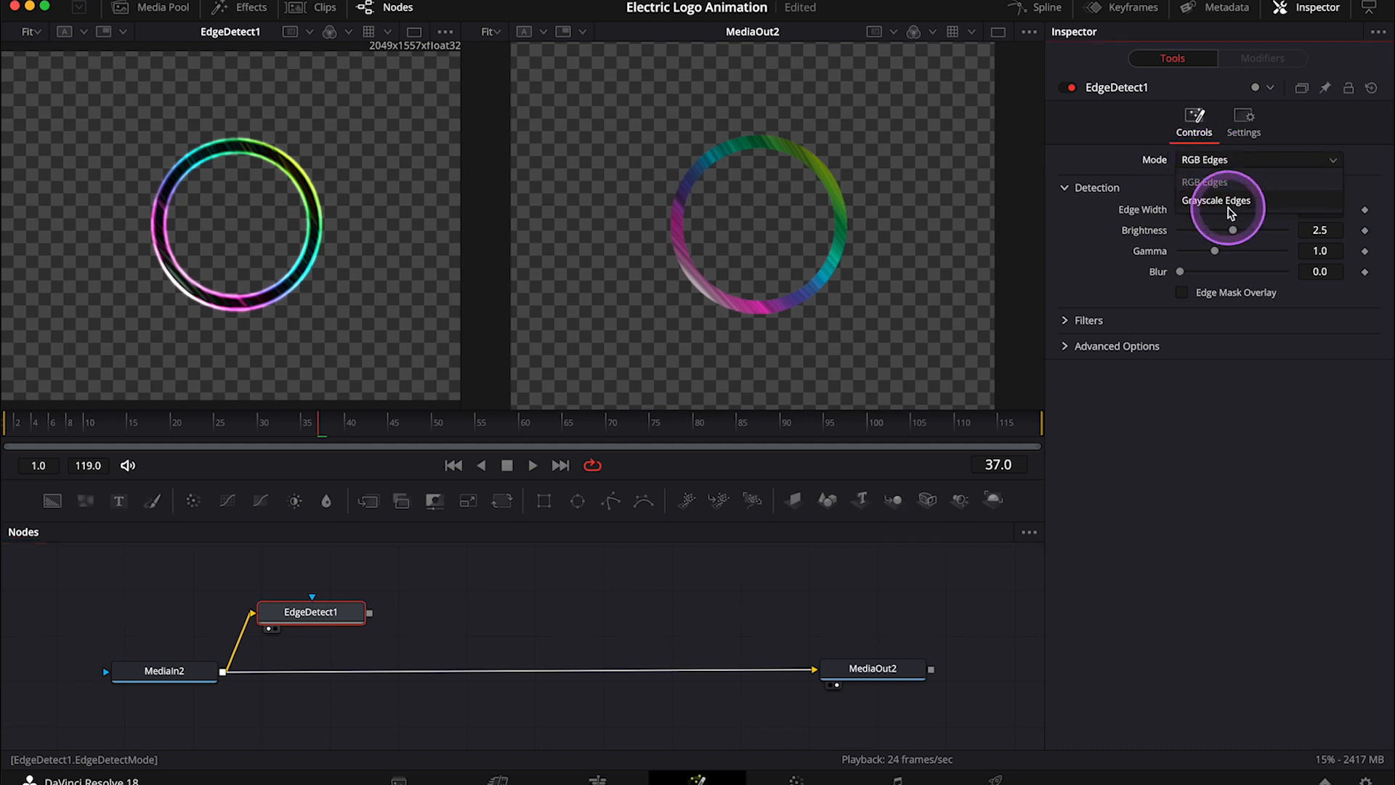
left_click(1217, 201)
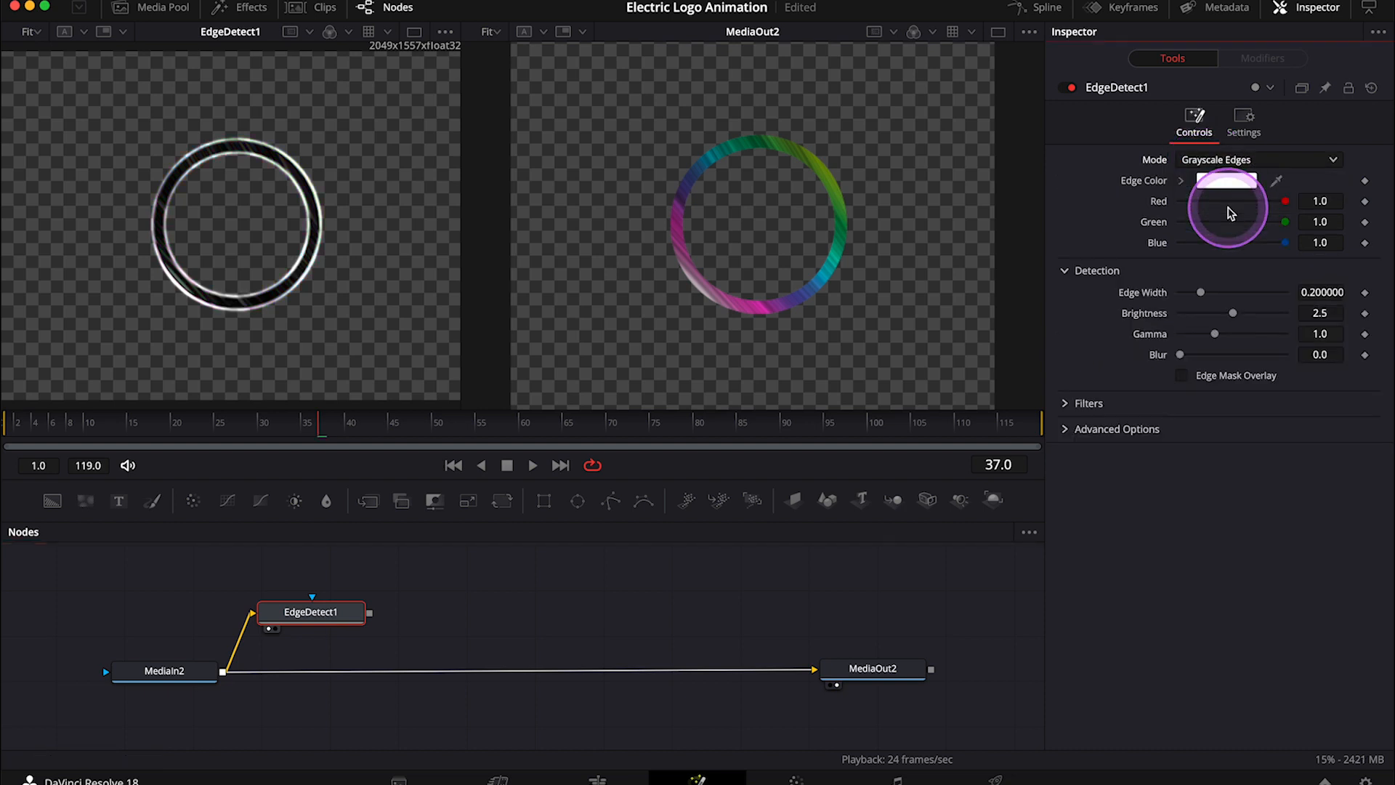
left_click(1258, 160)
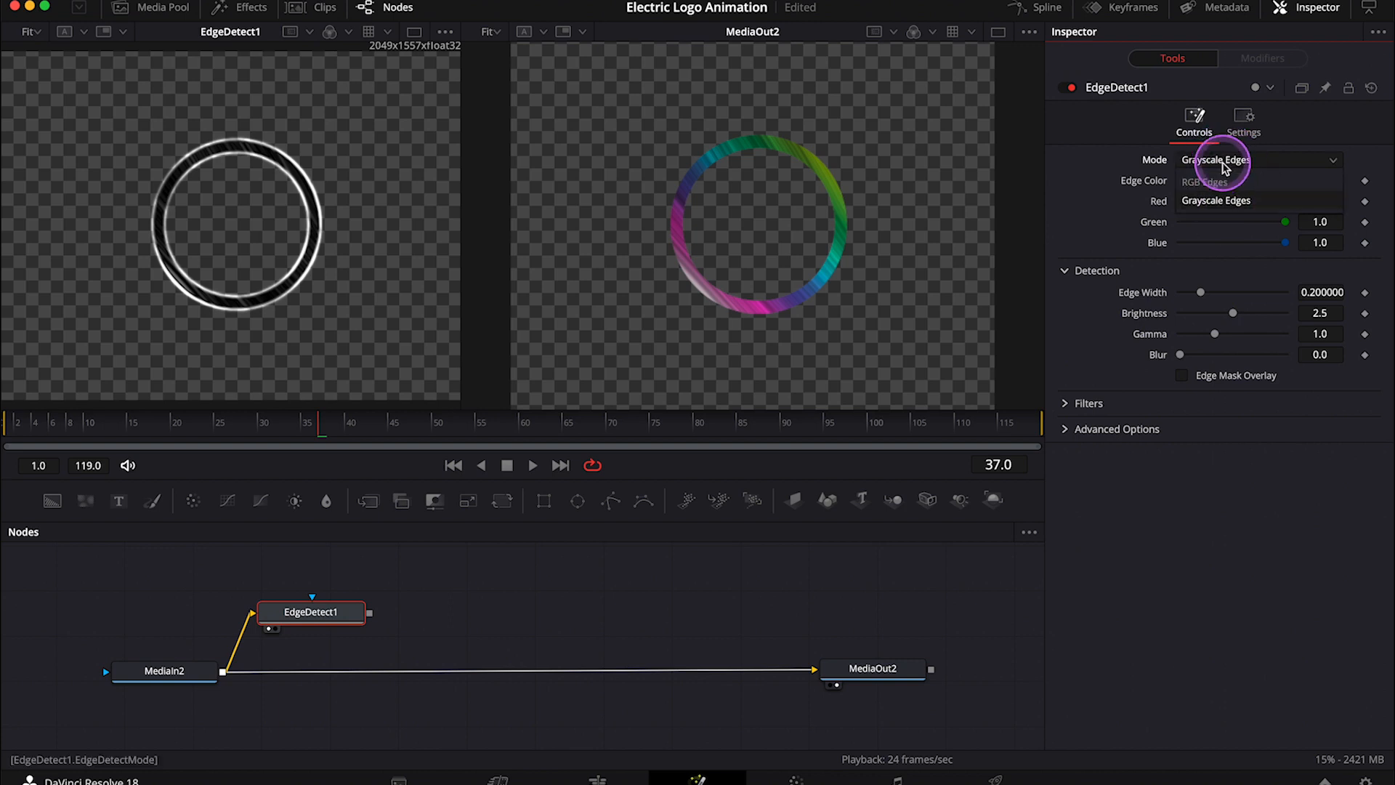
left_click(1203, 181)
type("fast")
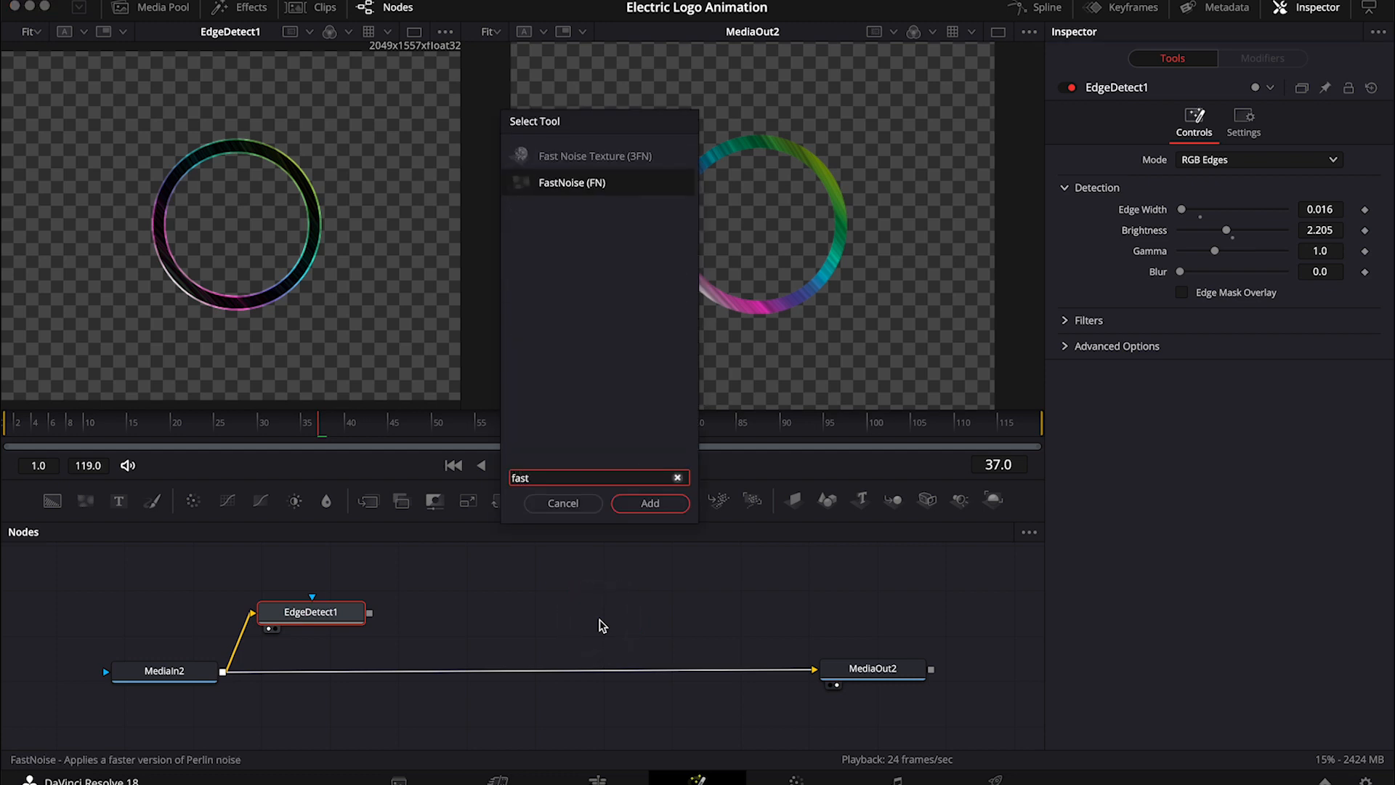
Add a FastNoise generator merged over EdgeDetect1 through Merge1.
left_click(651, 503)
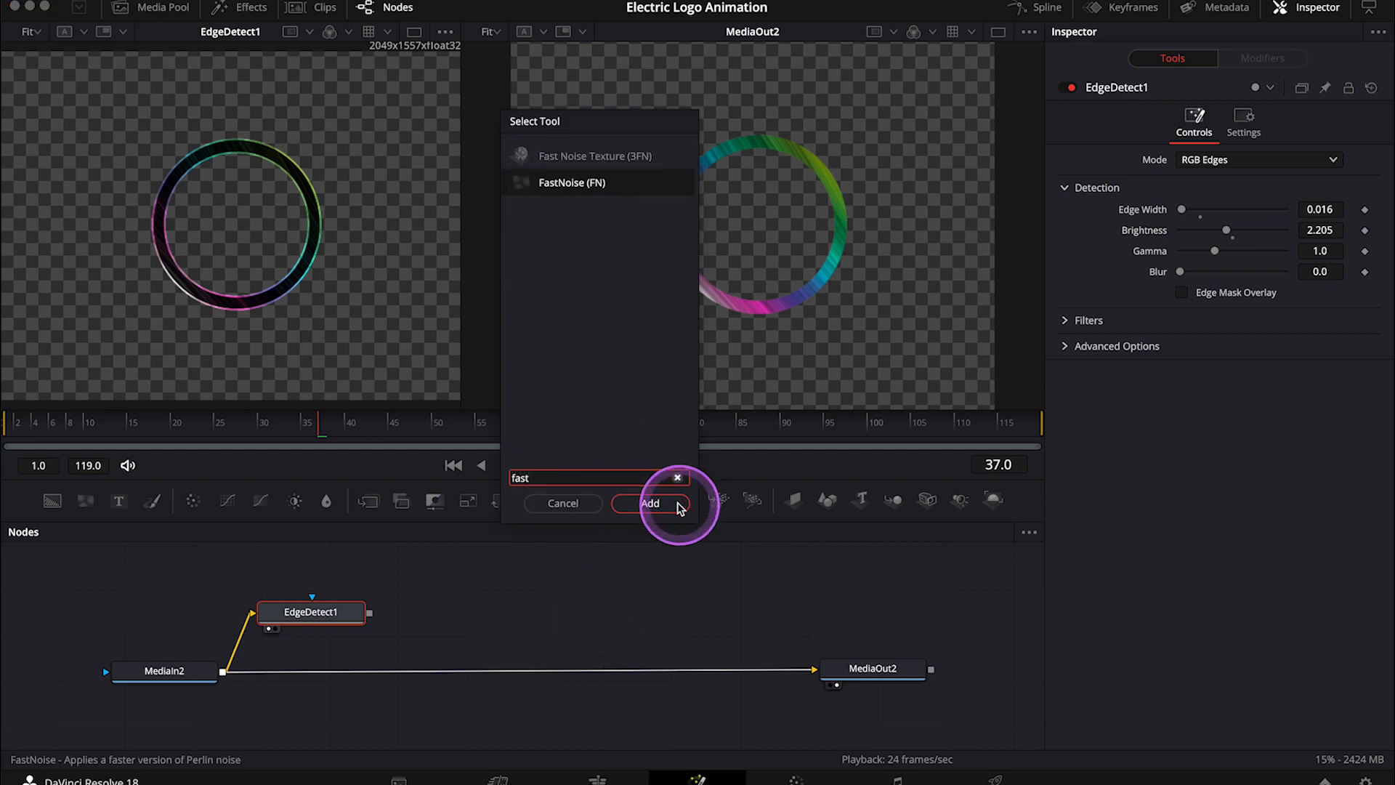
left_click(651, 503)
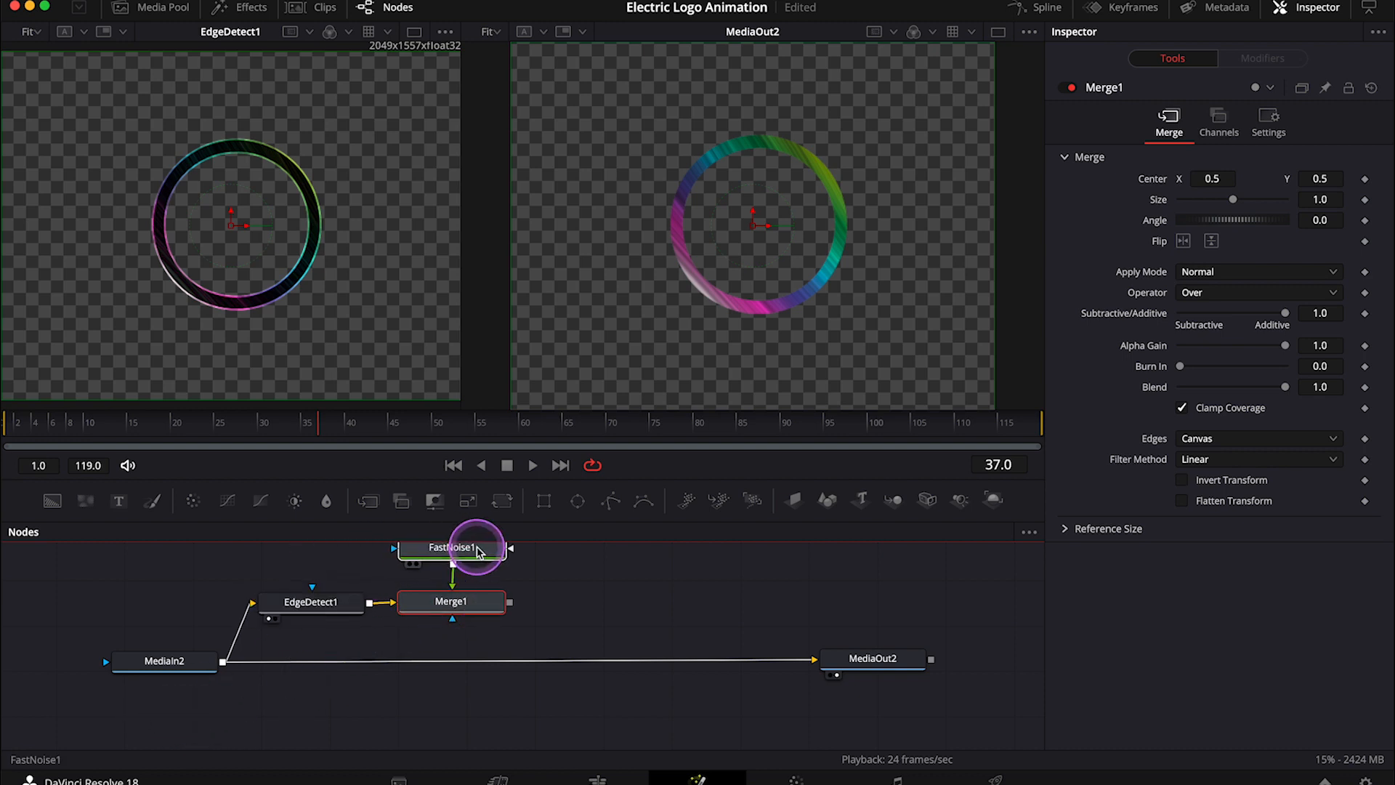
left_click(452, 548)
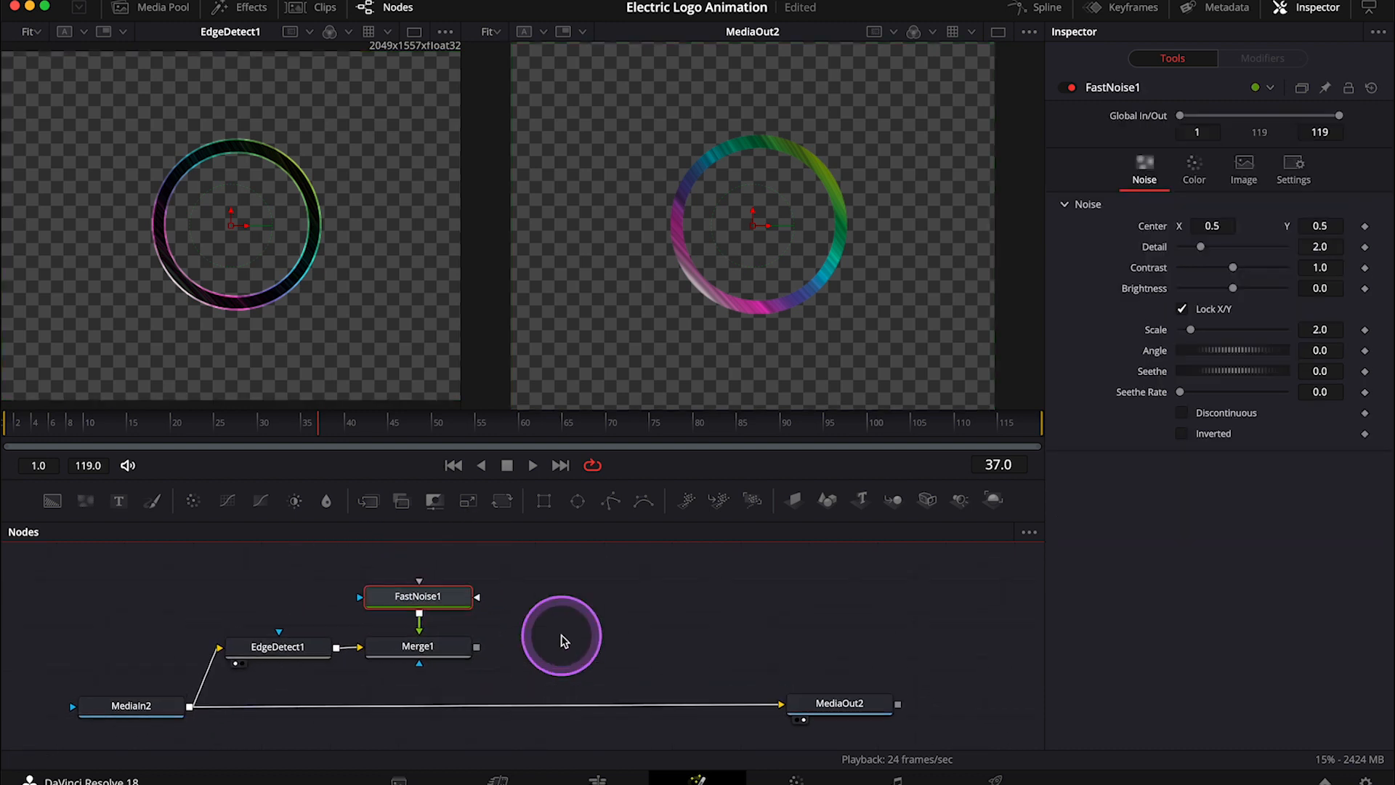
Set Merge1 Size to 1.83 and Apply Mode to Multiply.
left_click(418, 646)
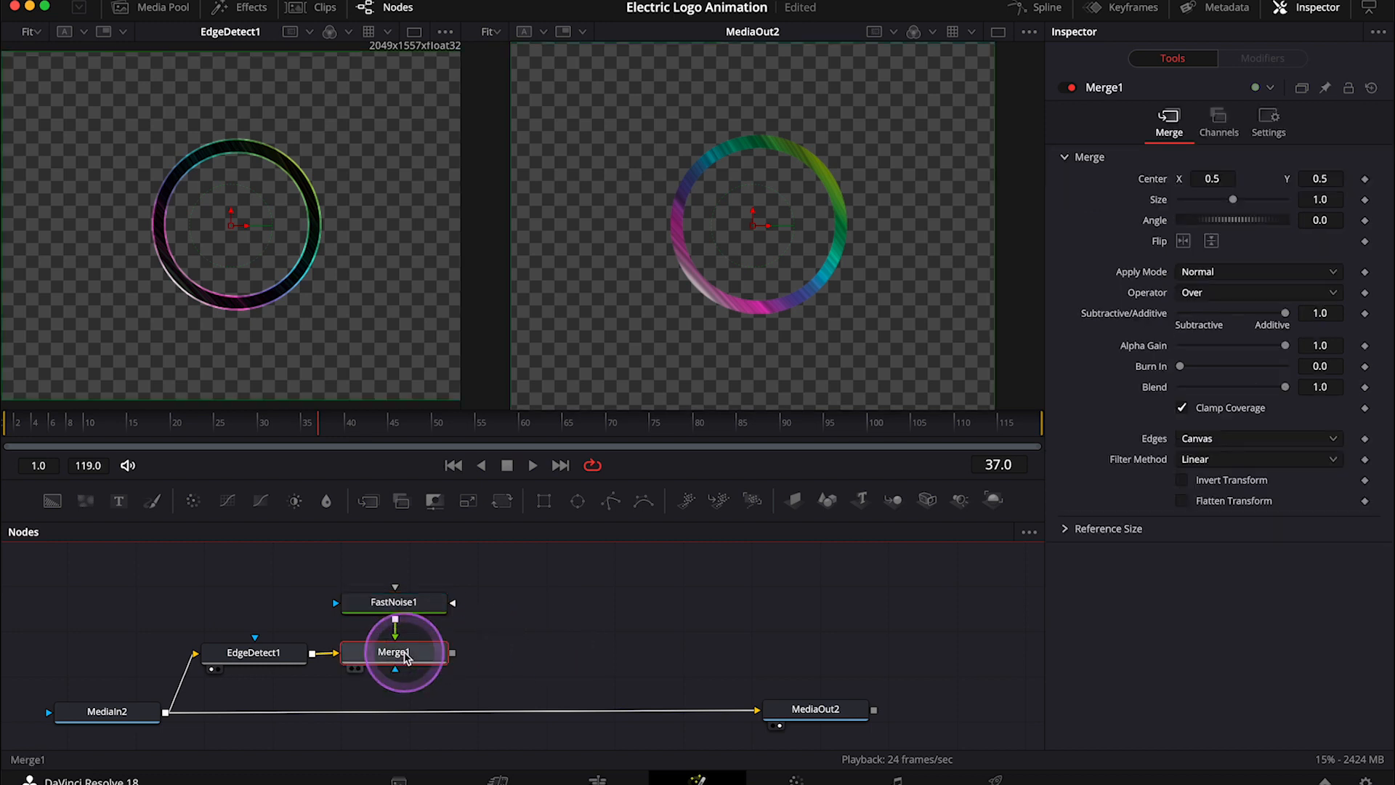
left_click(394, 651)
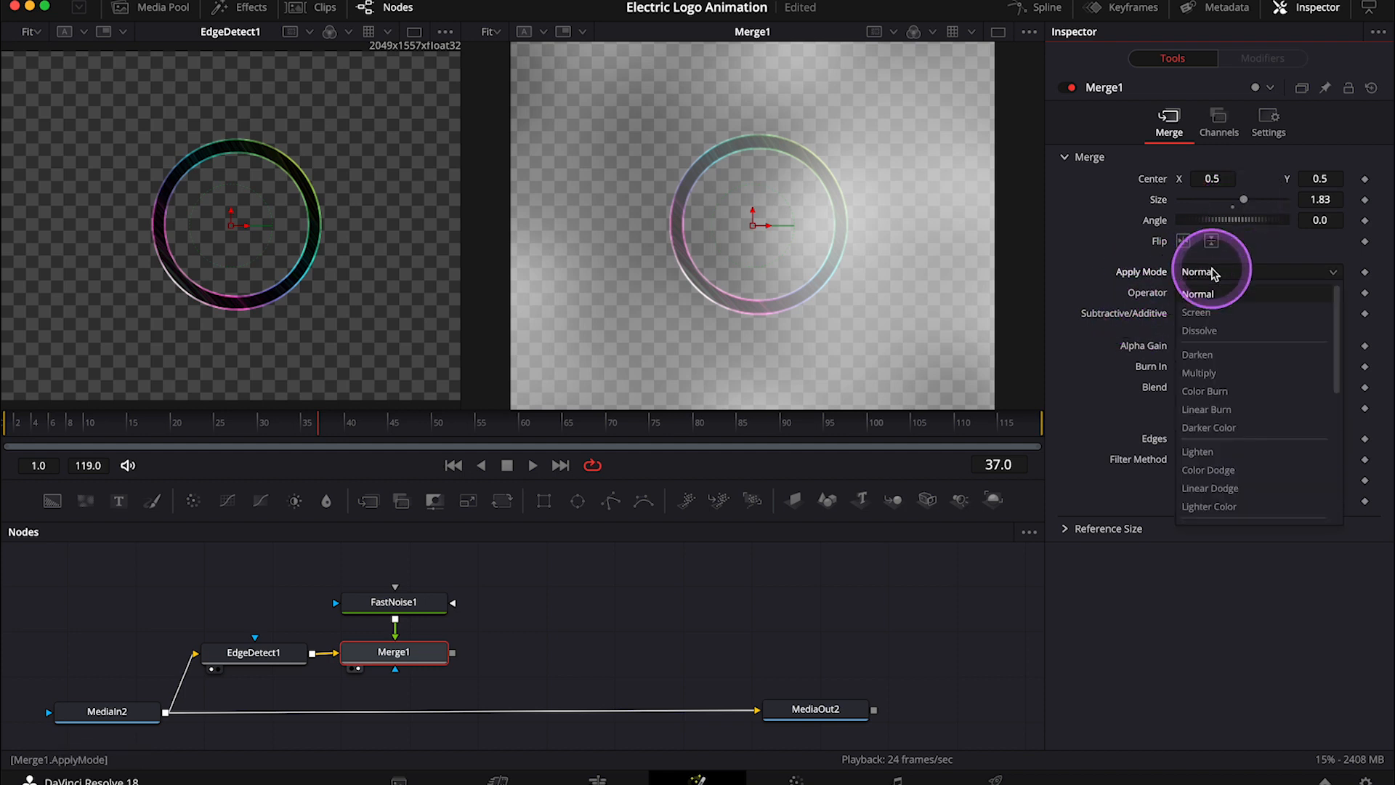
mouse_move(1219, 374)
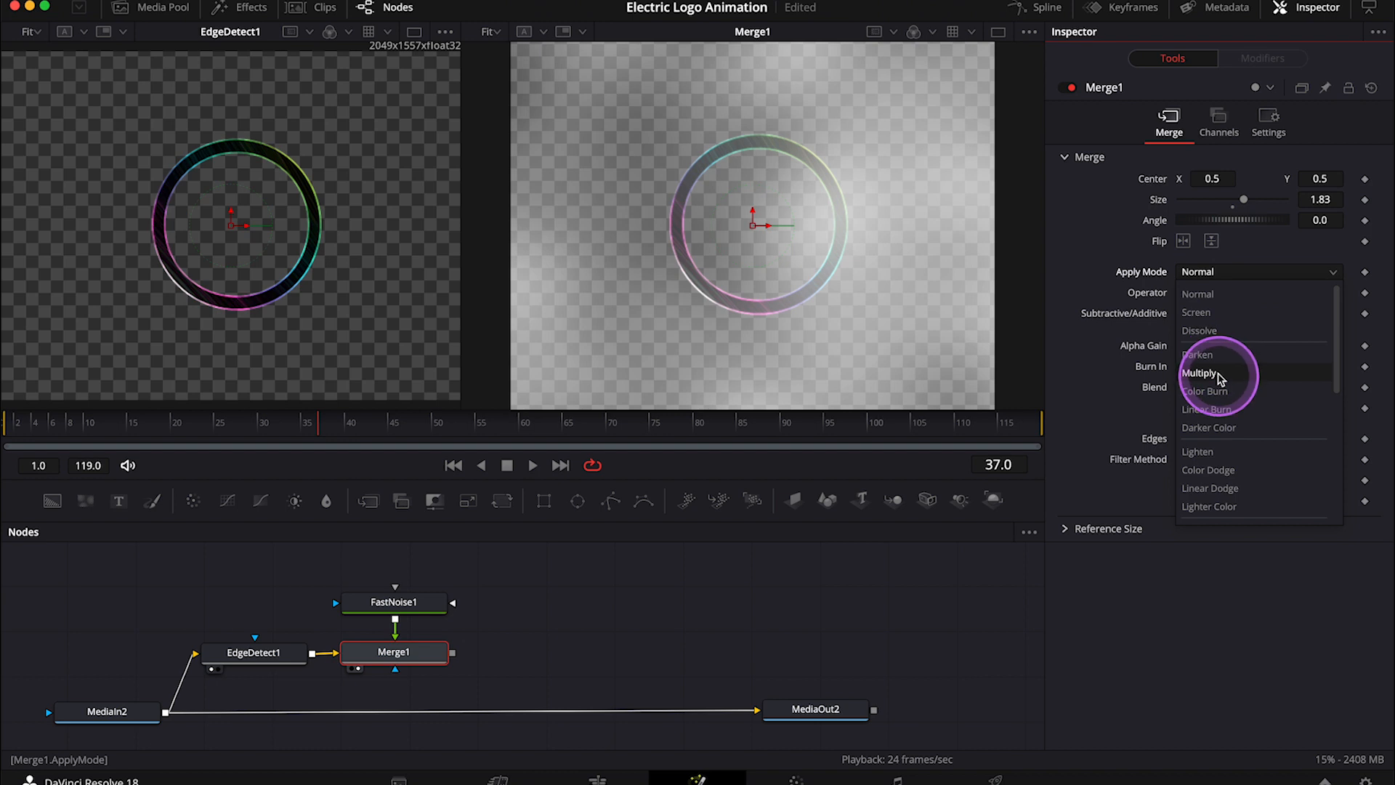
left_click(1200, 373)
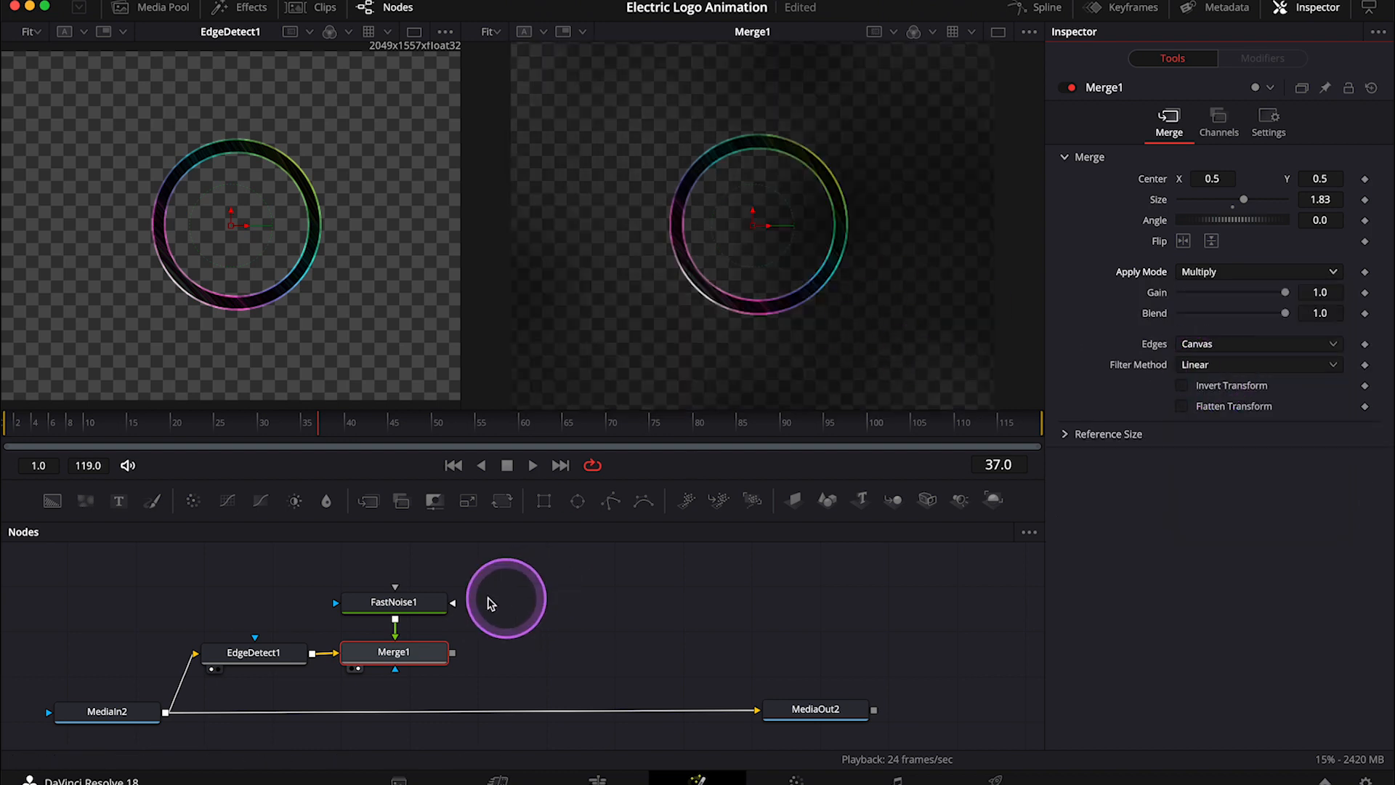
Colour FastNoise1 with a gradient colour type.
left_click(394, 602)
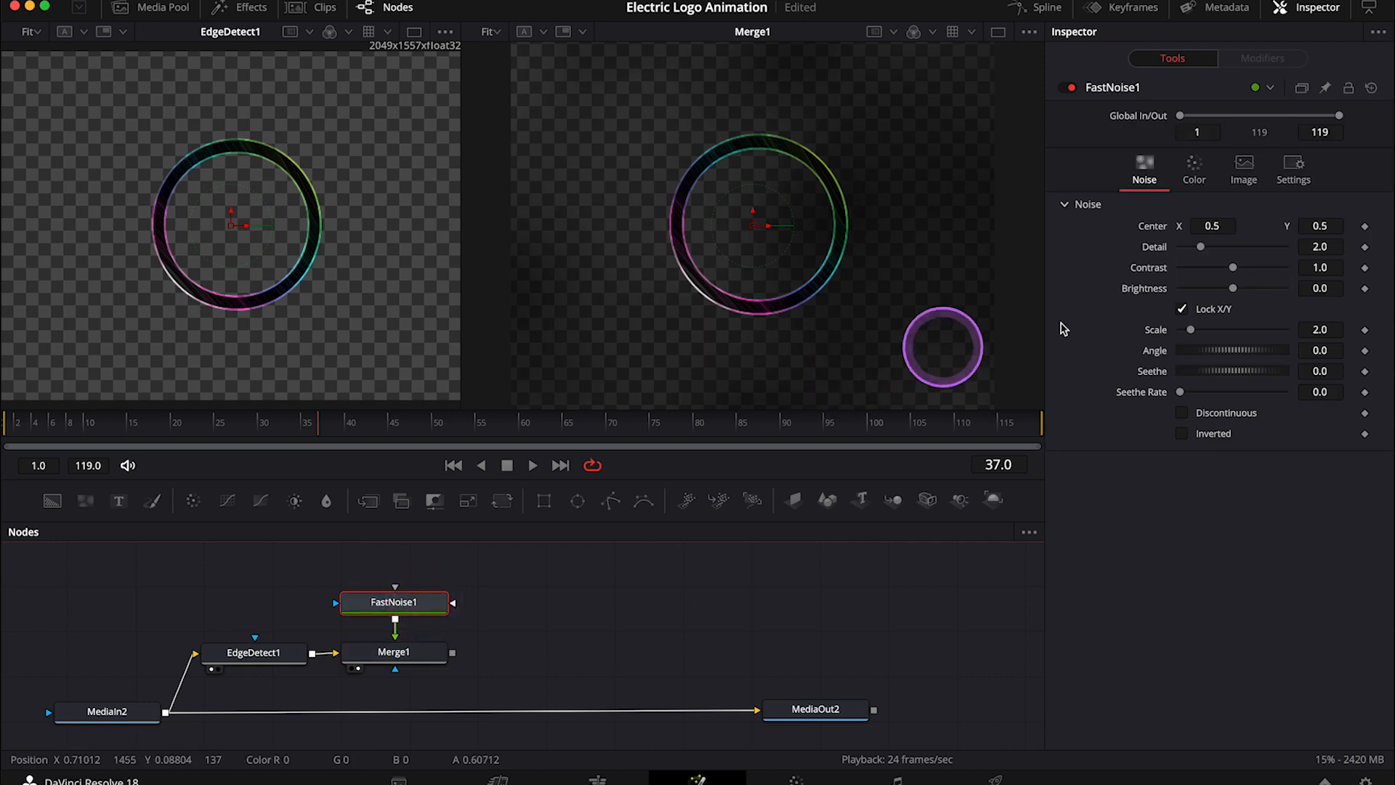
left_click(1193, 168)
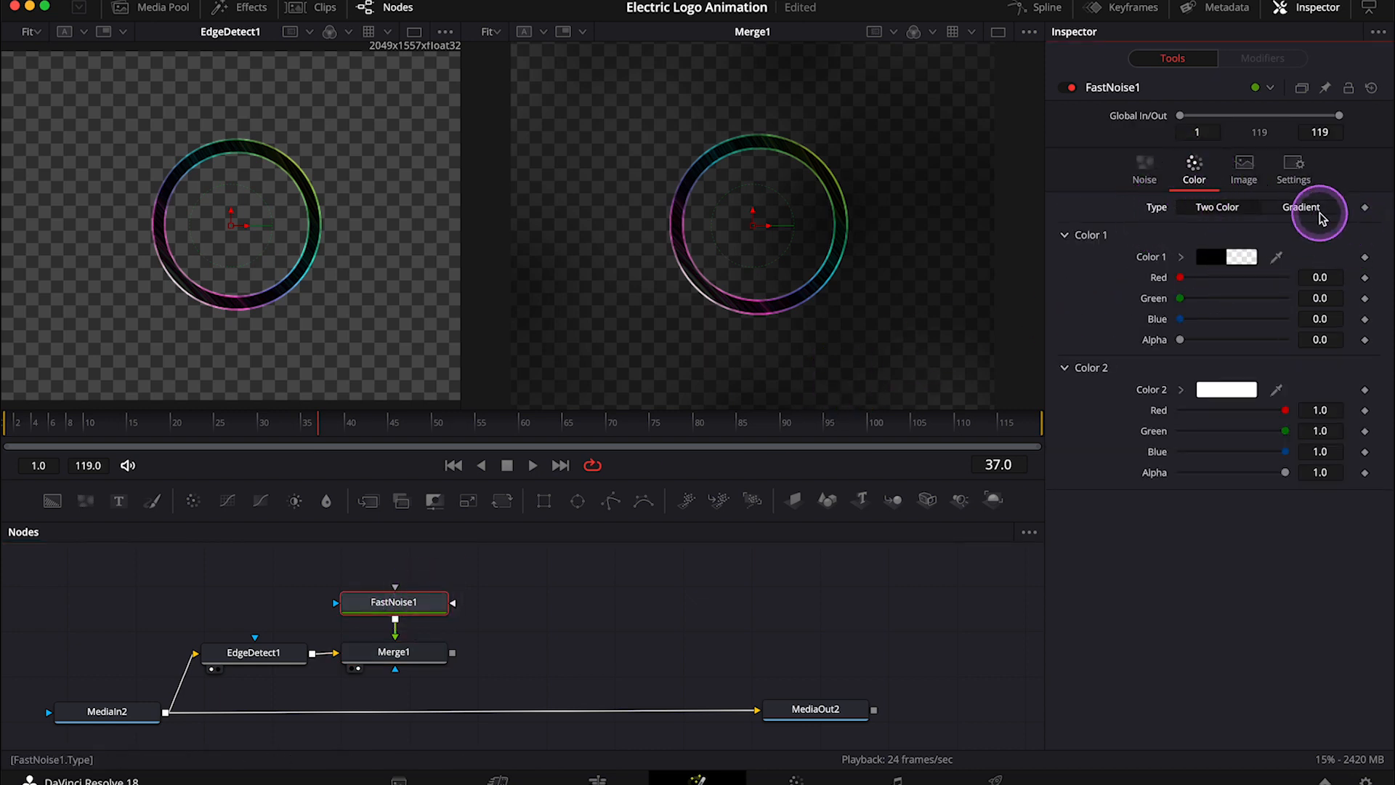
left_click(1302, 207)
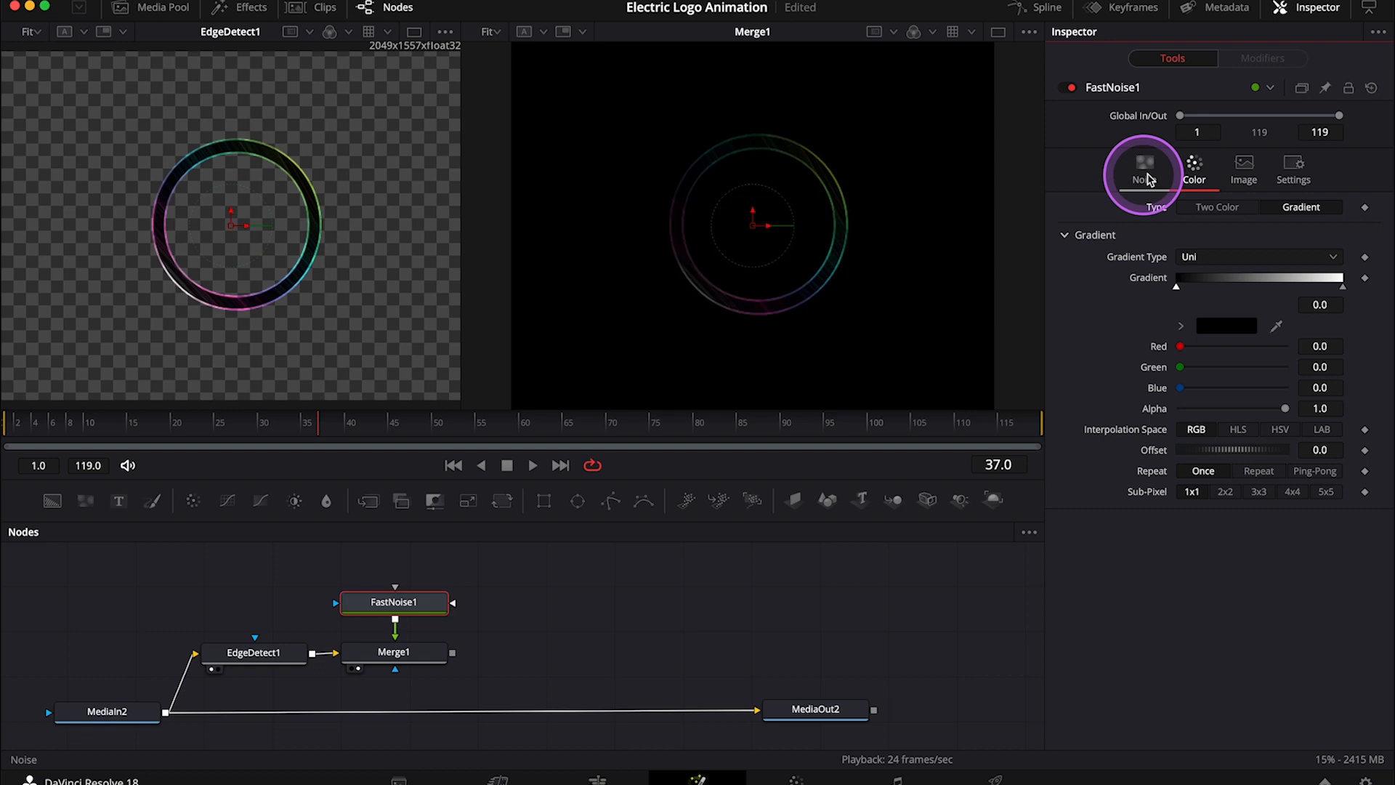
mouse_move(1150, 176)
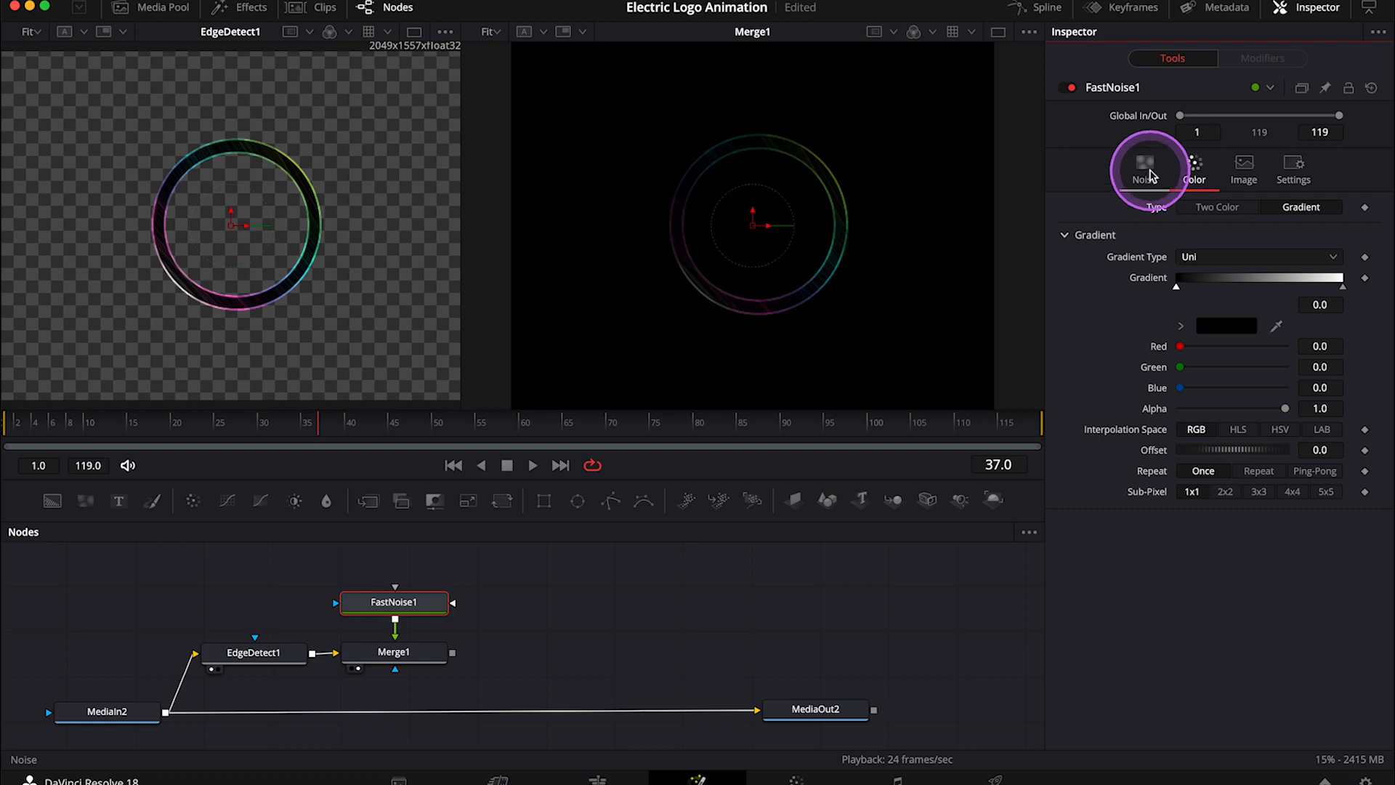
Set FastNoise1 Detail 6.54, Contrast 0.78, Brightness -0.36, Scale 5.98 and Seethe Rate 1.0.
left_click(1147, 168)
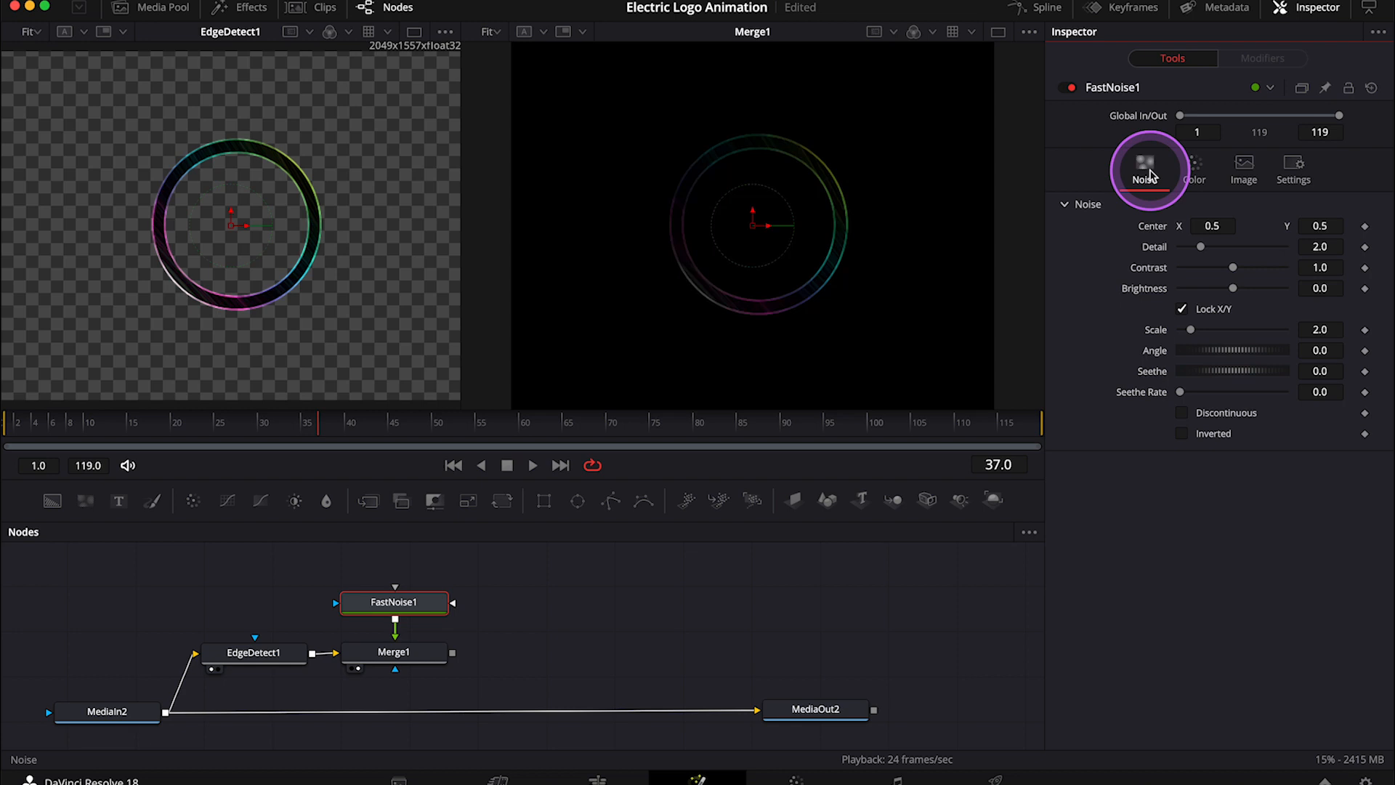
mouse_move(1125, 237)
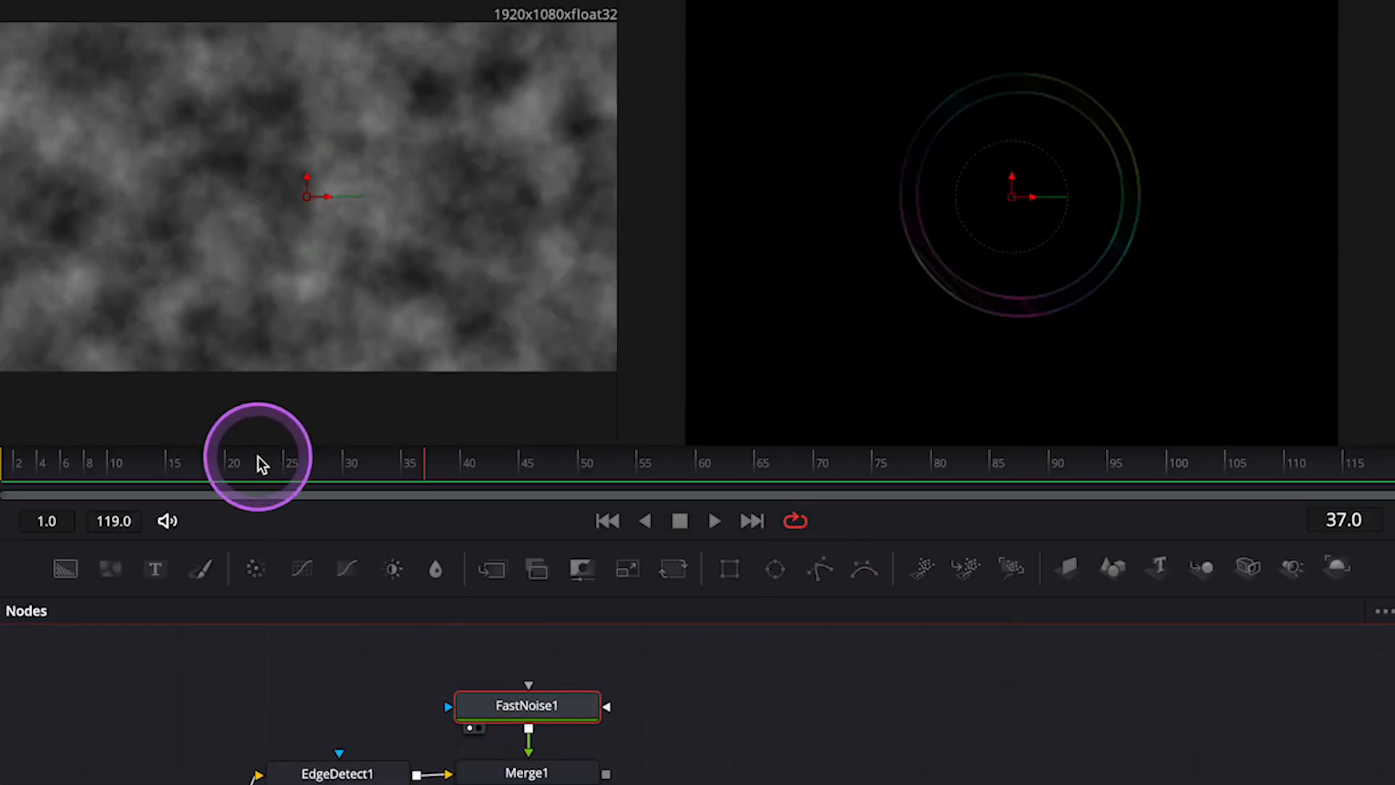
left_click(607, 520)
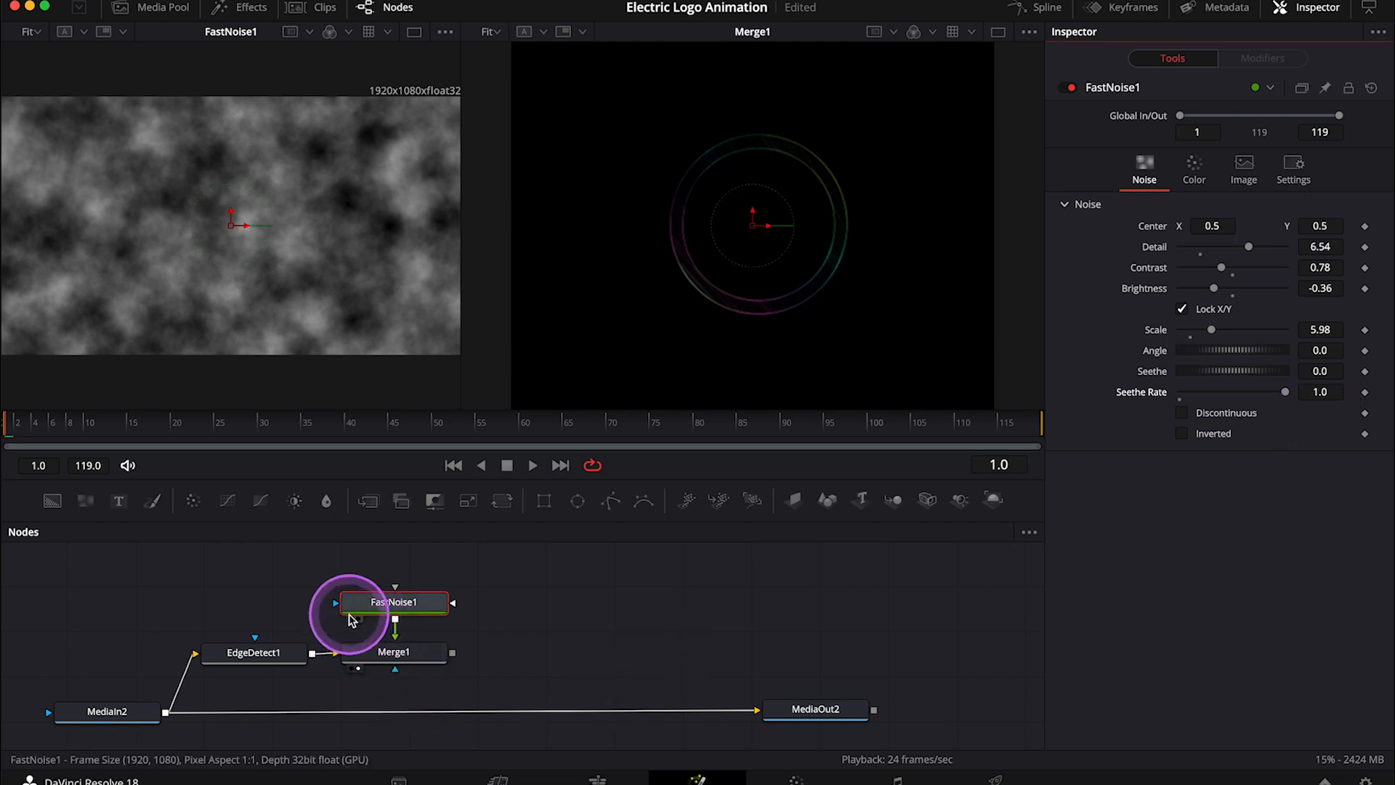
left_click(455, 422)
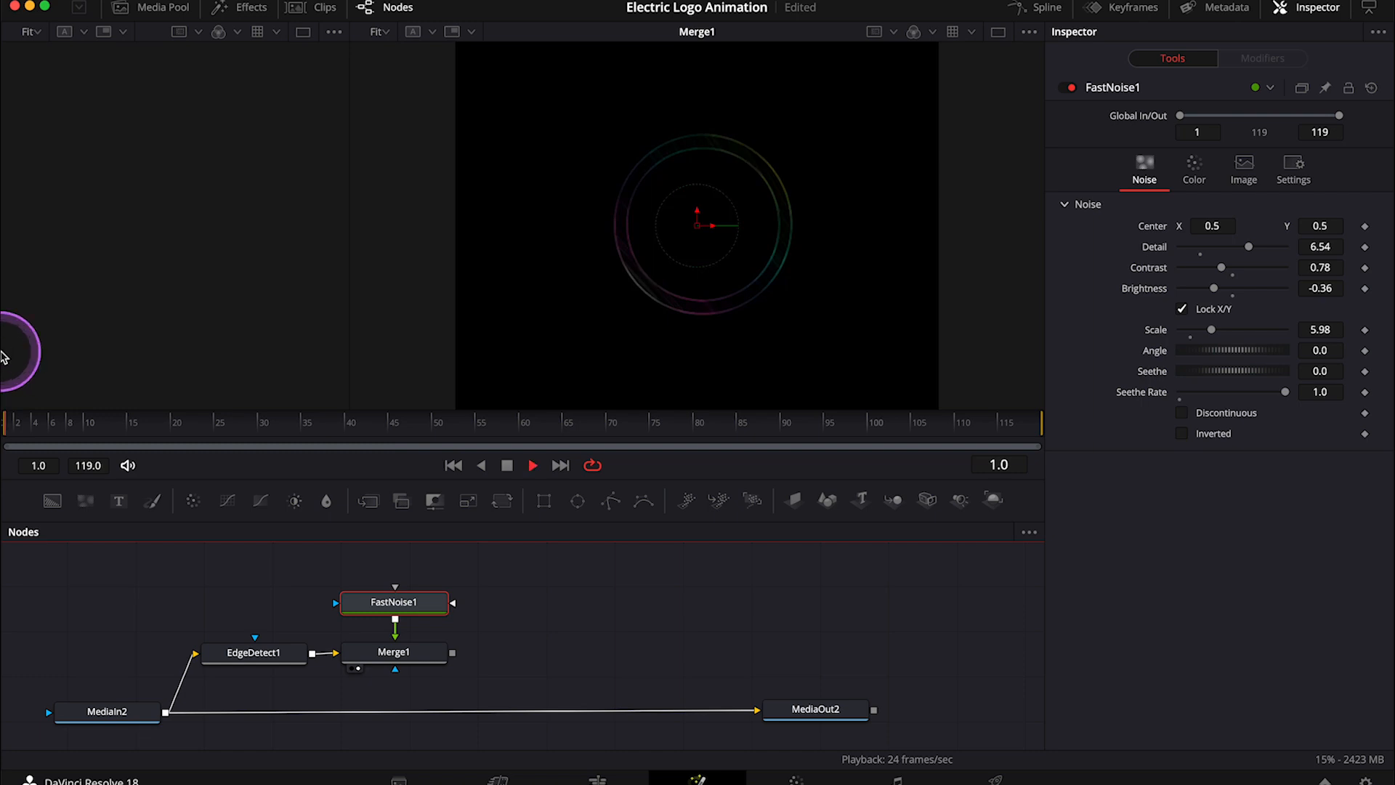
left_click(414, 423)
type("d")
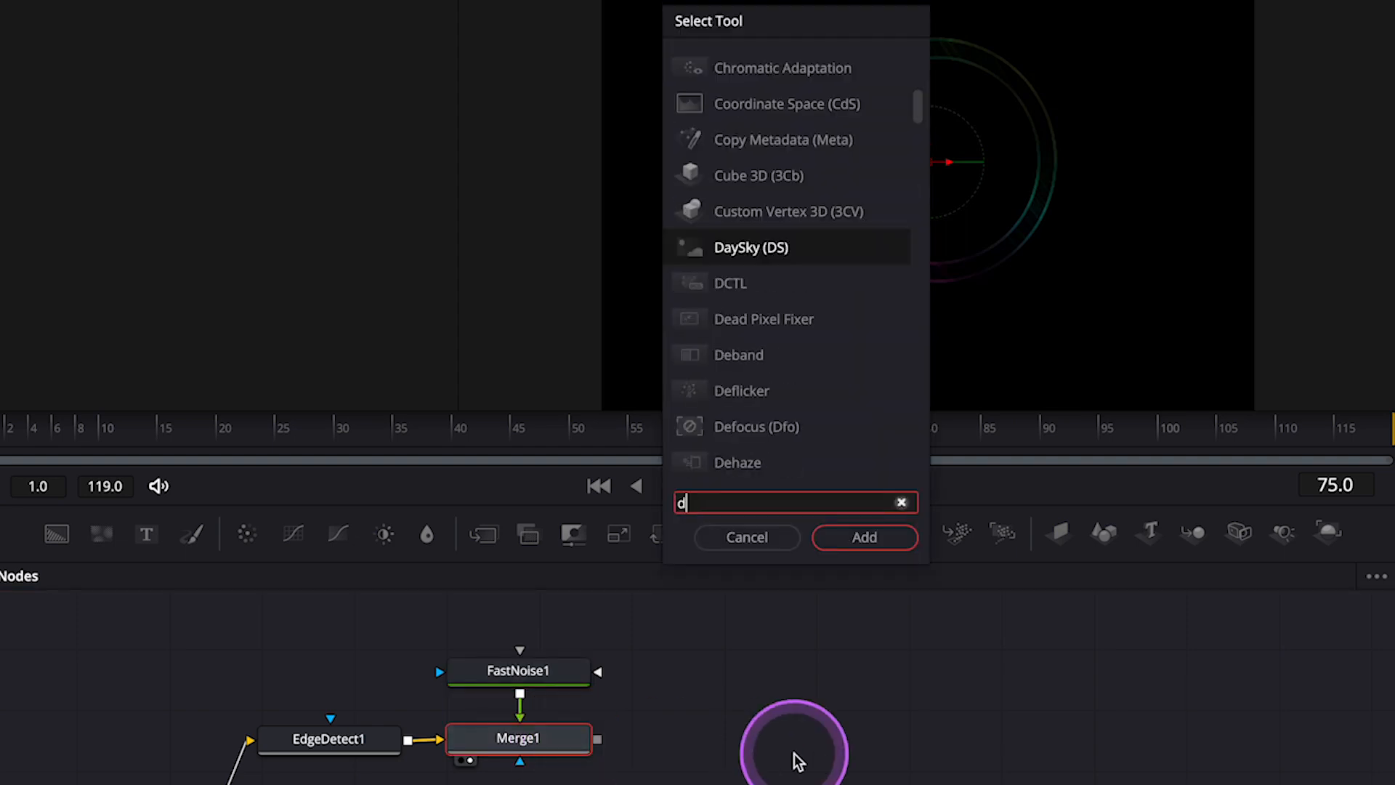
Add Displace1 after Merge1 fed by a pasted noise copy FastNoise1_1.
type("ispla")
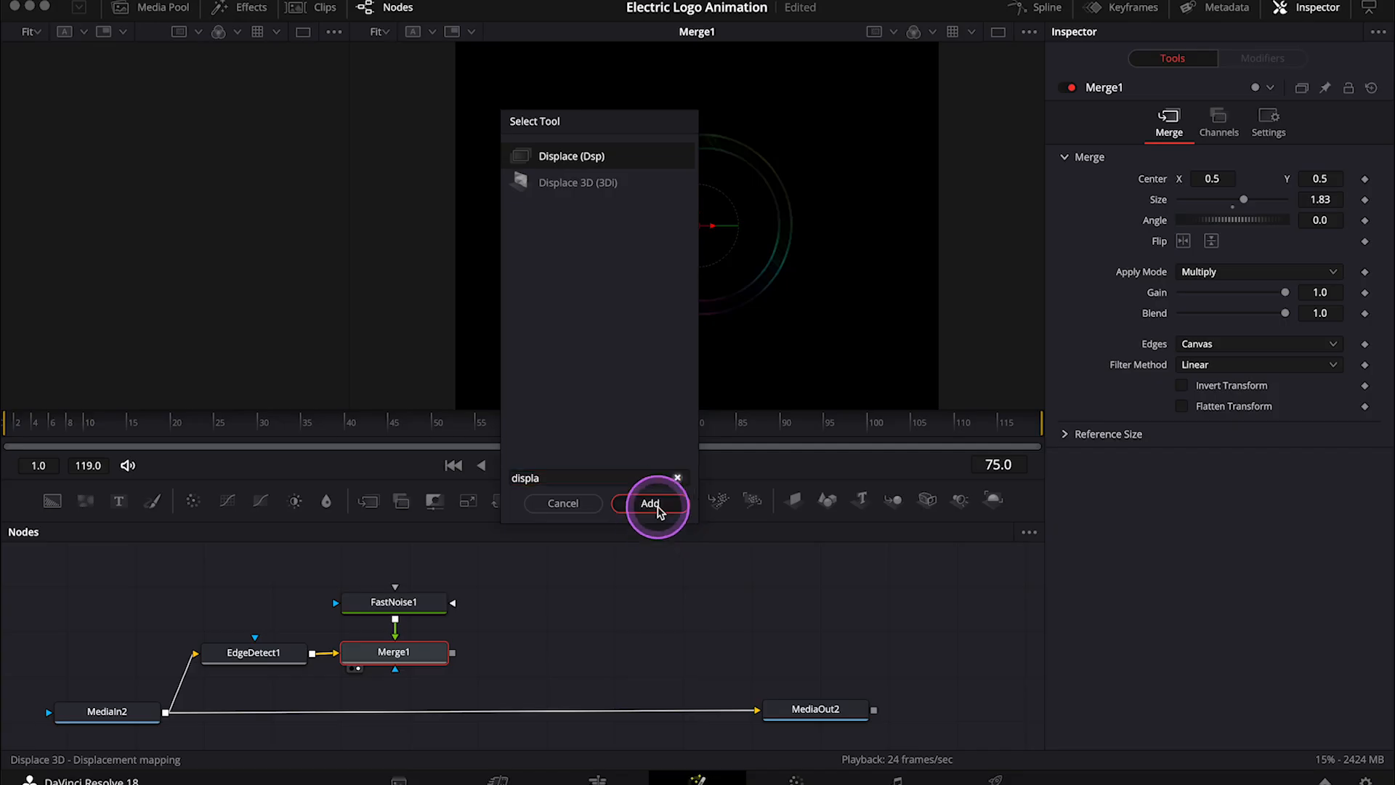
left_click(649, 504)
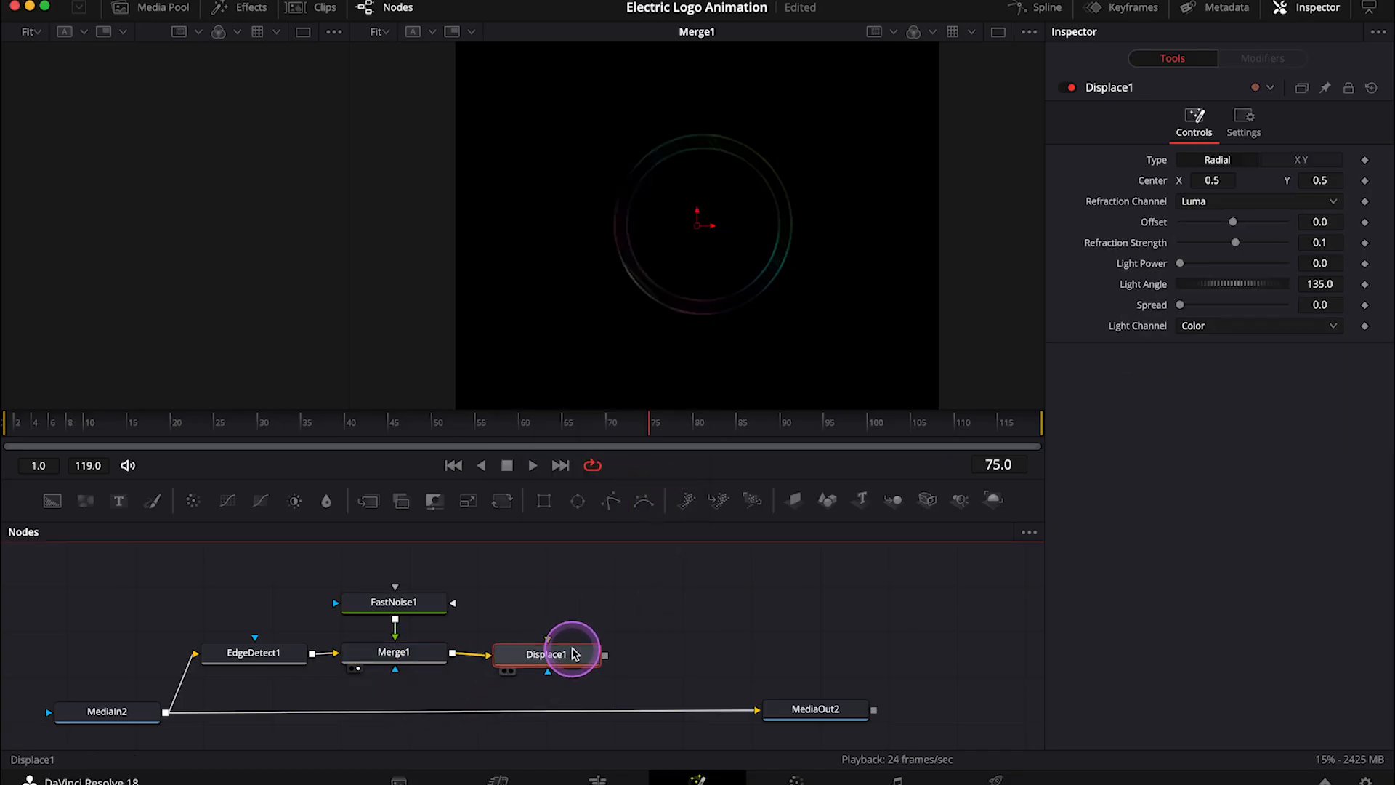
left_click(392, 602)
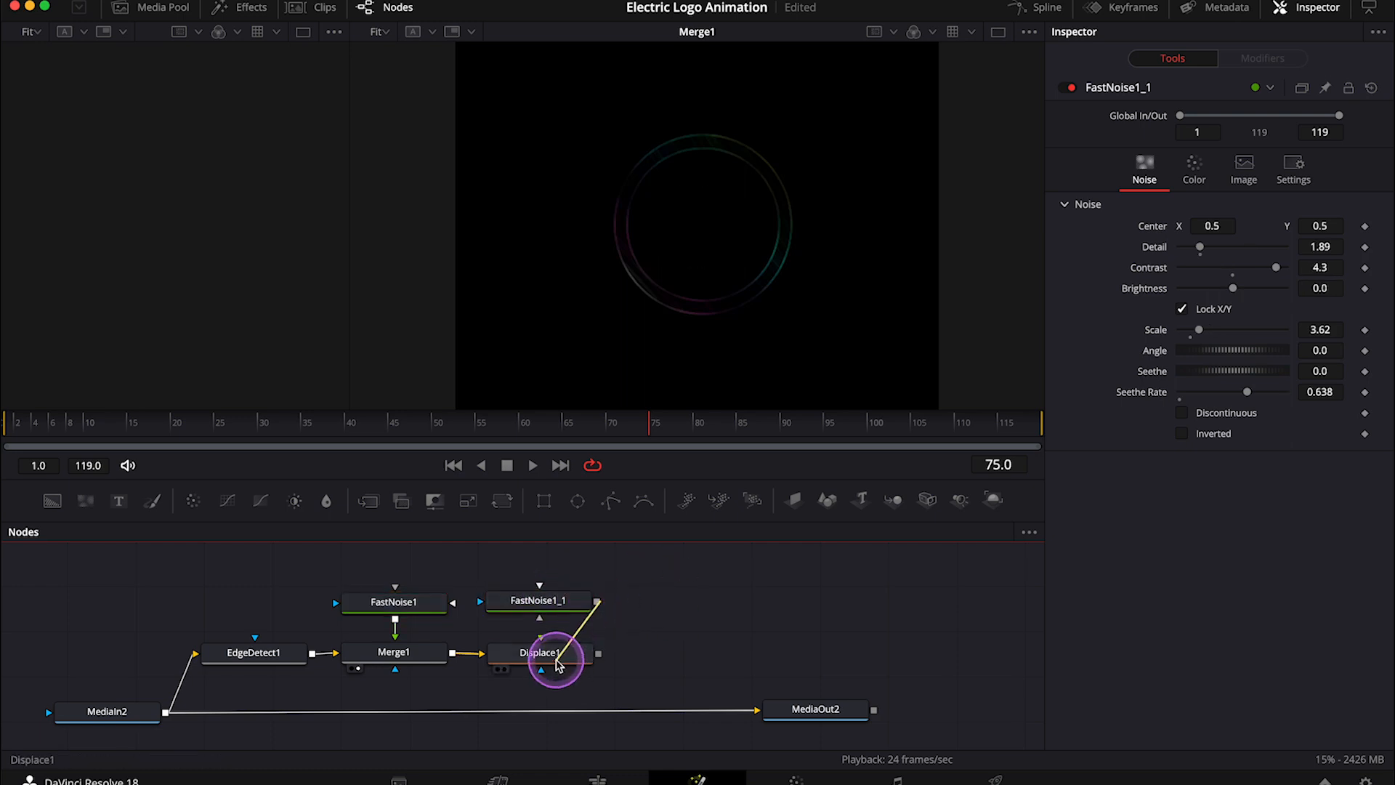
left_click(538, 601)
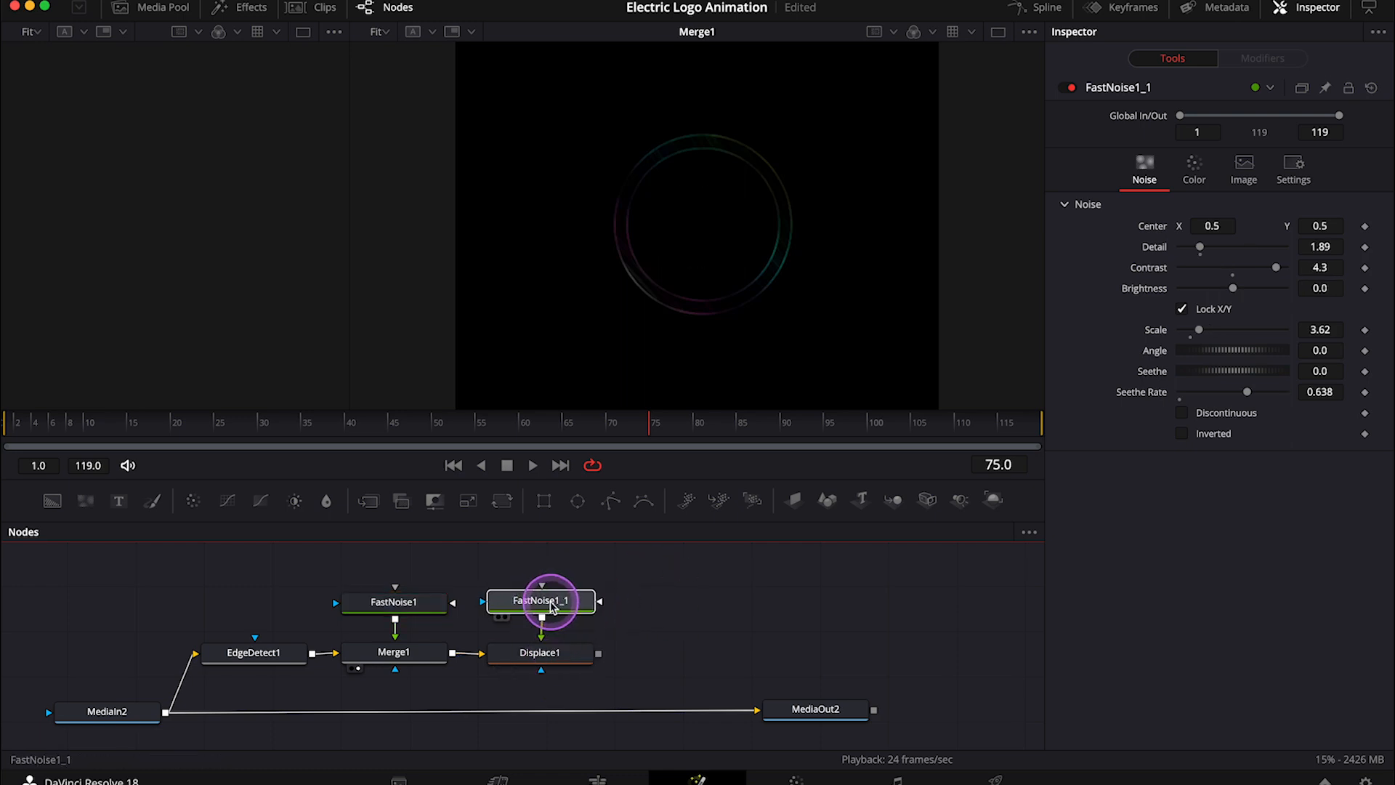
left_click(541, 653)
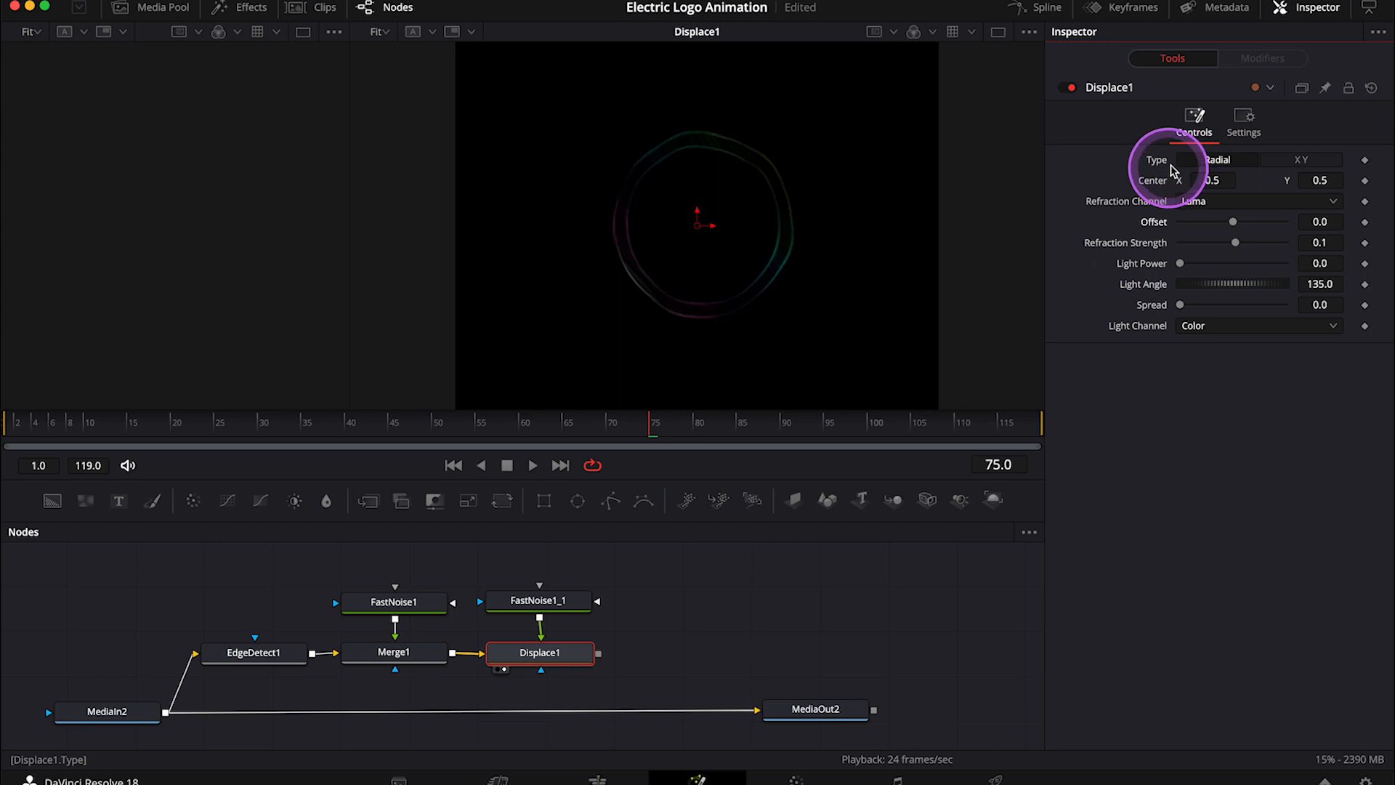
Set Displace1's displacement Type to XY.
left_click(1302, 160)
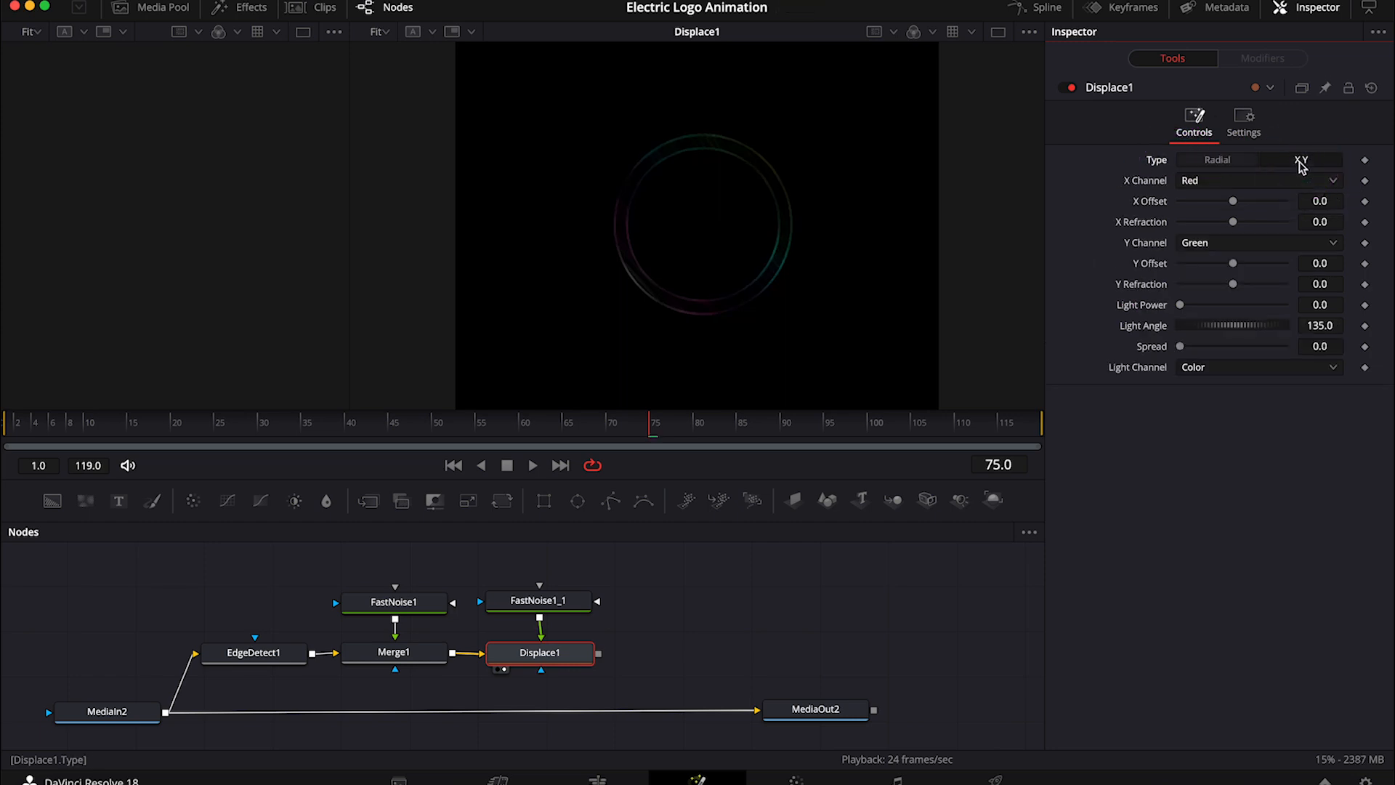
left_click(1234, 221)
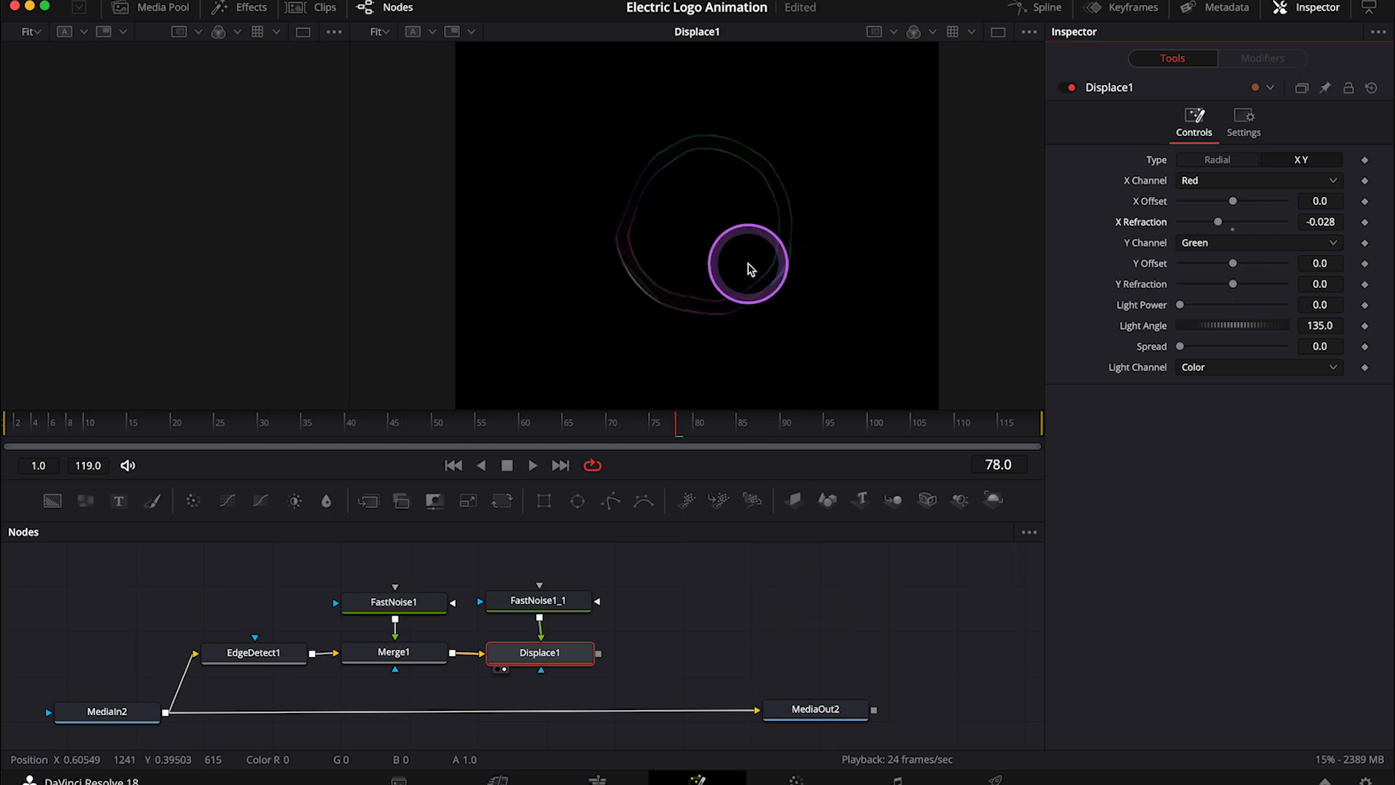
Set Displace1 X Refraction -0.028; FastNoise1_1 Detail 4.25, Contrast 1.83, Brightness -0.48, Seethe Rate 0.315.
left_click(538, 600)
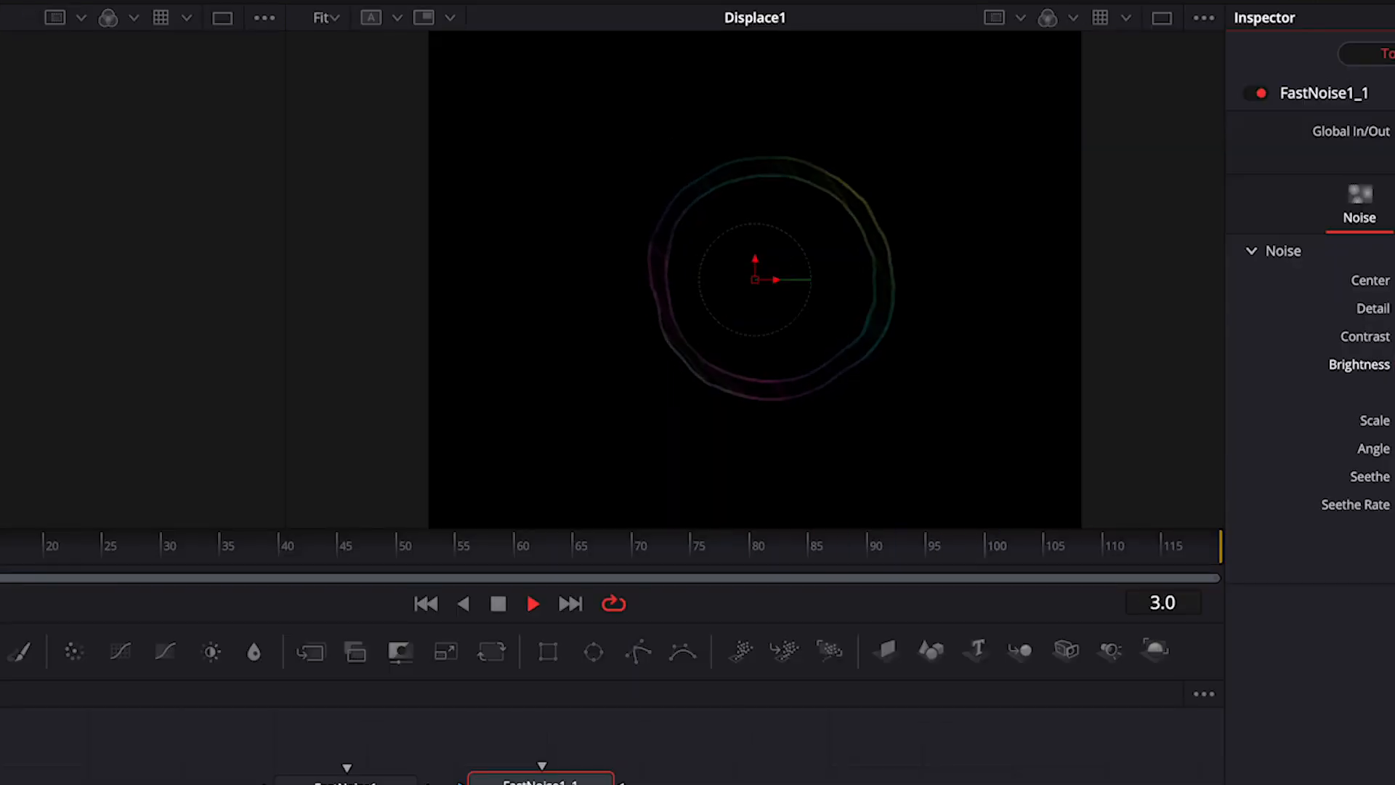
left_click(406, 545)
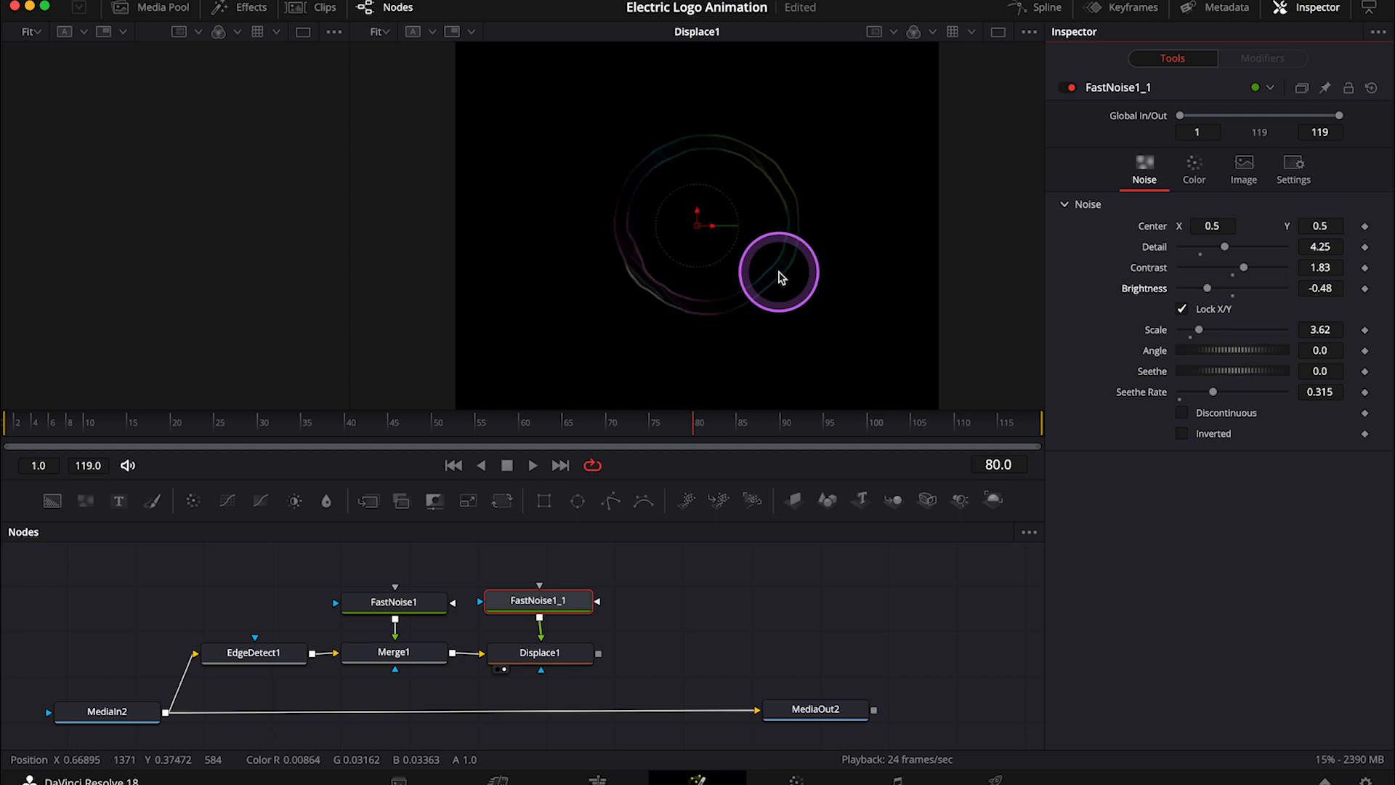
left_click(538, 652)
type("displ")
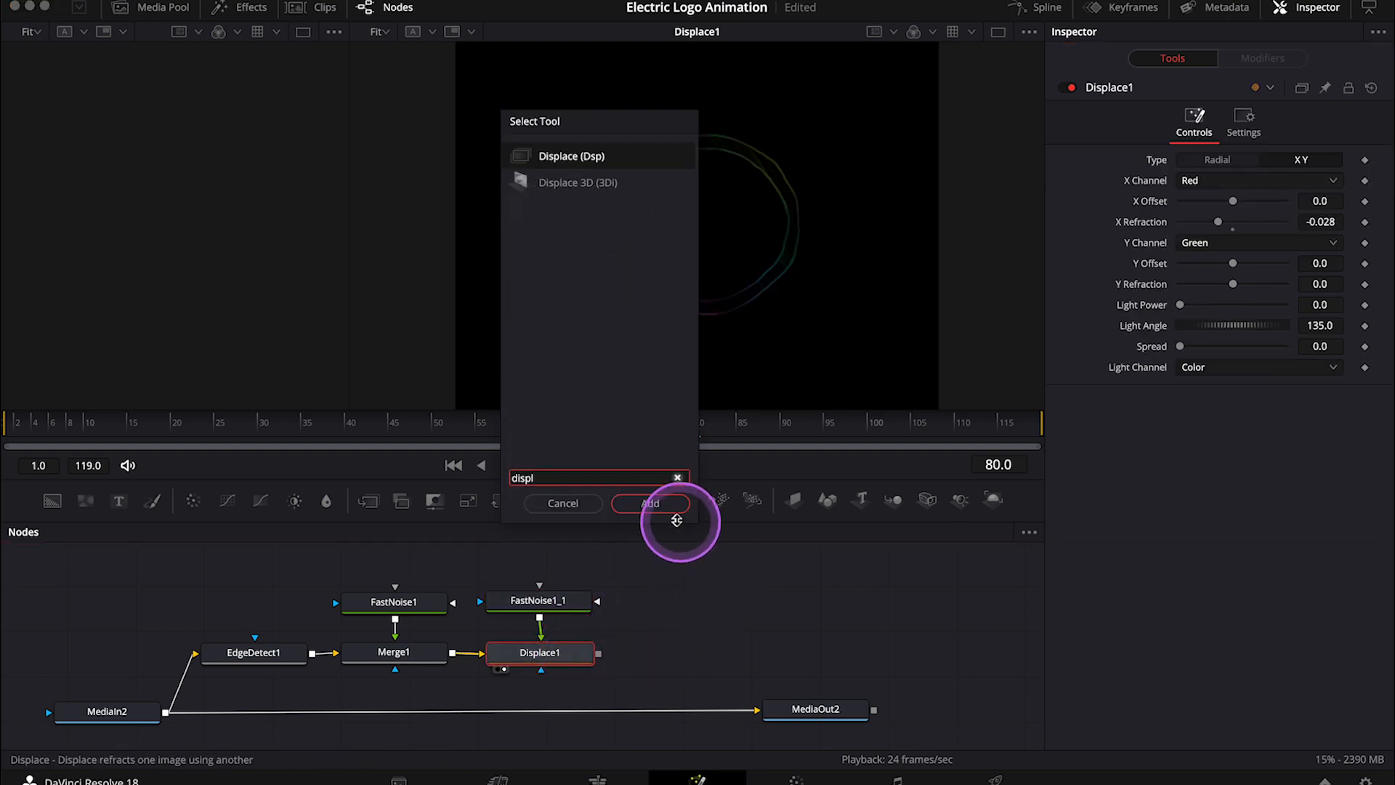
Add Displace2 after Displace1 driven by FastNoise1_1_1, set to XY, and drag X Refraction.
left_click(651, 502)
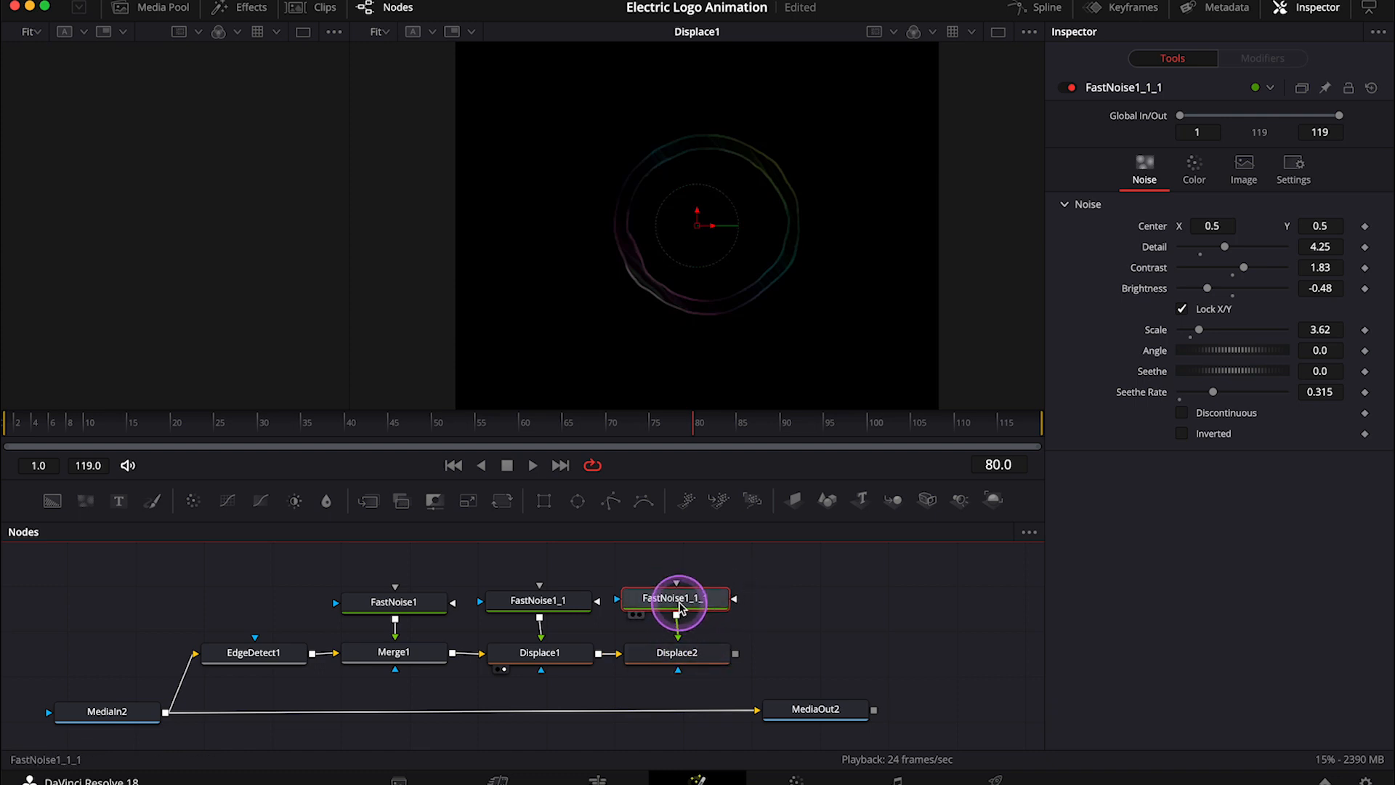
left_click(676, 652)
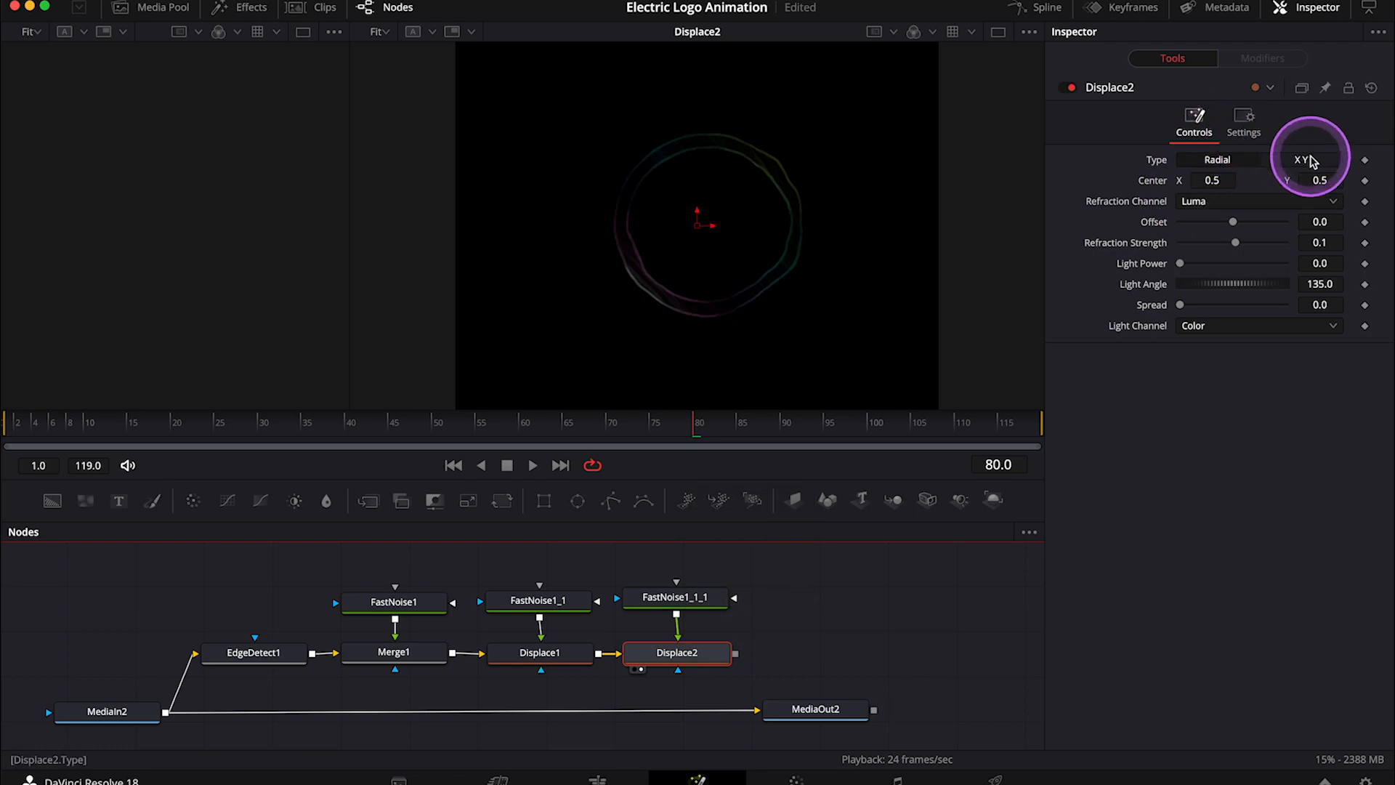
left_click(1321, 160)
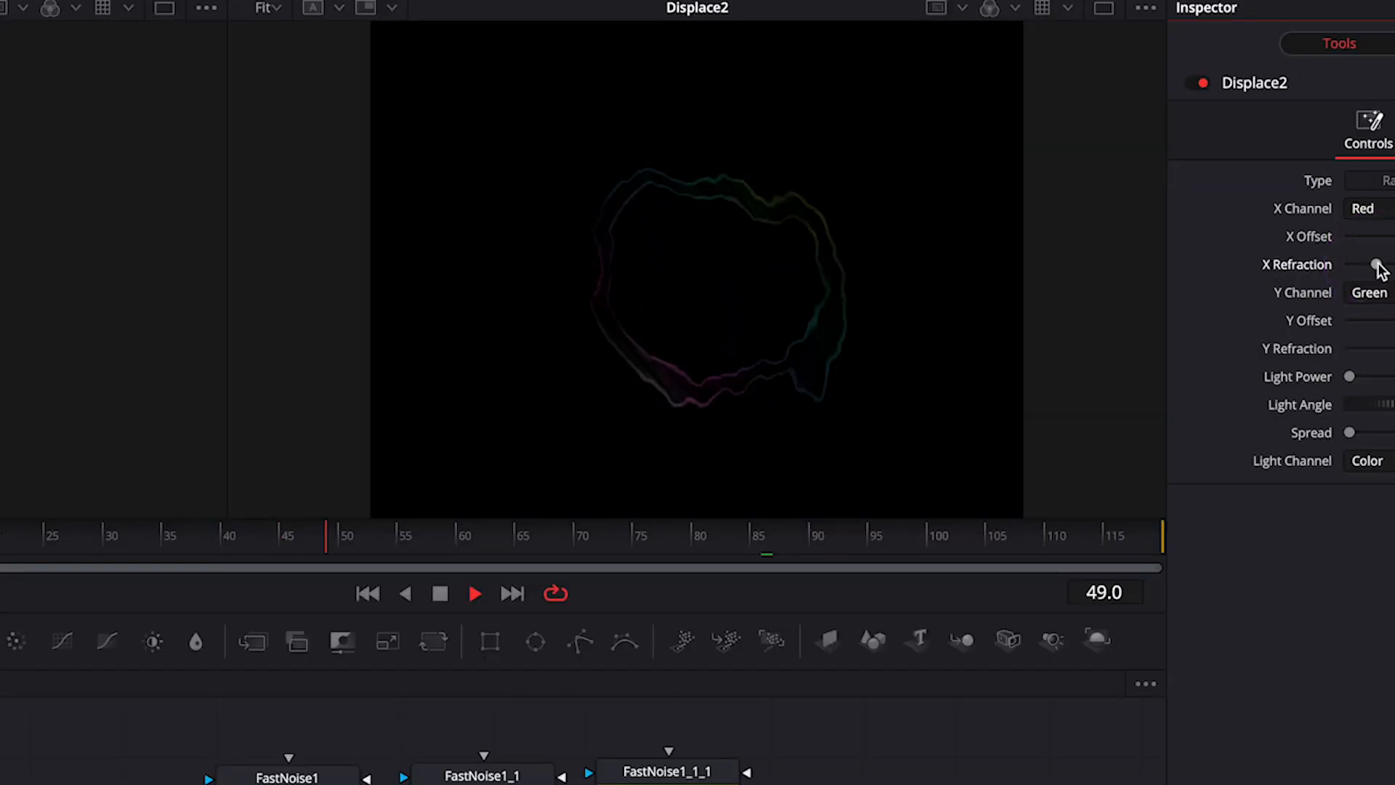
left_click(872, 535)
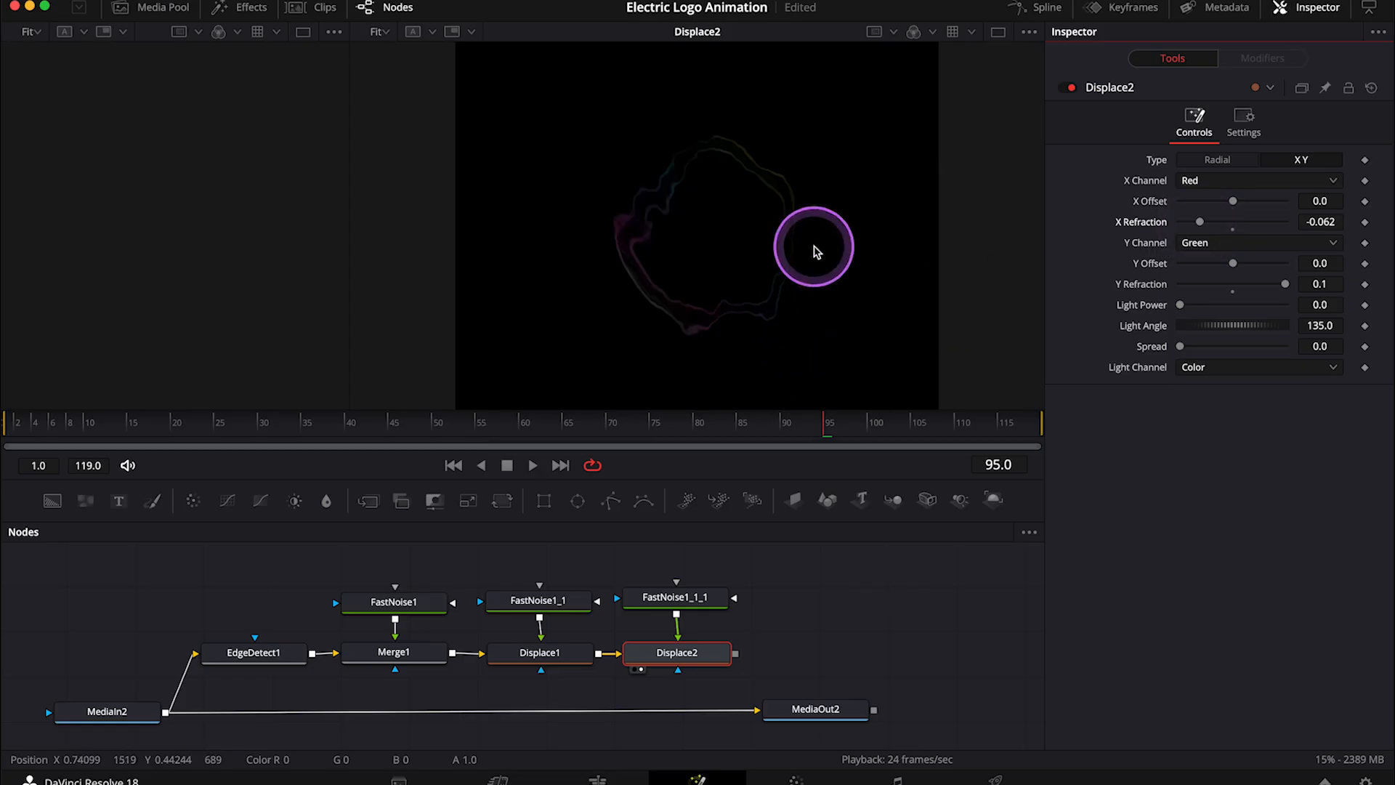
Set Displace2 X -0.062, Y 0.1; FastNoise1_1_1 Contrast 5.0, Brightness -1.0, Scale 13.7, Seethe 1.0.
left_click(676, 597)
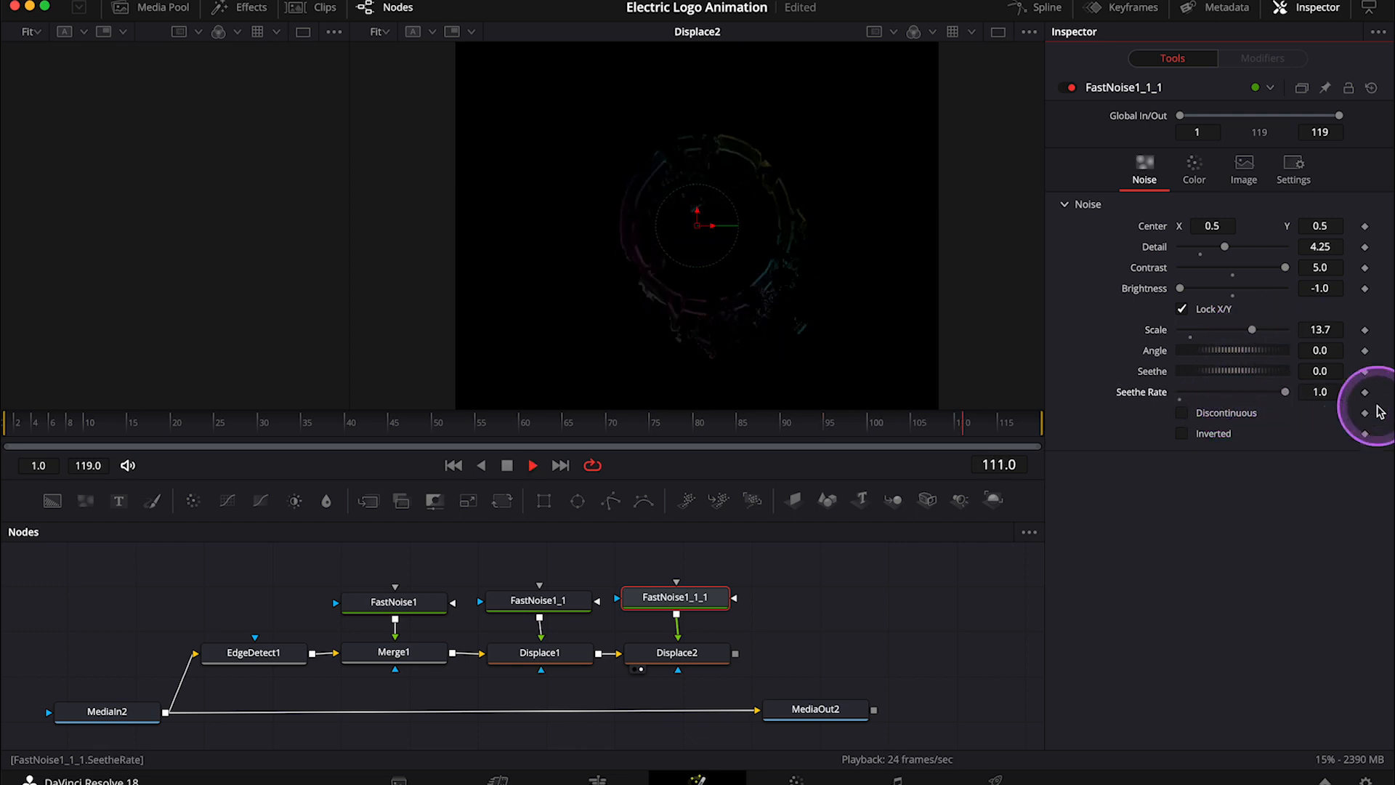
left_click(359, 421)
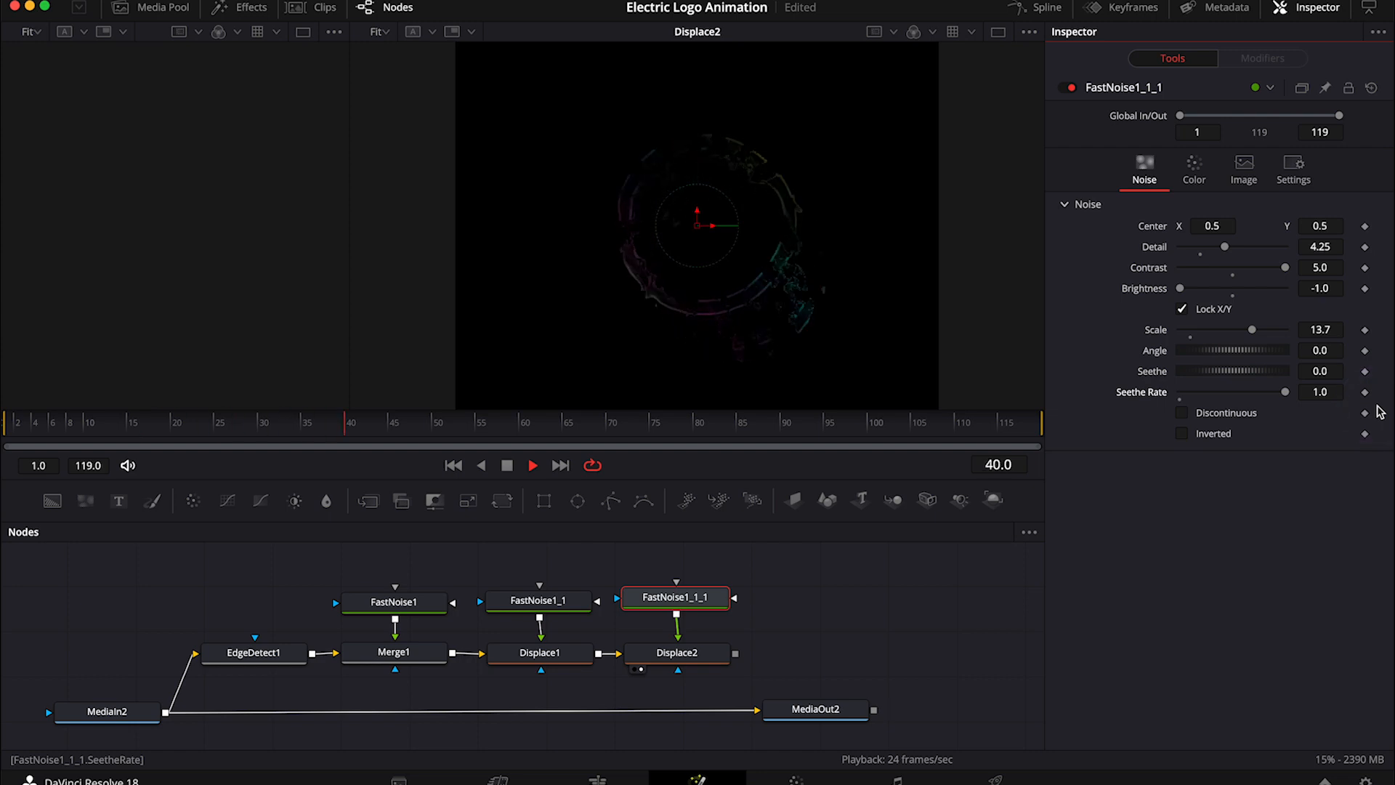
left_click(755, 422)
type("glow")
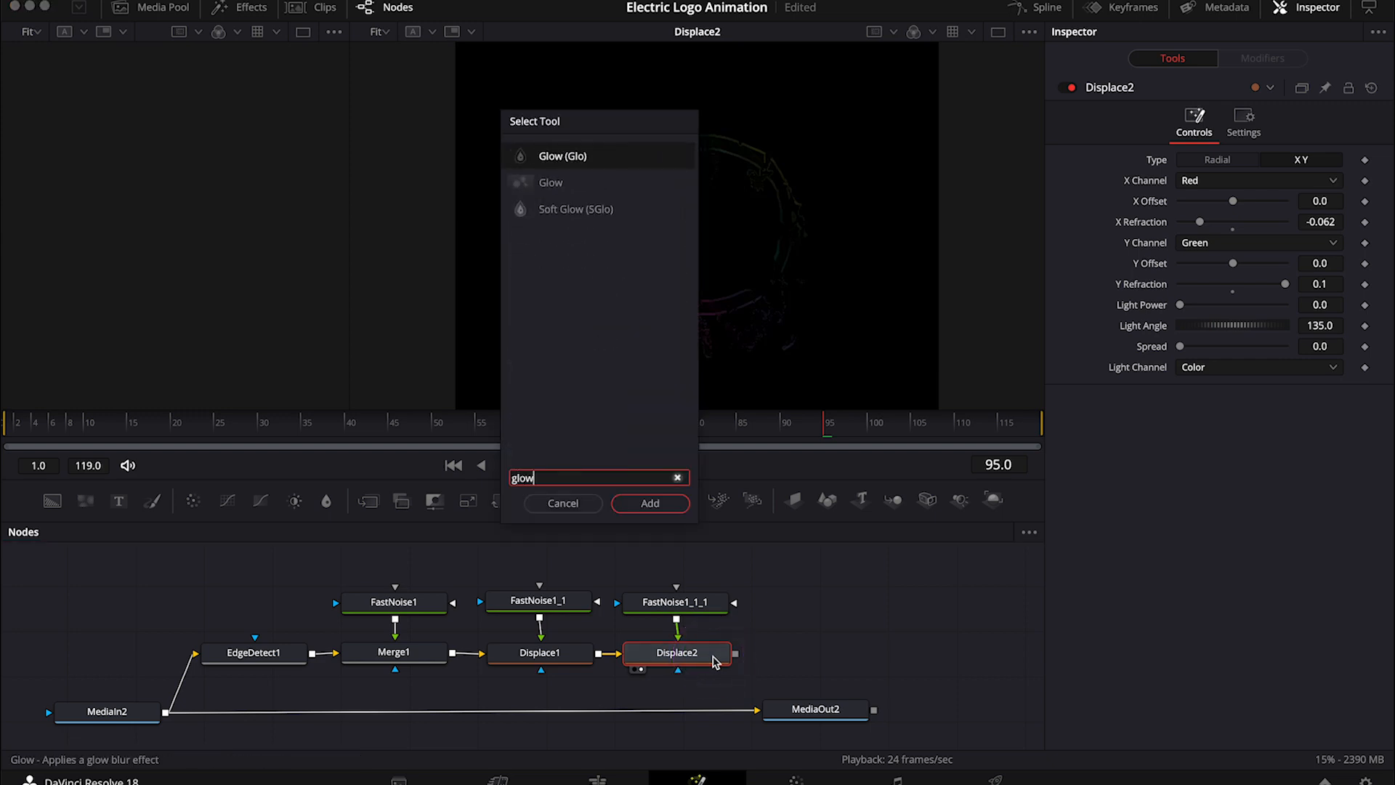
Add Glow1 after Displace2 with Glow Size 0, Glow 0.929, Blend 0.157 and alpha toggled.
left_click(650, 503)
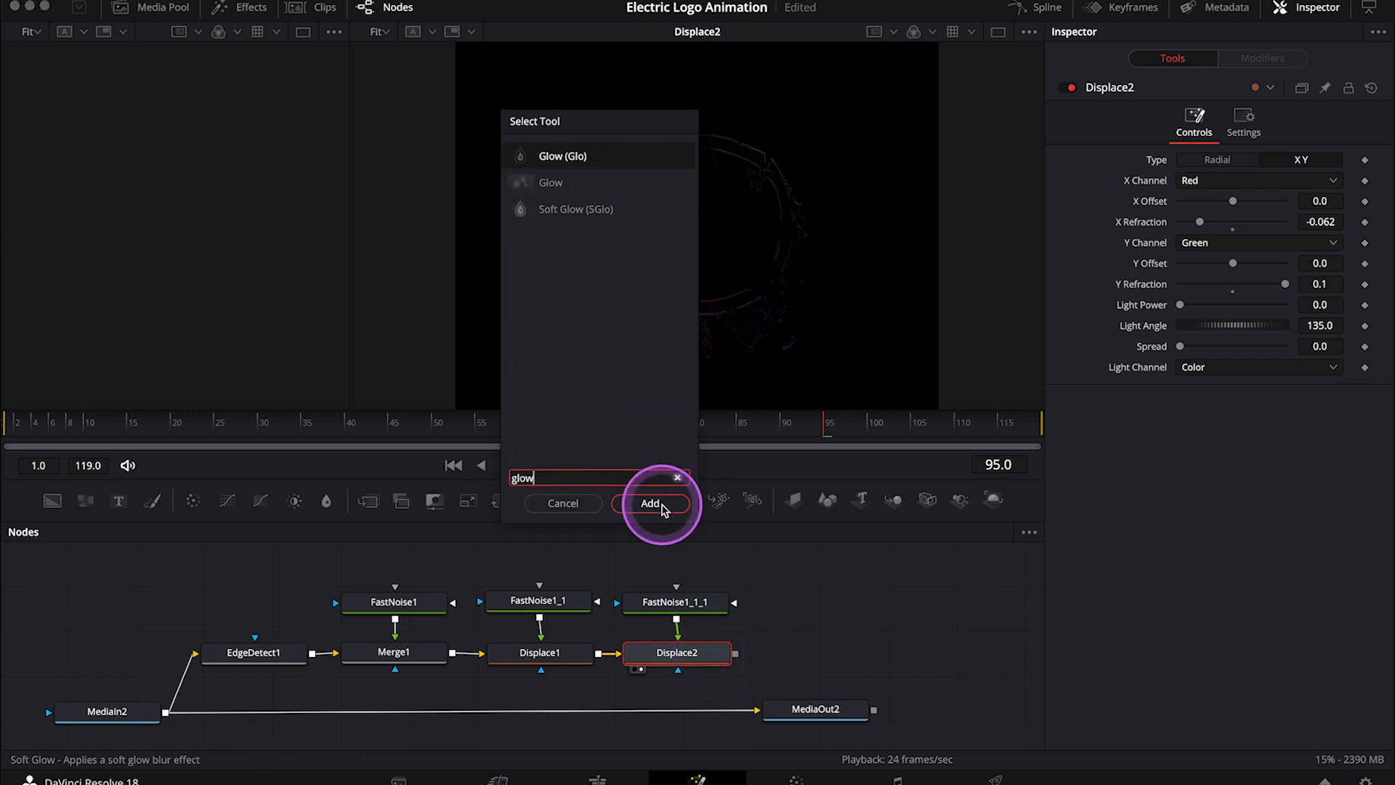
left_click(649, 504)
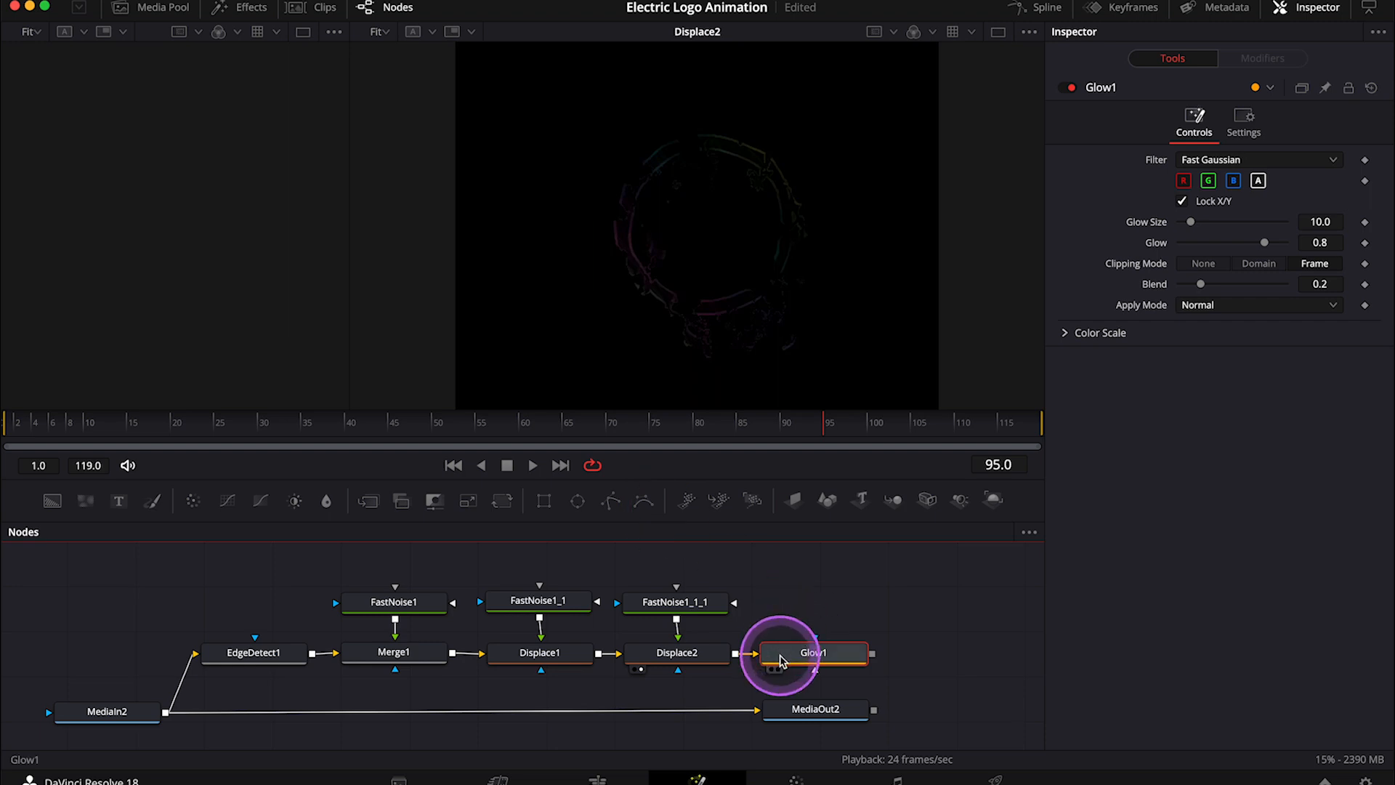
left_click(811, 653)
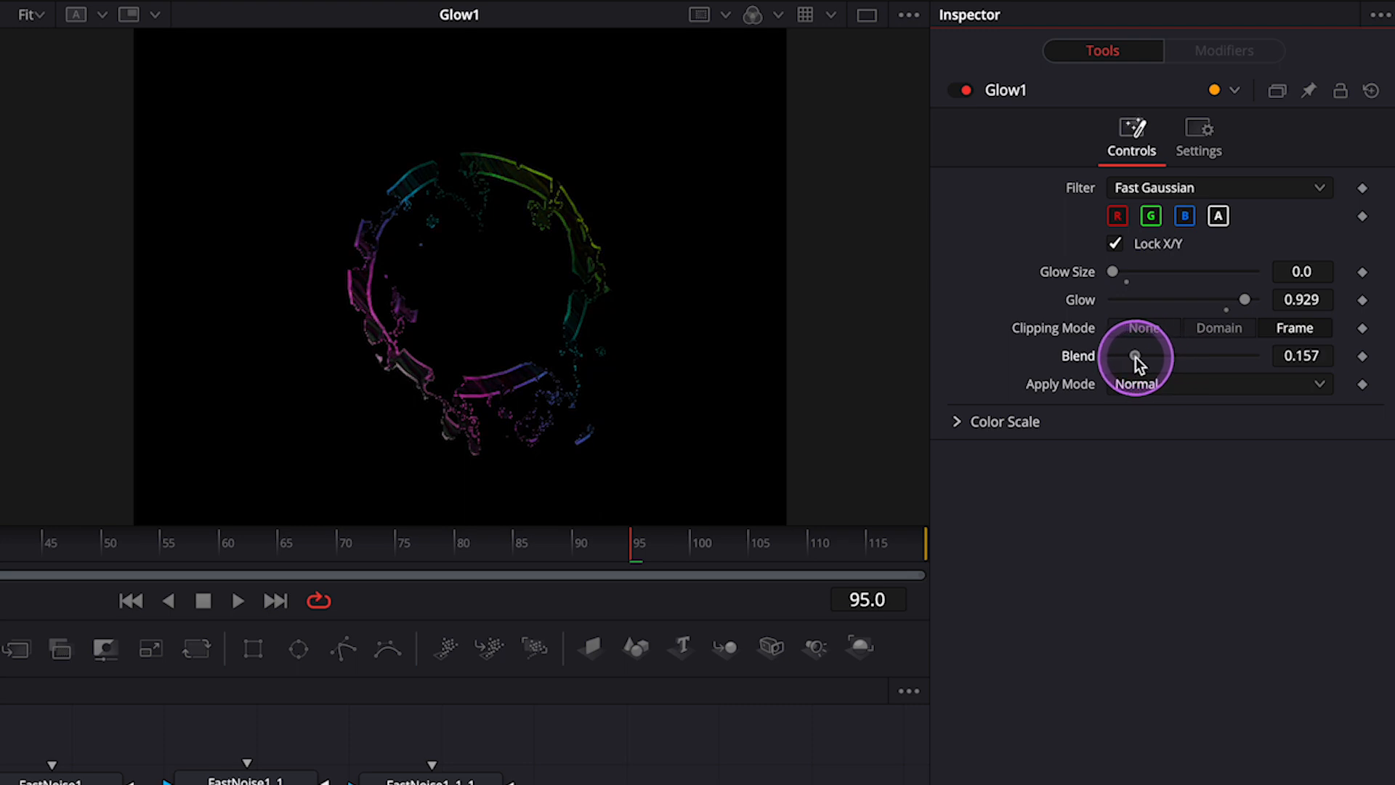
left_click(237, 600)
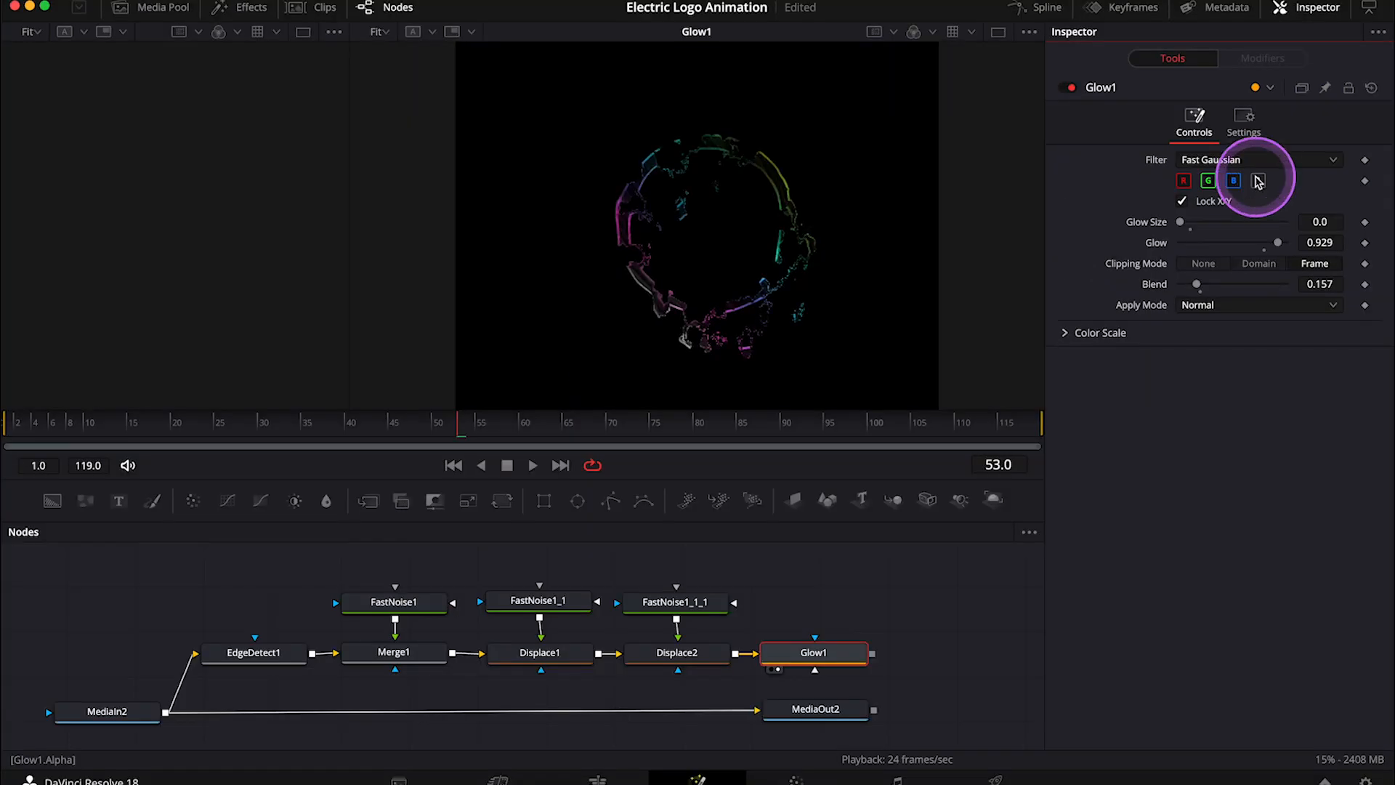
left_click(1234, 180)
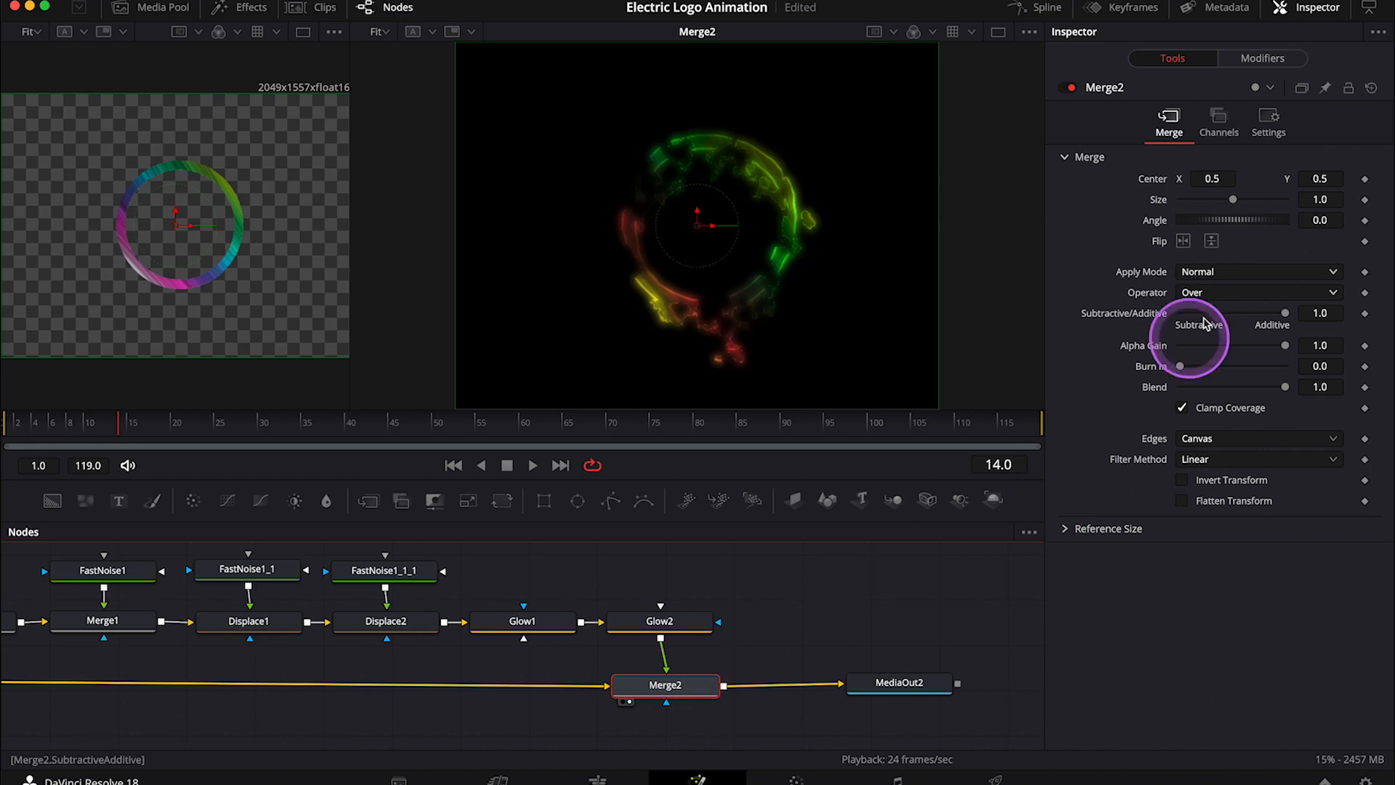
Set Merge2's apply mode to Screen so the solid ring shows beneath the glow.
left_click(1254, 272)
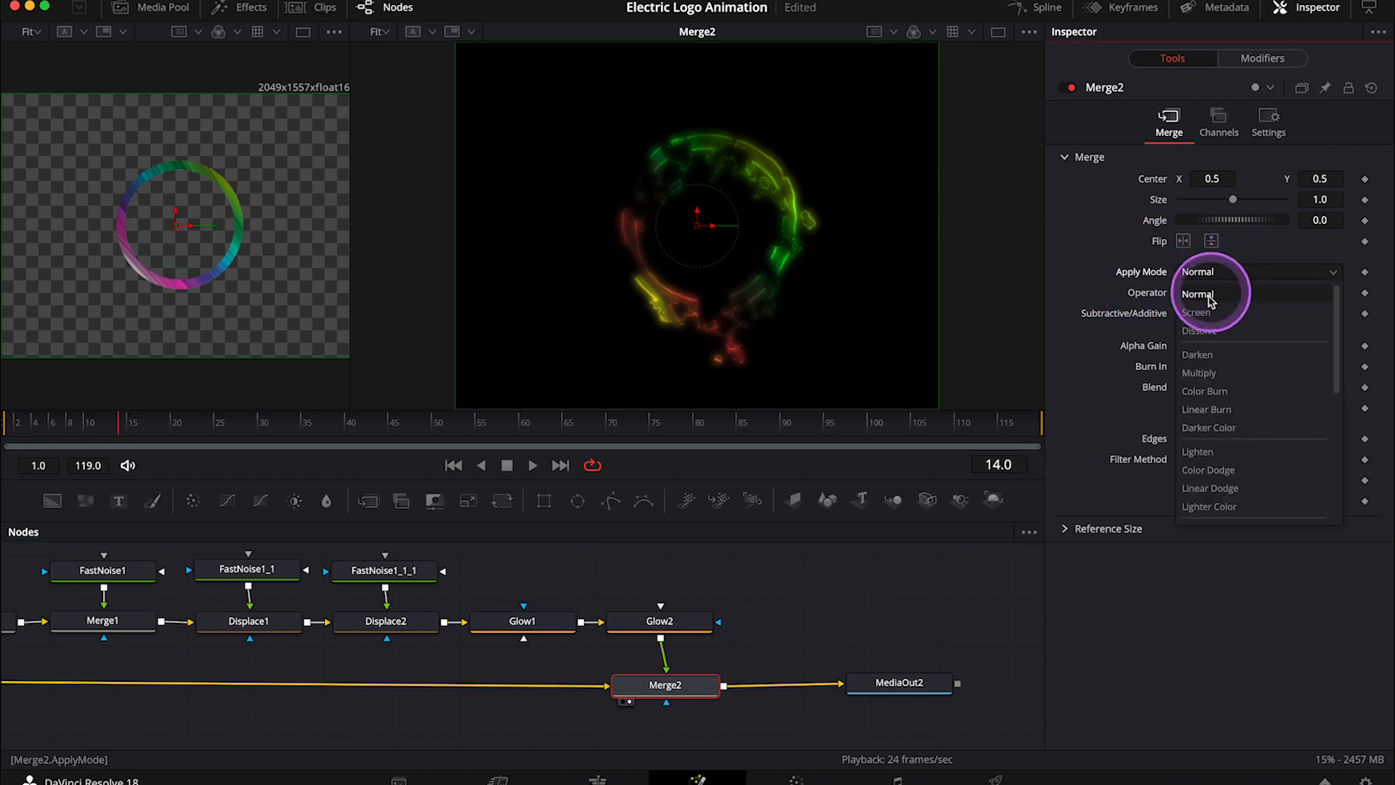
left_click(1196, 311)
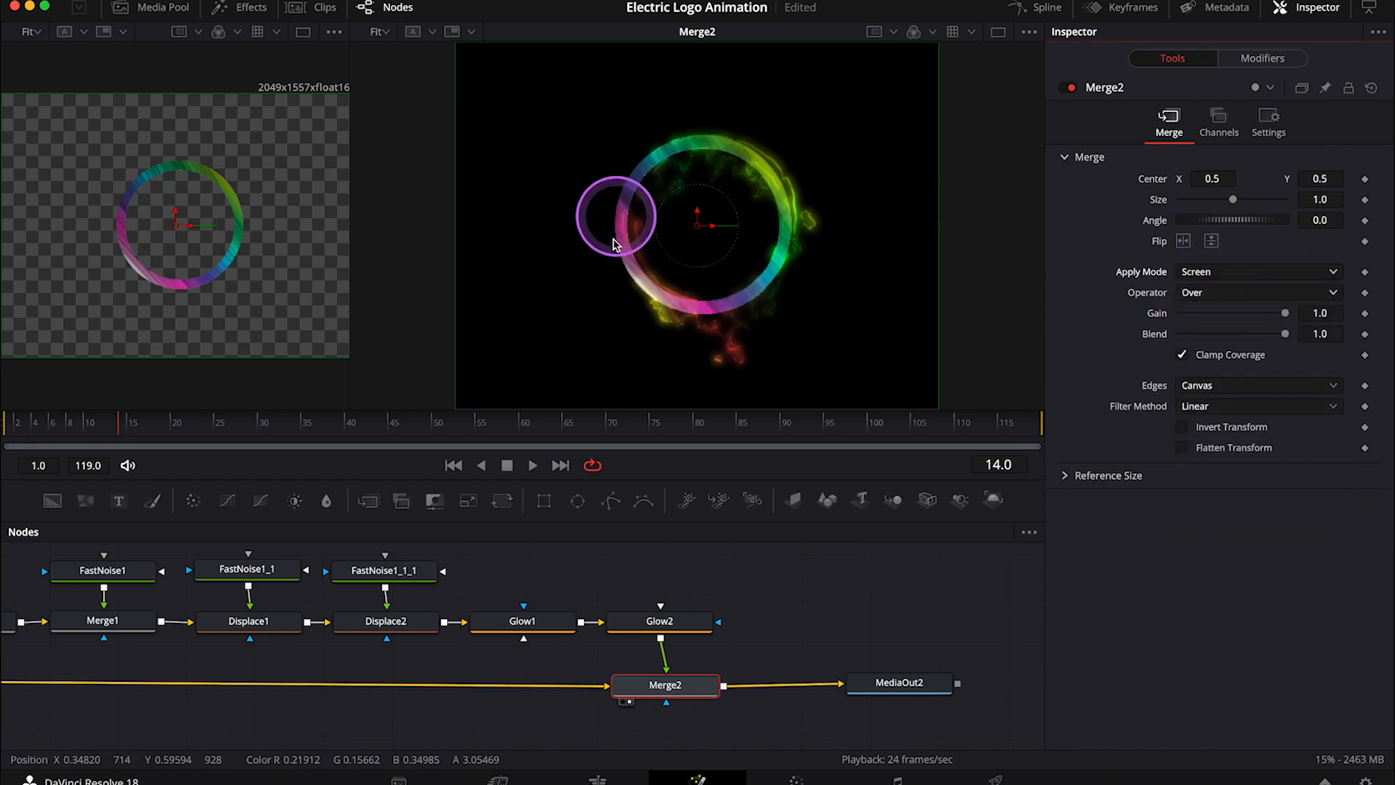
left_click(532, 465)
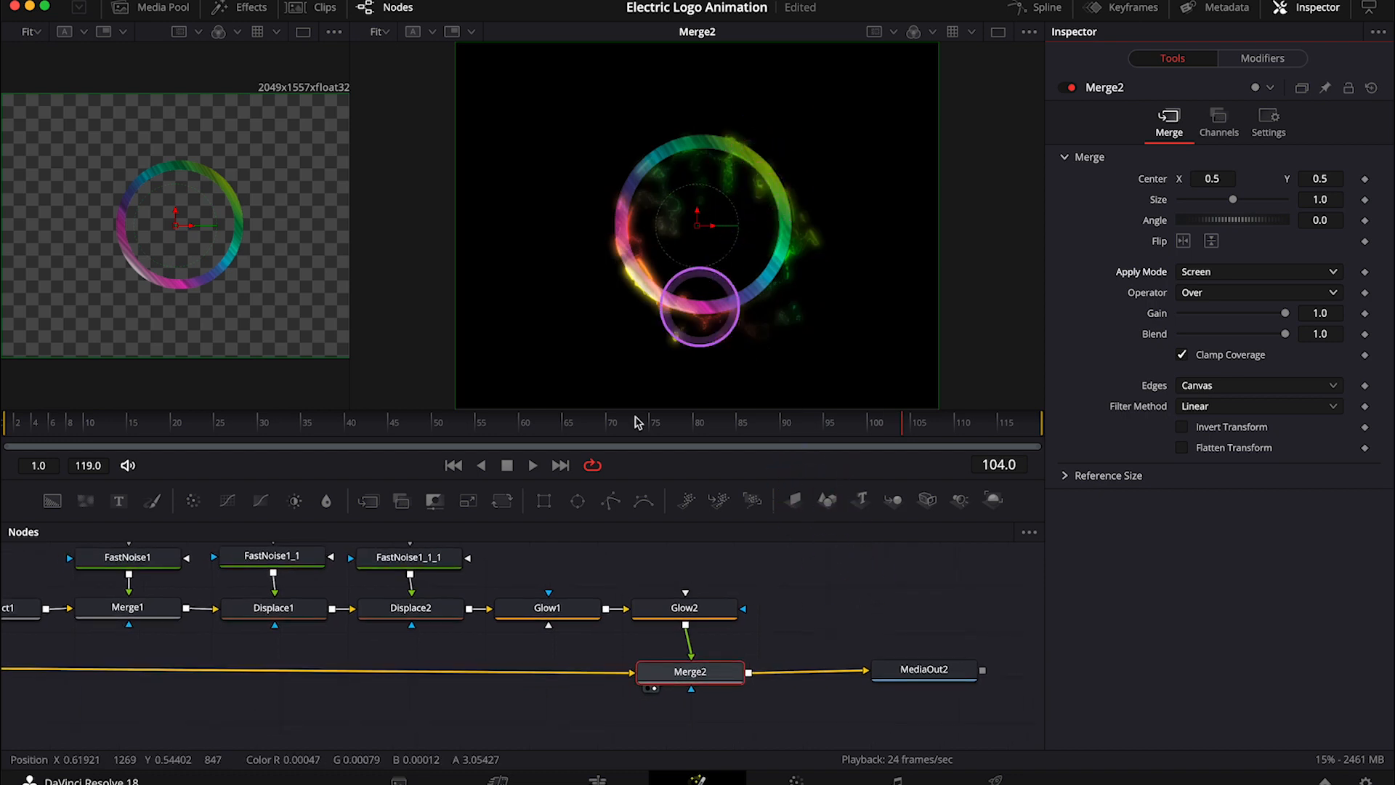
Adjust Glow1's colour channels, toggling the blue channel off and back on.
left_click(548, 608)
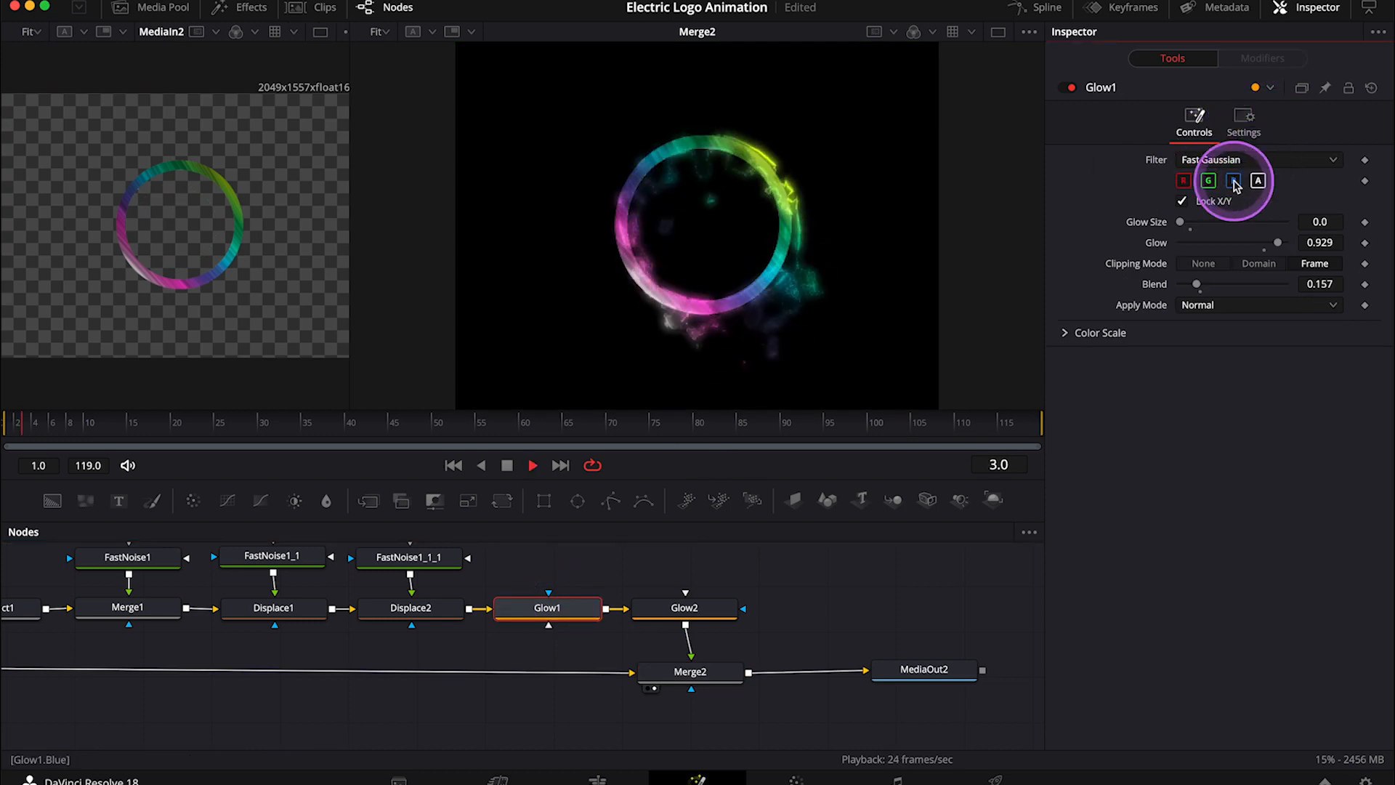
left_click(436, 423)
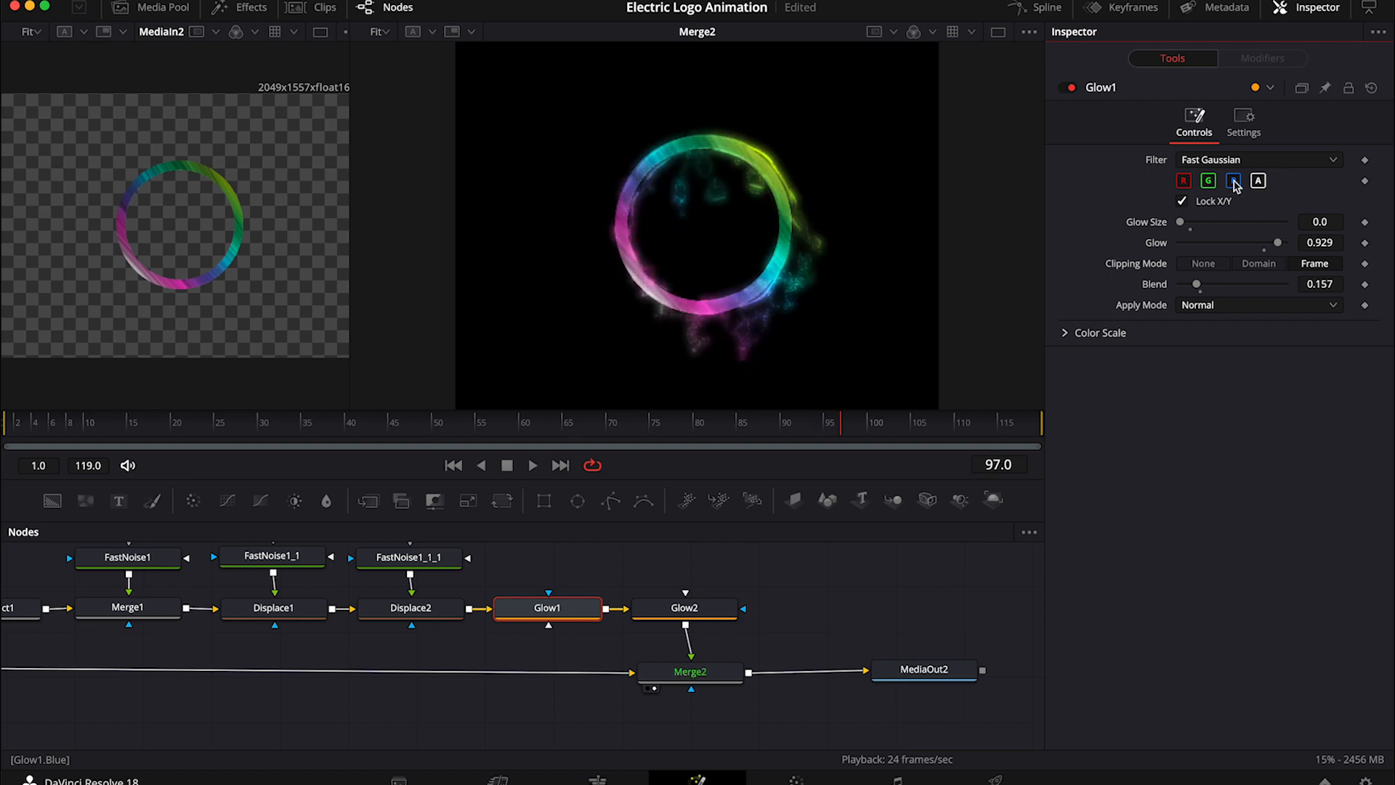
left_click(409, 557)
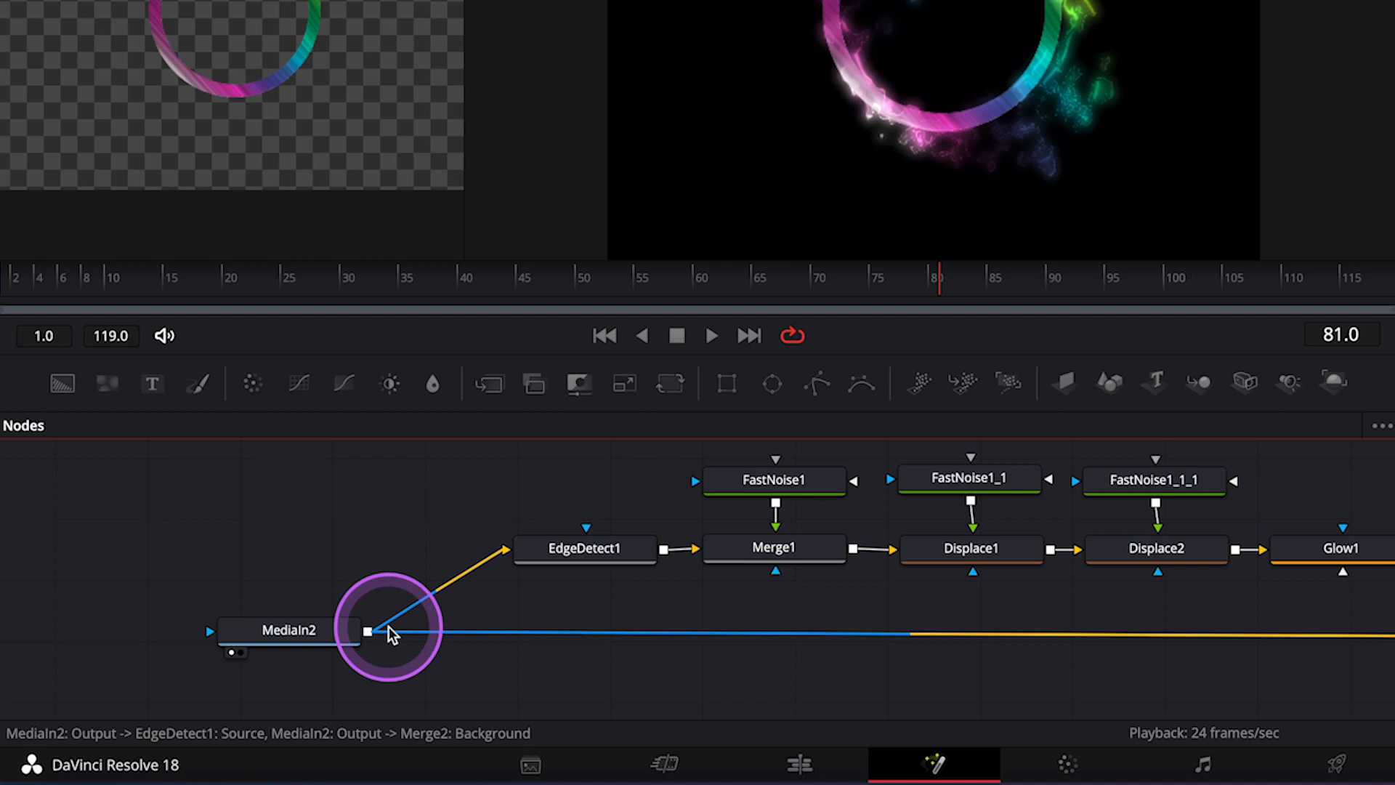
Route MediaIn2's output and tint the COLOR GRADING text node cyan.
left_click(287, 629)
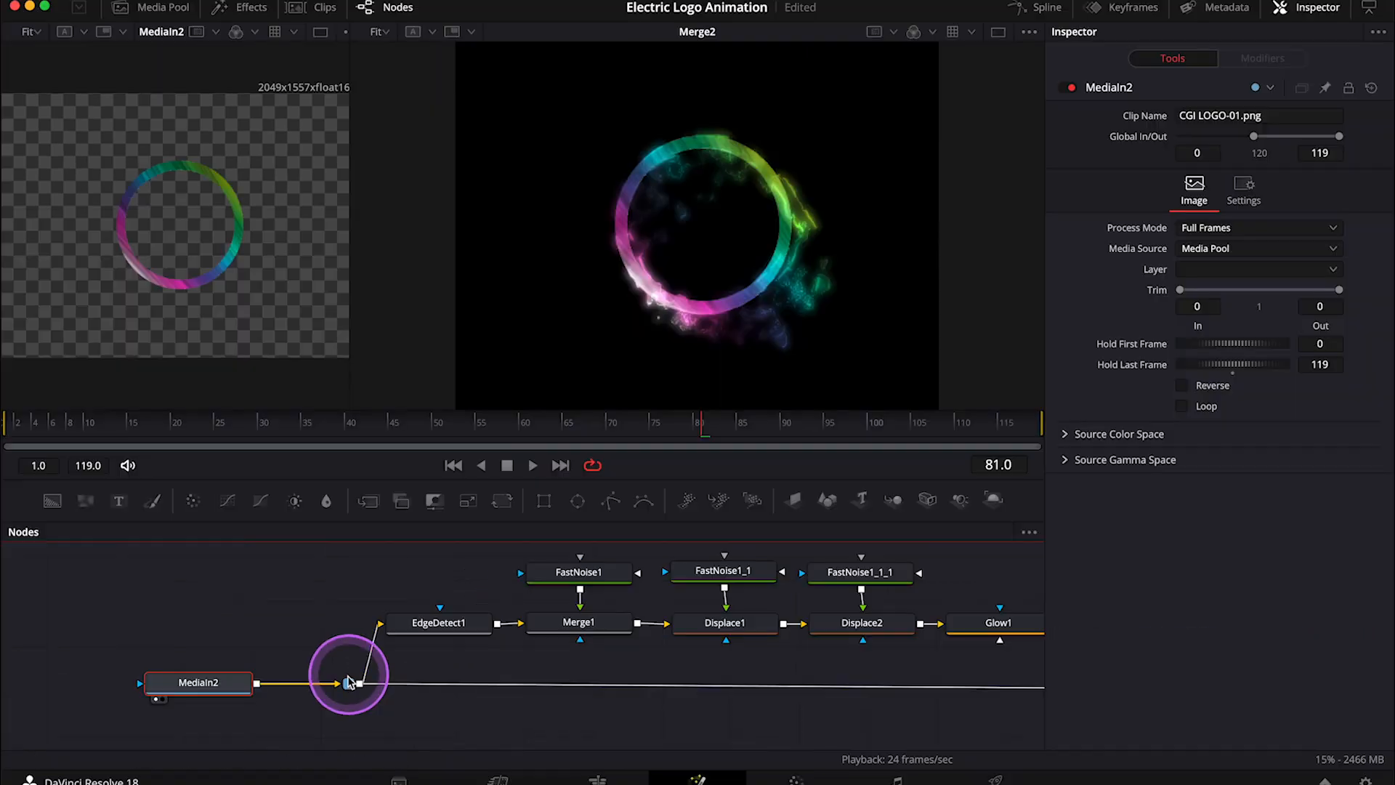
mouse_move(378, 679)
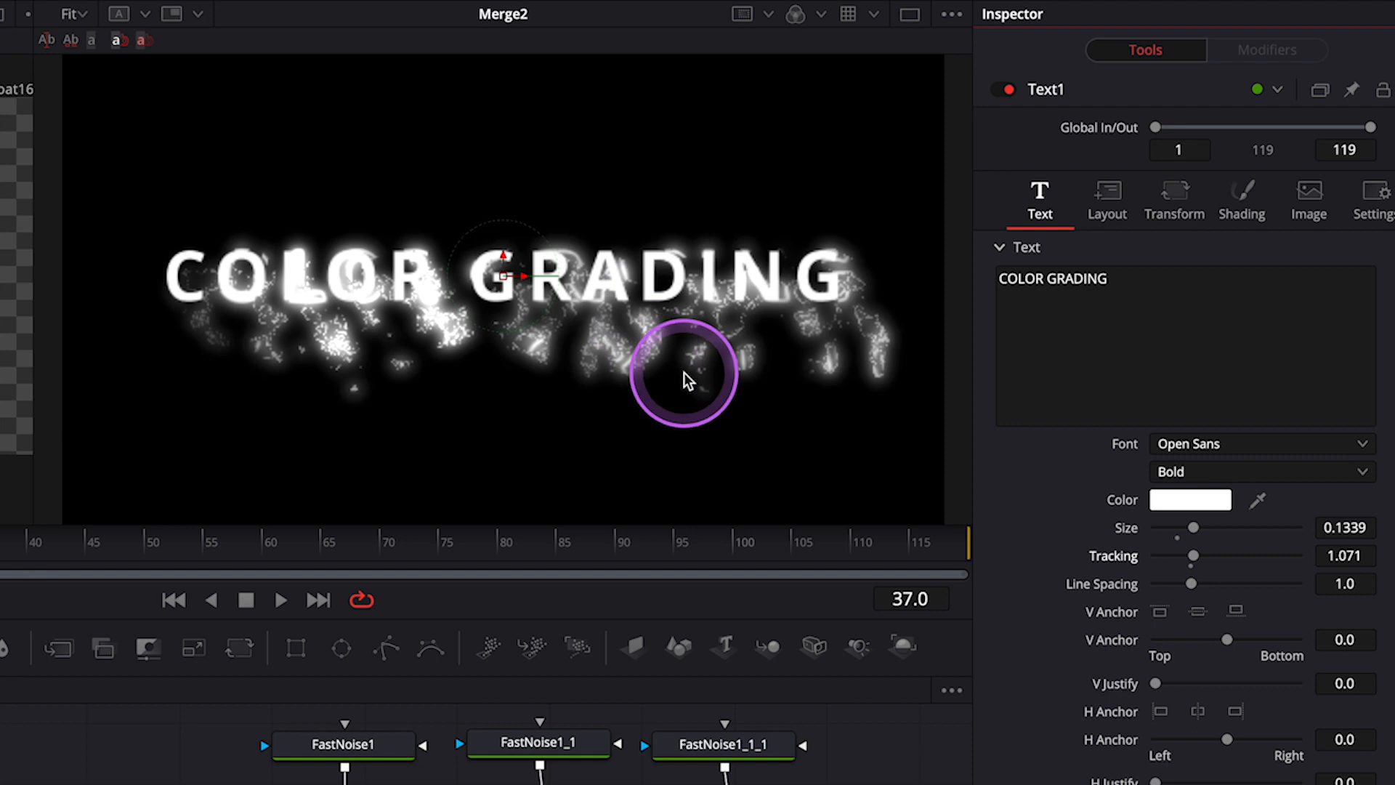
mouse_move(601, 334)
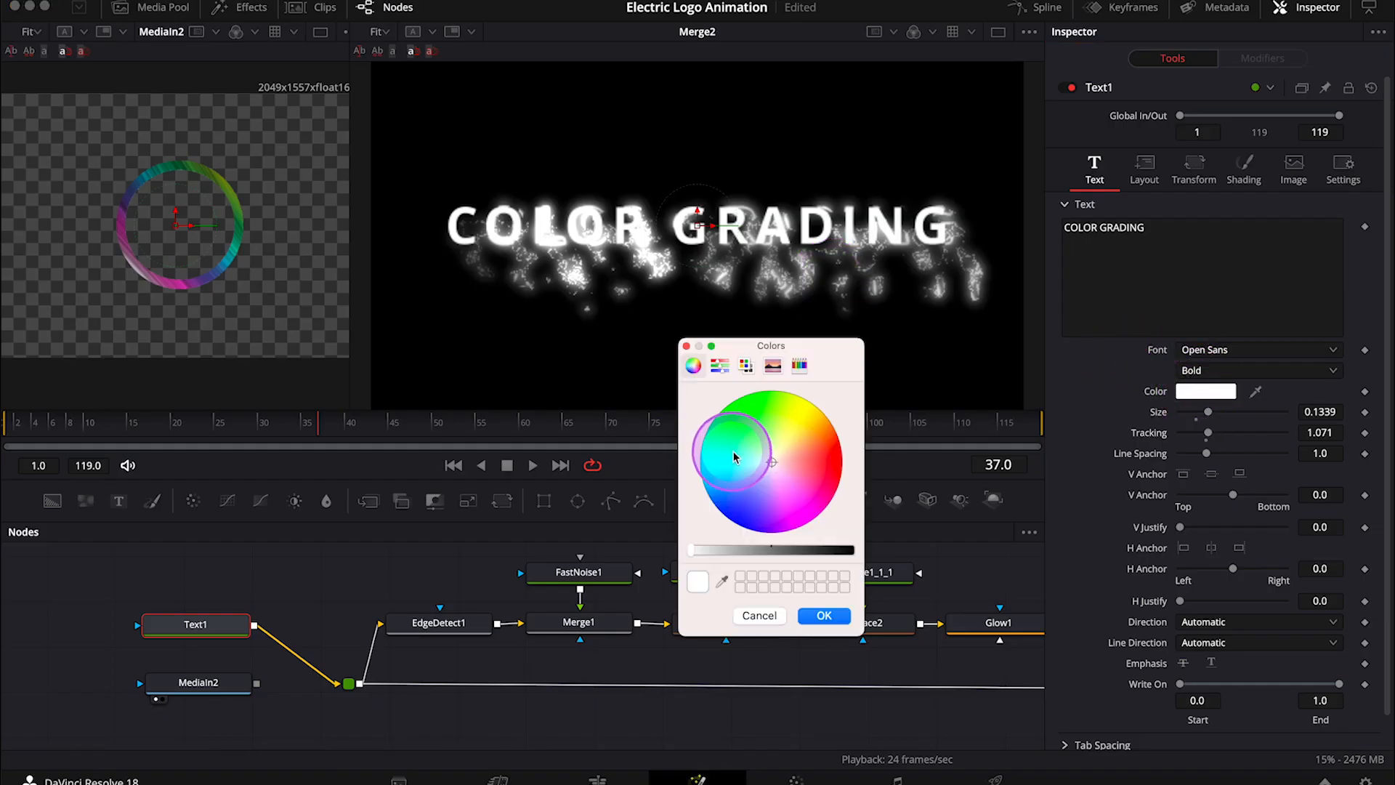
left_click(738, 459)
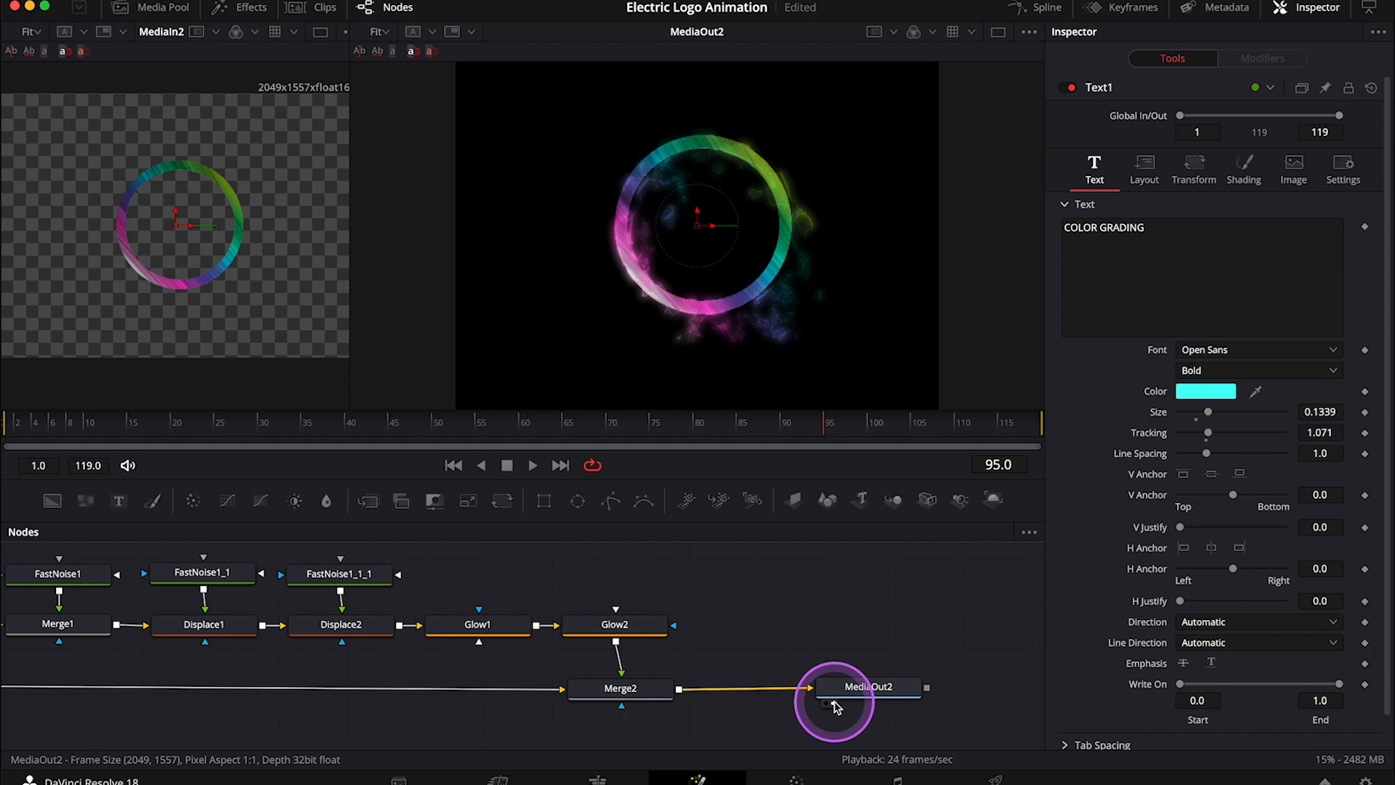
Insert a DVE node after the MediaIn2 logo image.
left_click(621, 688)
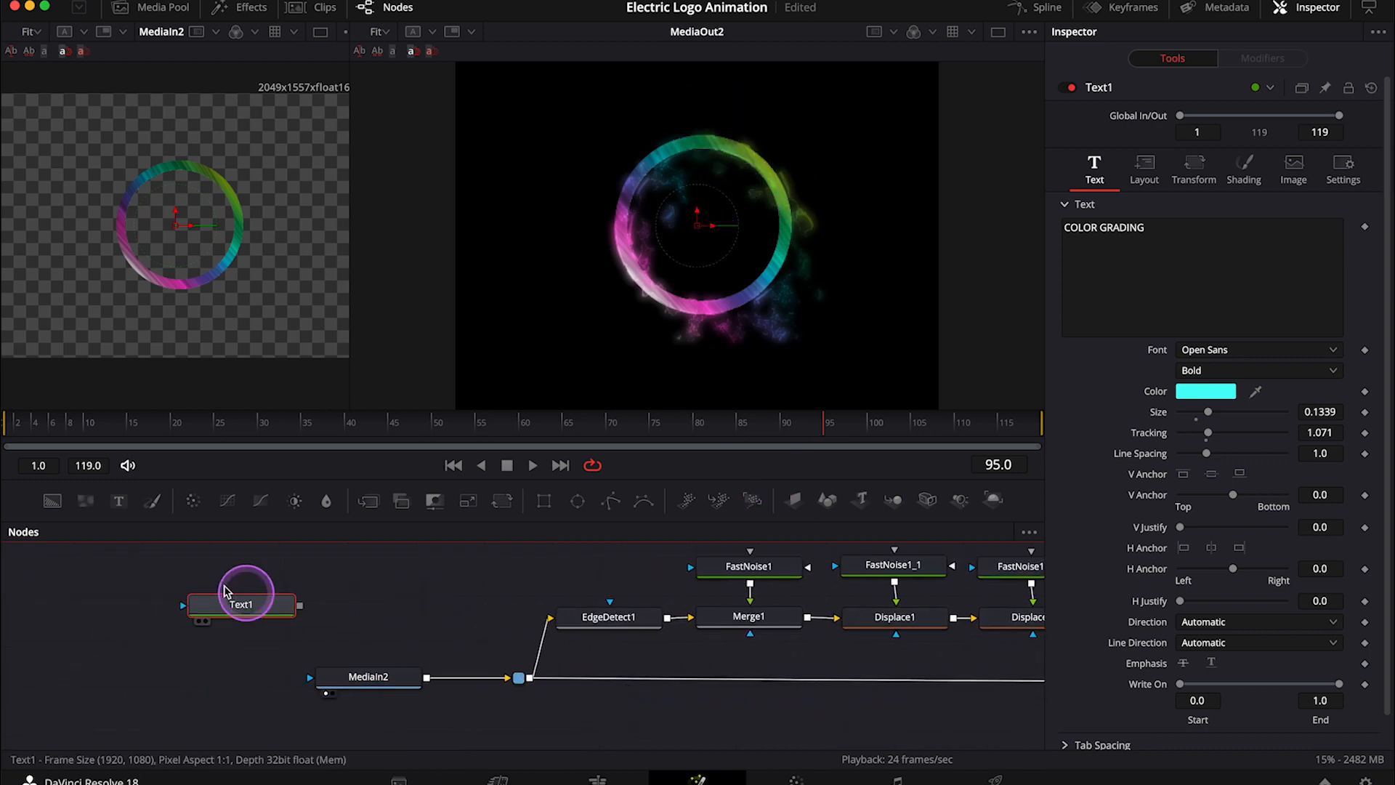
left_click(255, 676)
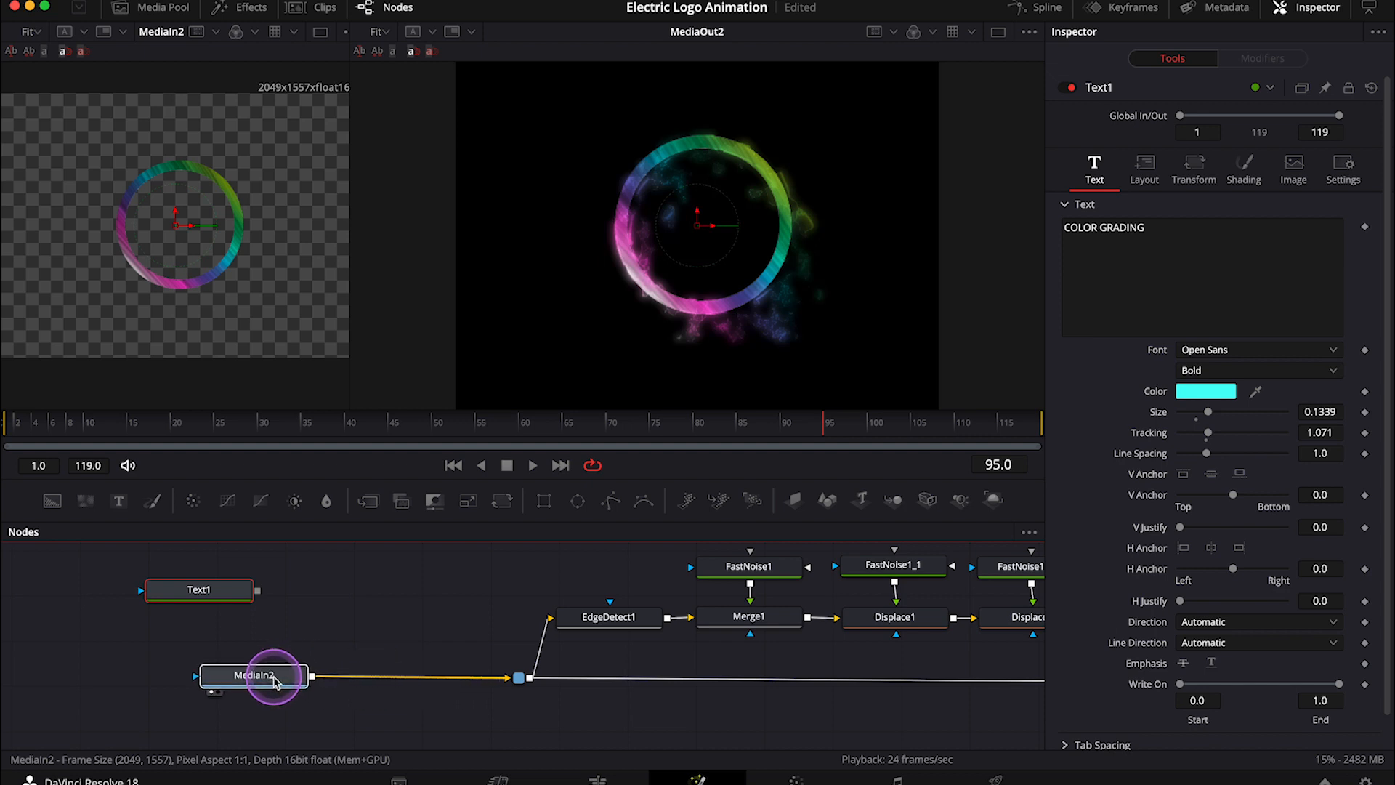
left_click(253, 676)
type("dv")
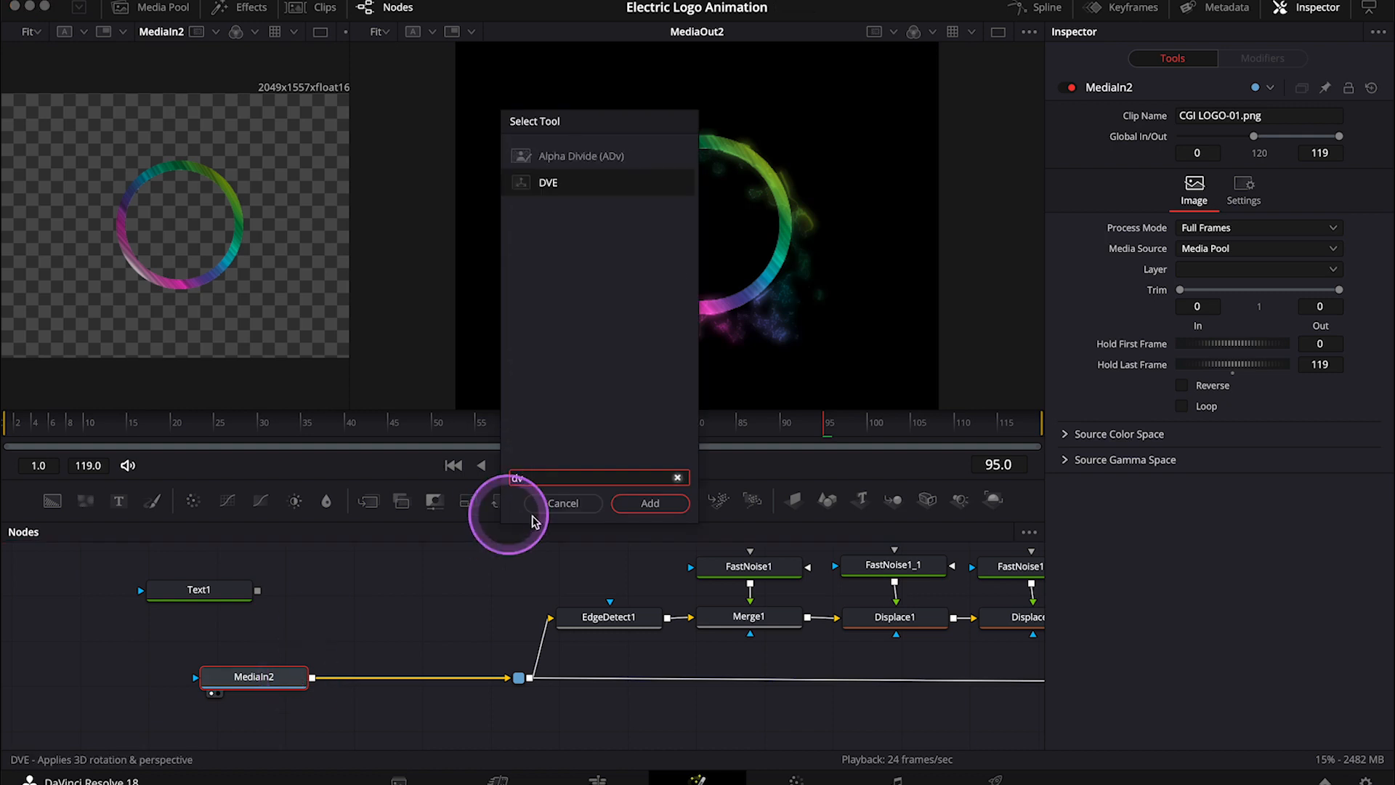
left_click(649, 503)
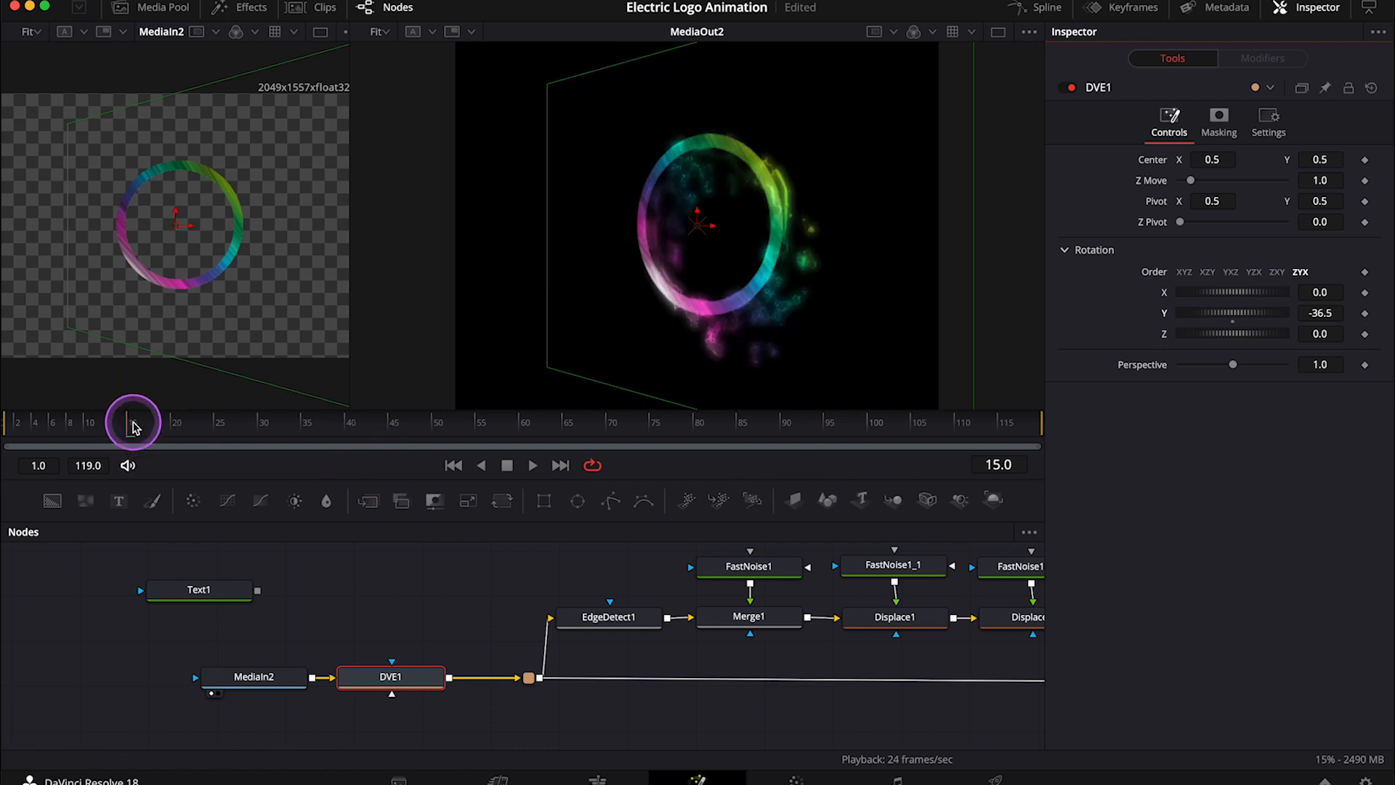
mouse_move(1366, 310)
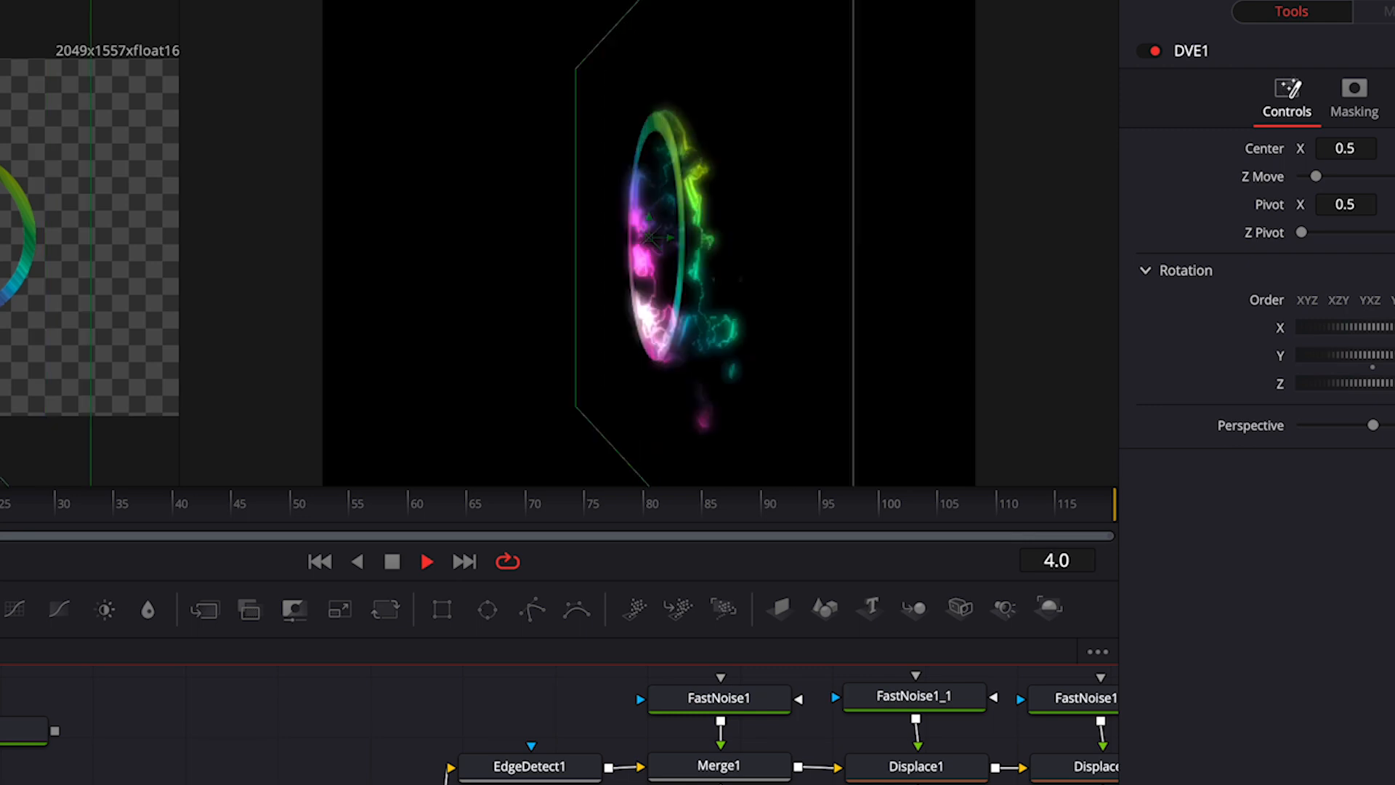
Keyframe the DVE's Y rotation from -36.5 at frame 15 to 0 at frame 45.
left_click(654, 503)
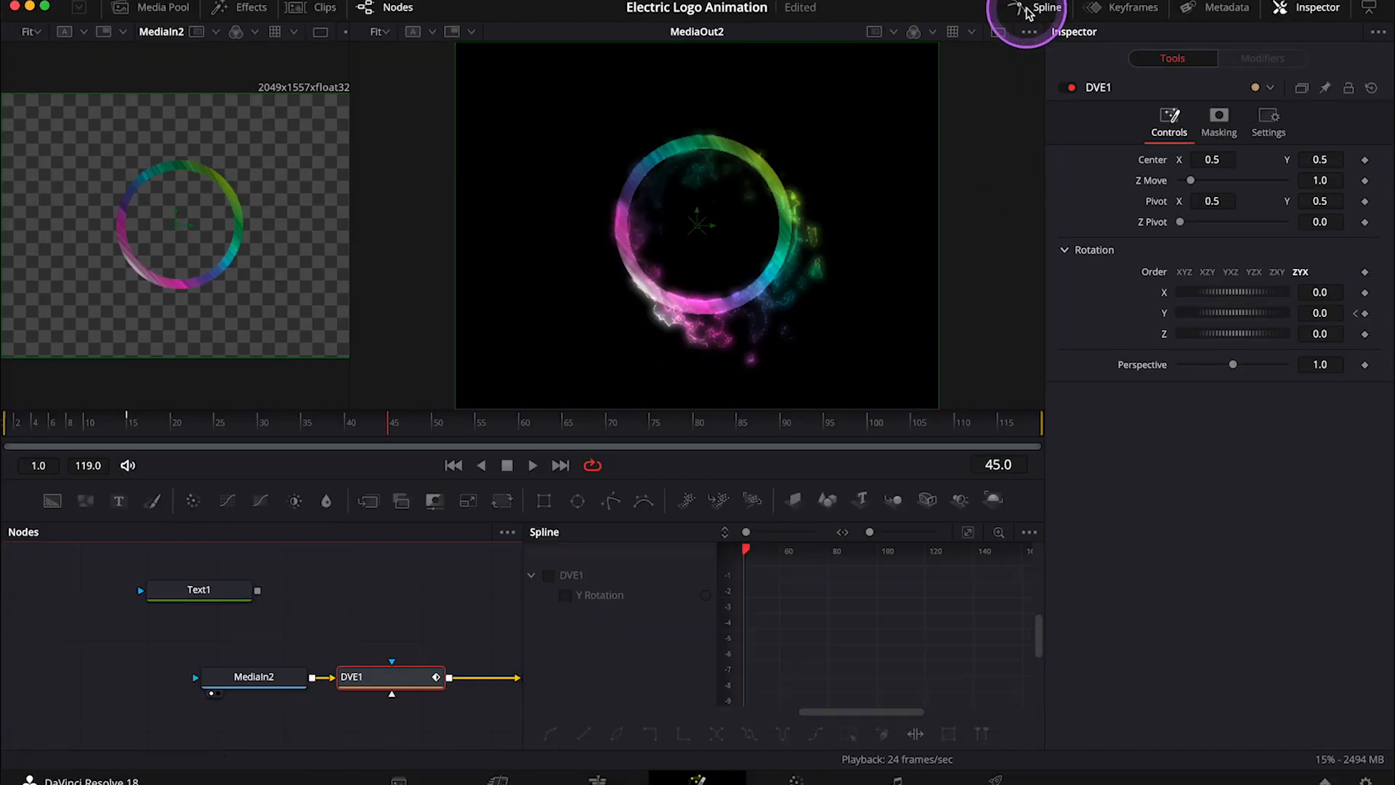
left_click(600, 594)
type("text")
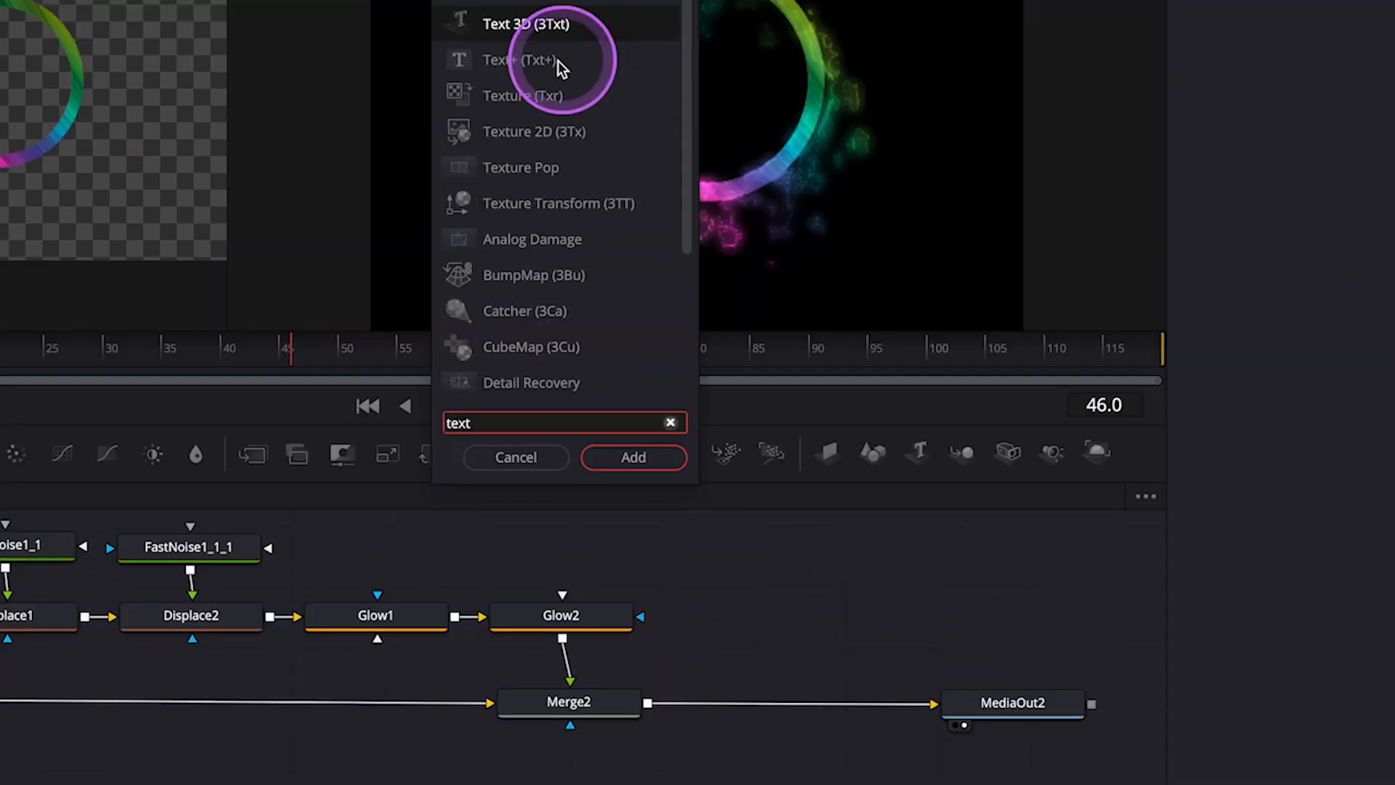
Add a Text+ node merged over Merge2 as foreground into MediaOut2.
left_click(632, 457)
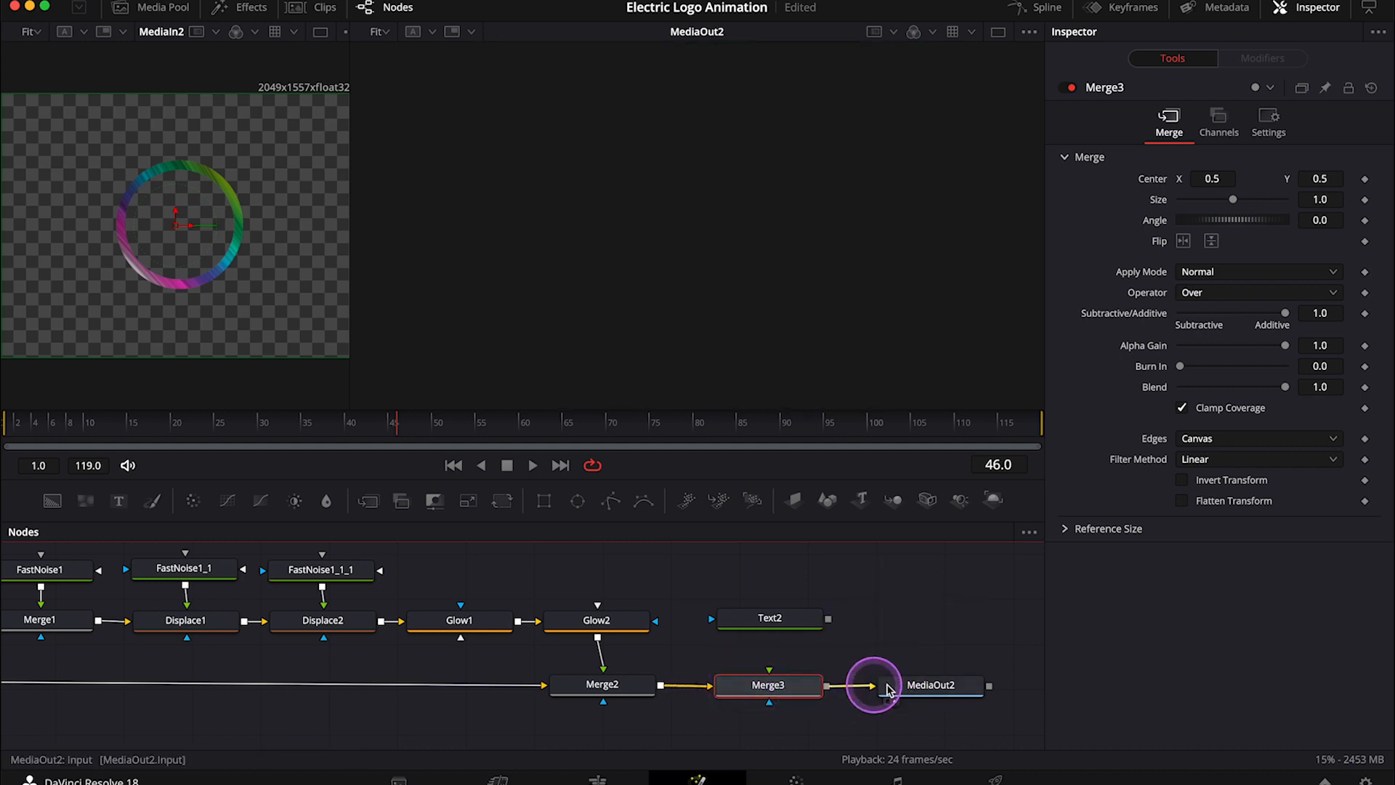
left_click(767, 684)
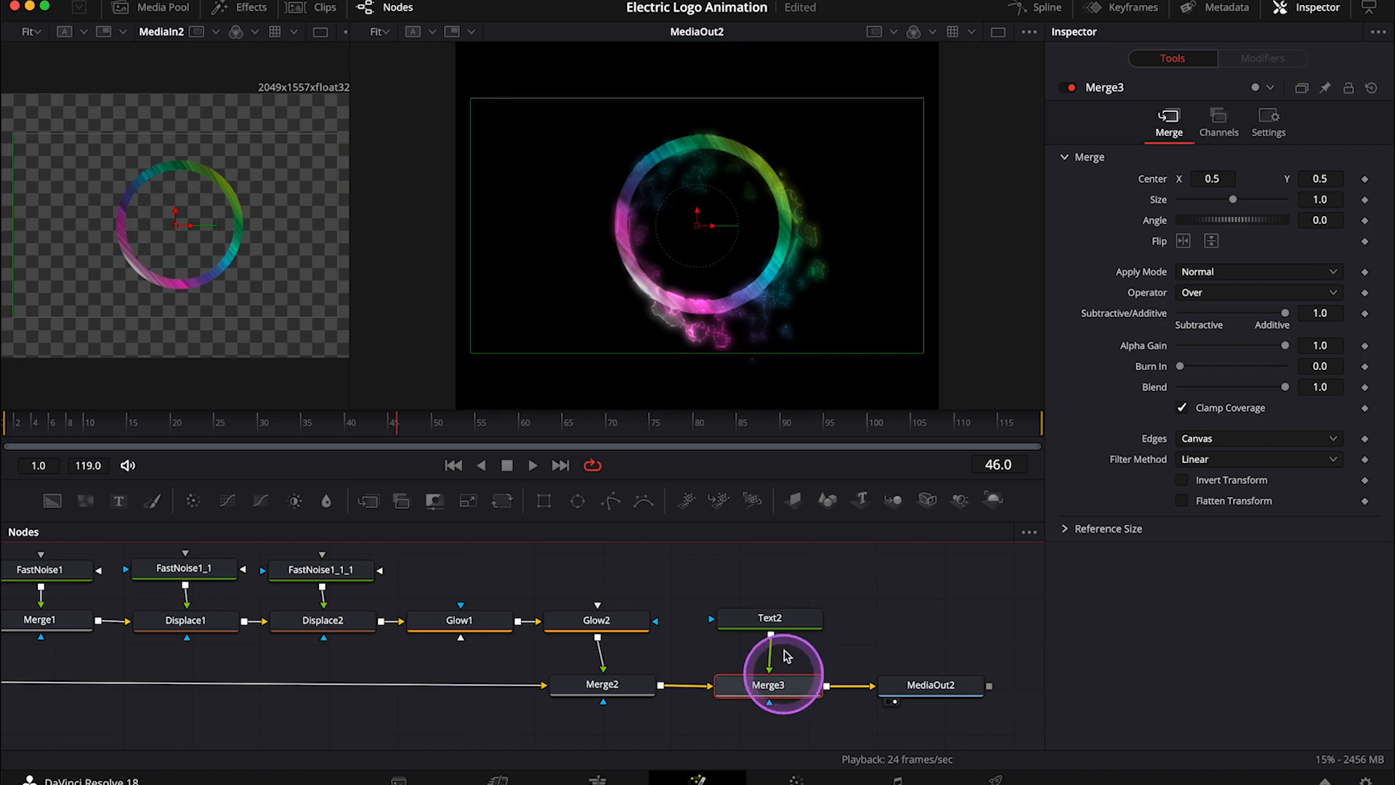
left_click(767, 618)
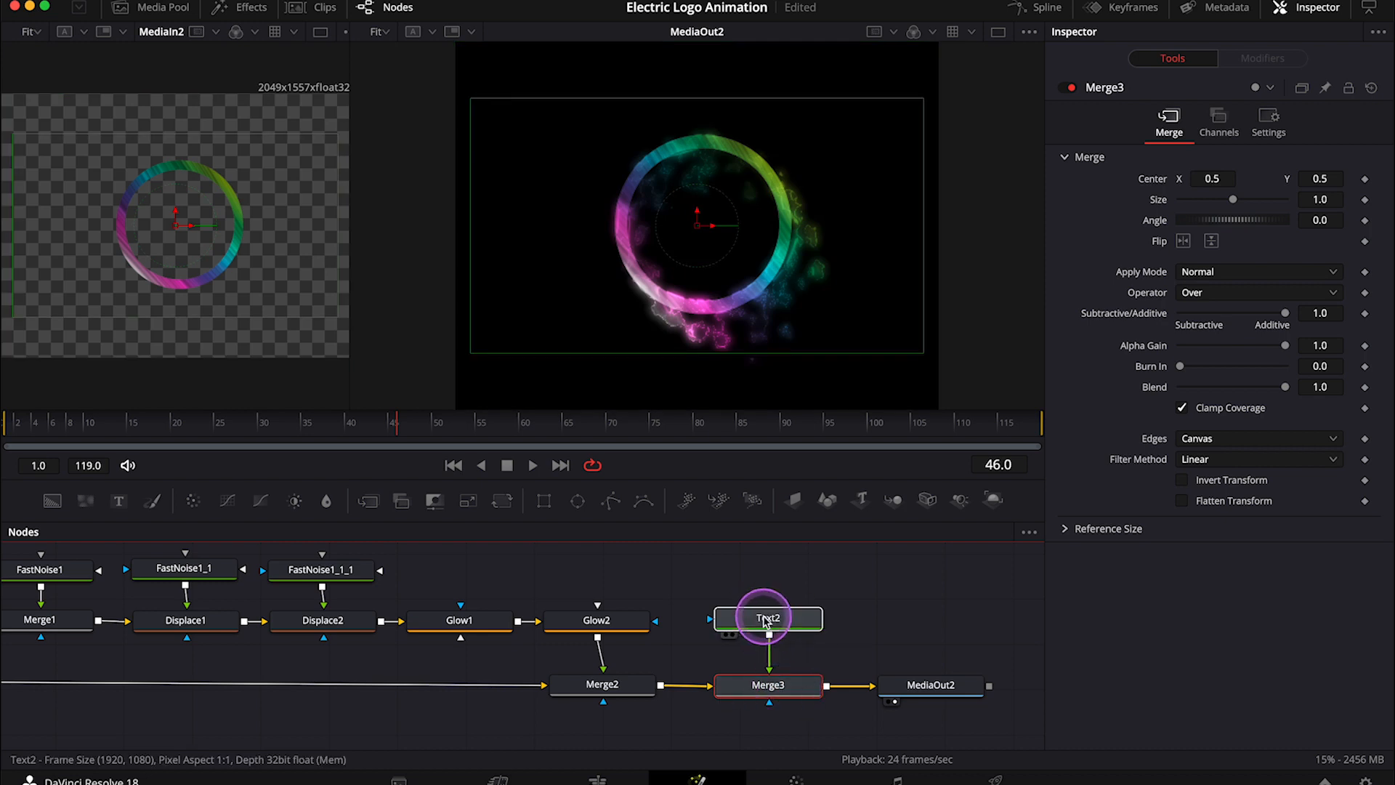
left_click(768, 618)
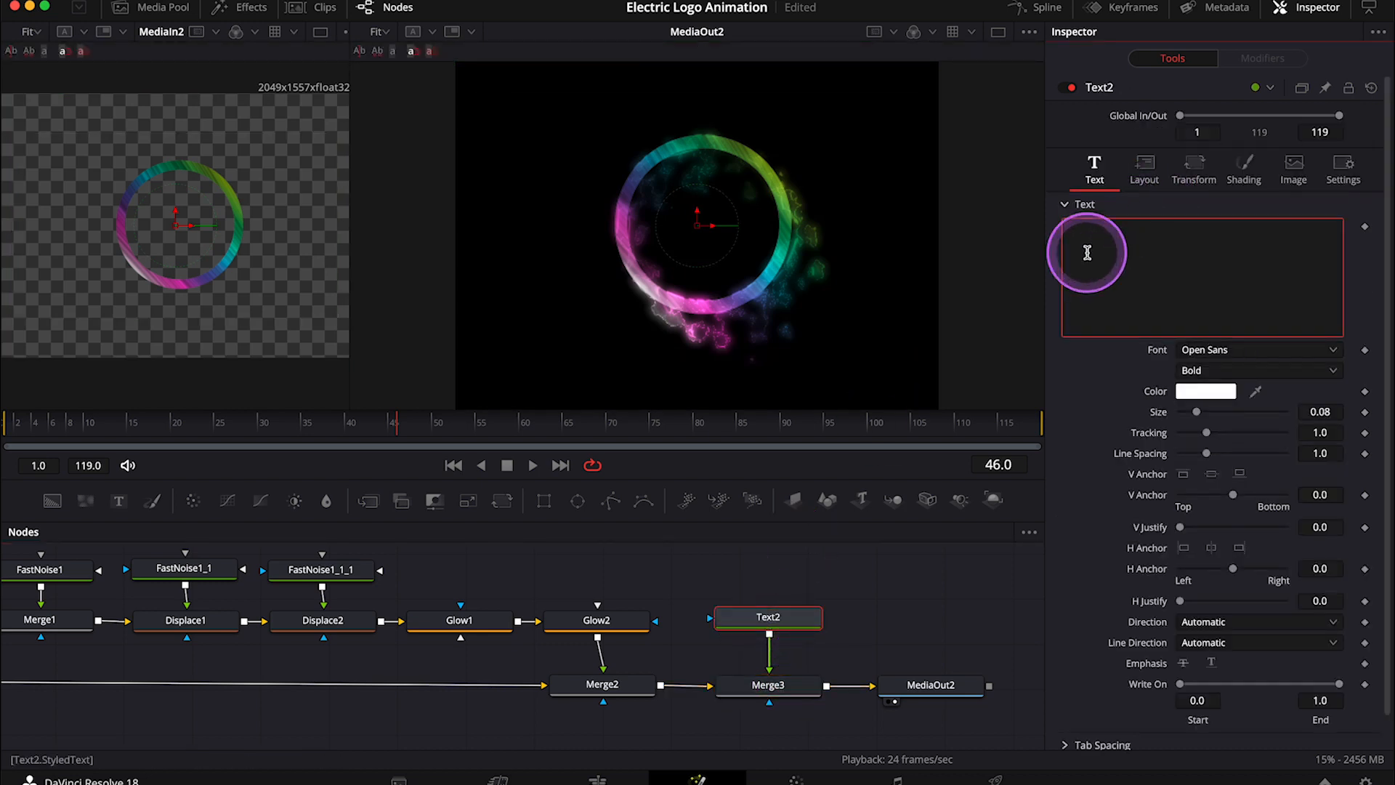
Enter COLOR GRADING INSIGHTS as the title and set the font to Bahnschrift Bold.
type("COLOR")
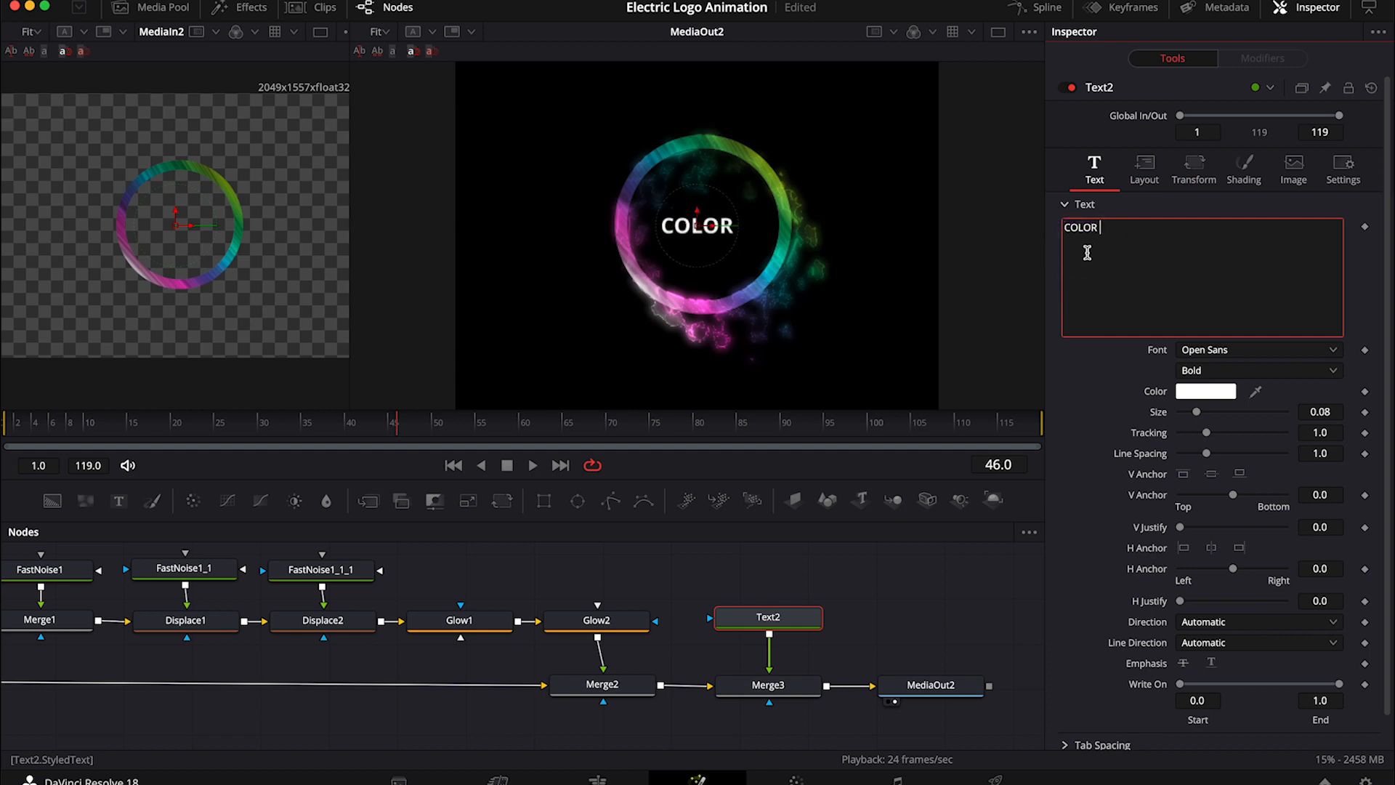
type("GRADING")
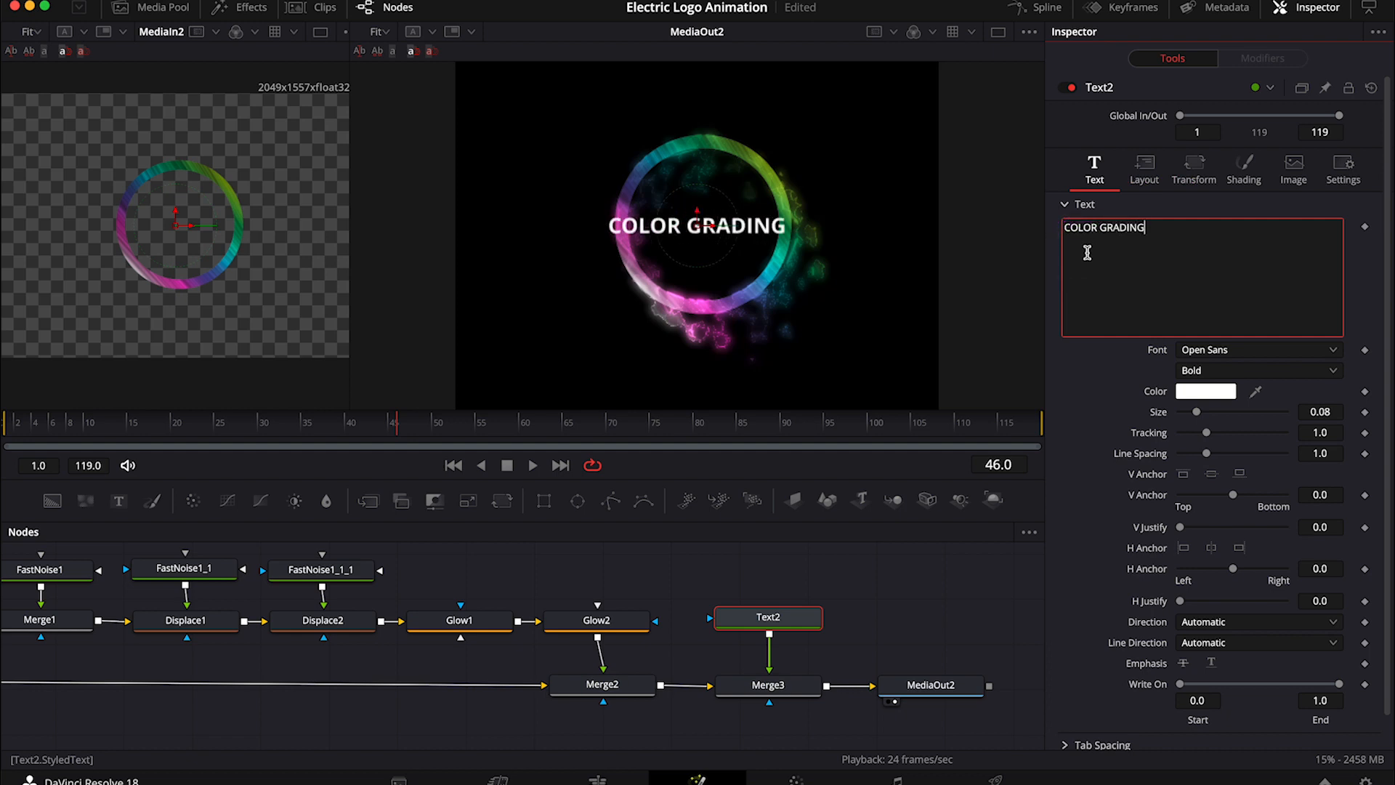
type("INSIGHR")
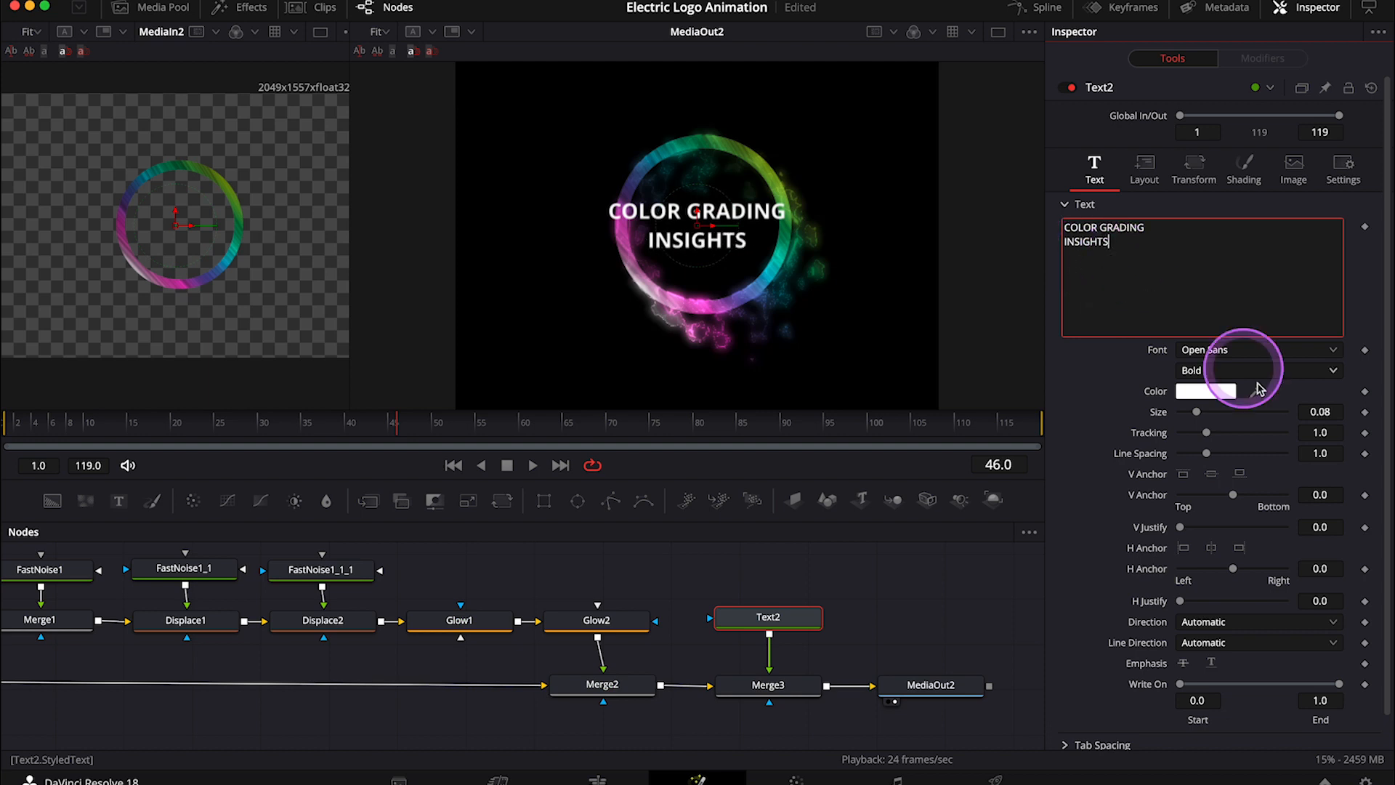
left_click(1254, 349)
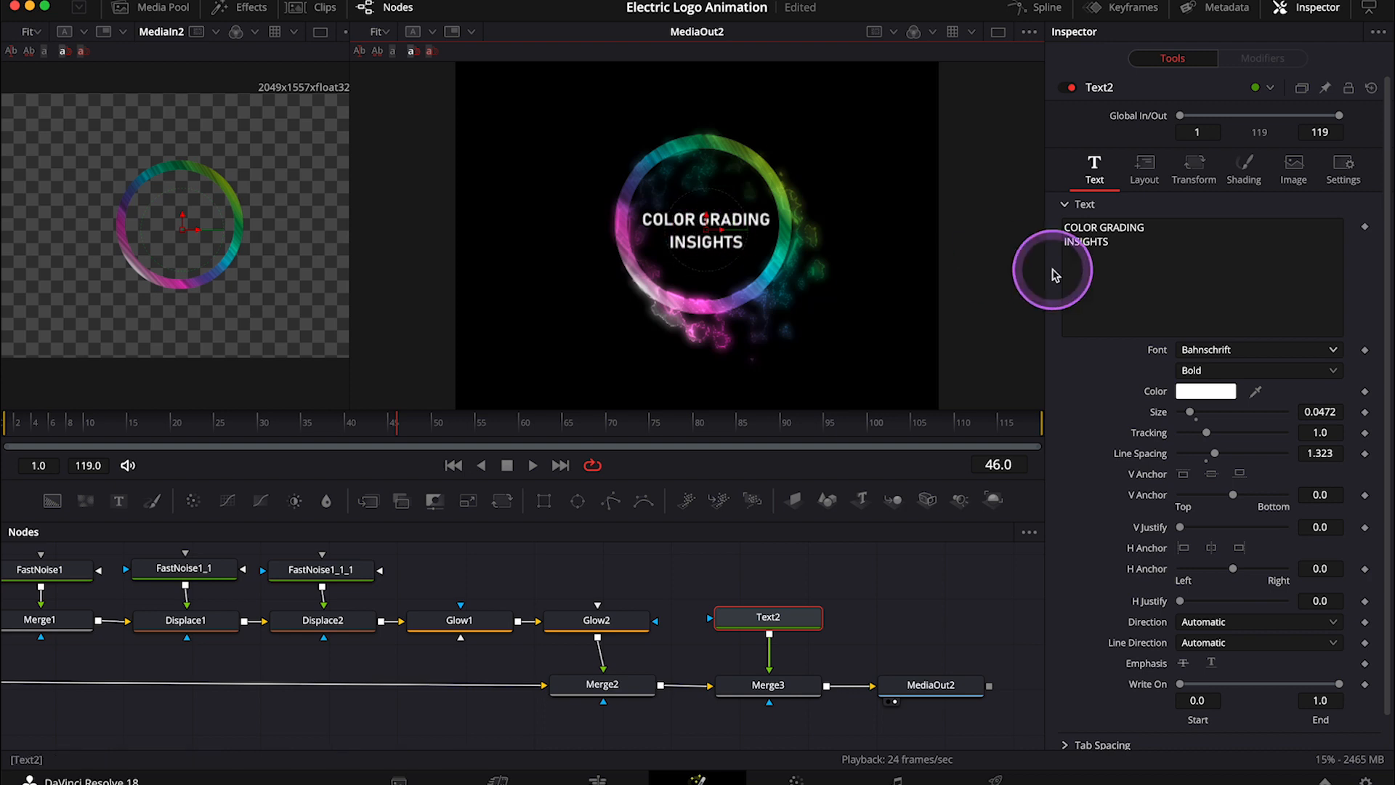
mouse_move(837, 432)
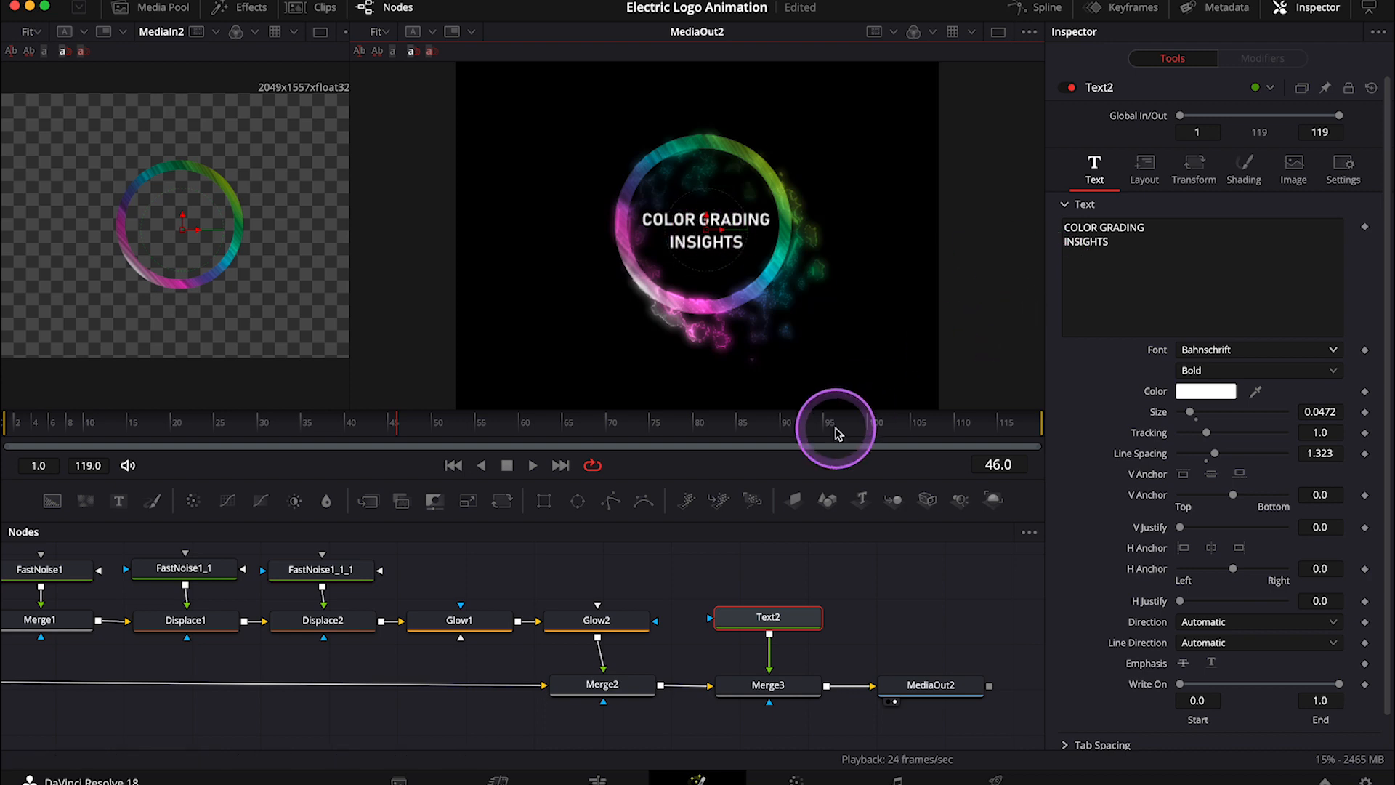
mouse_move(1131, 269)
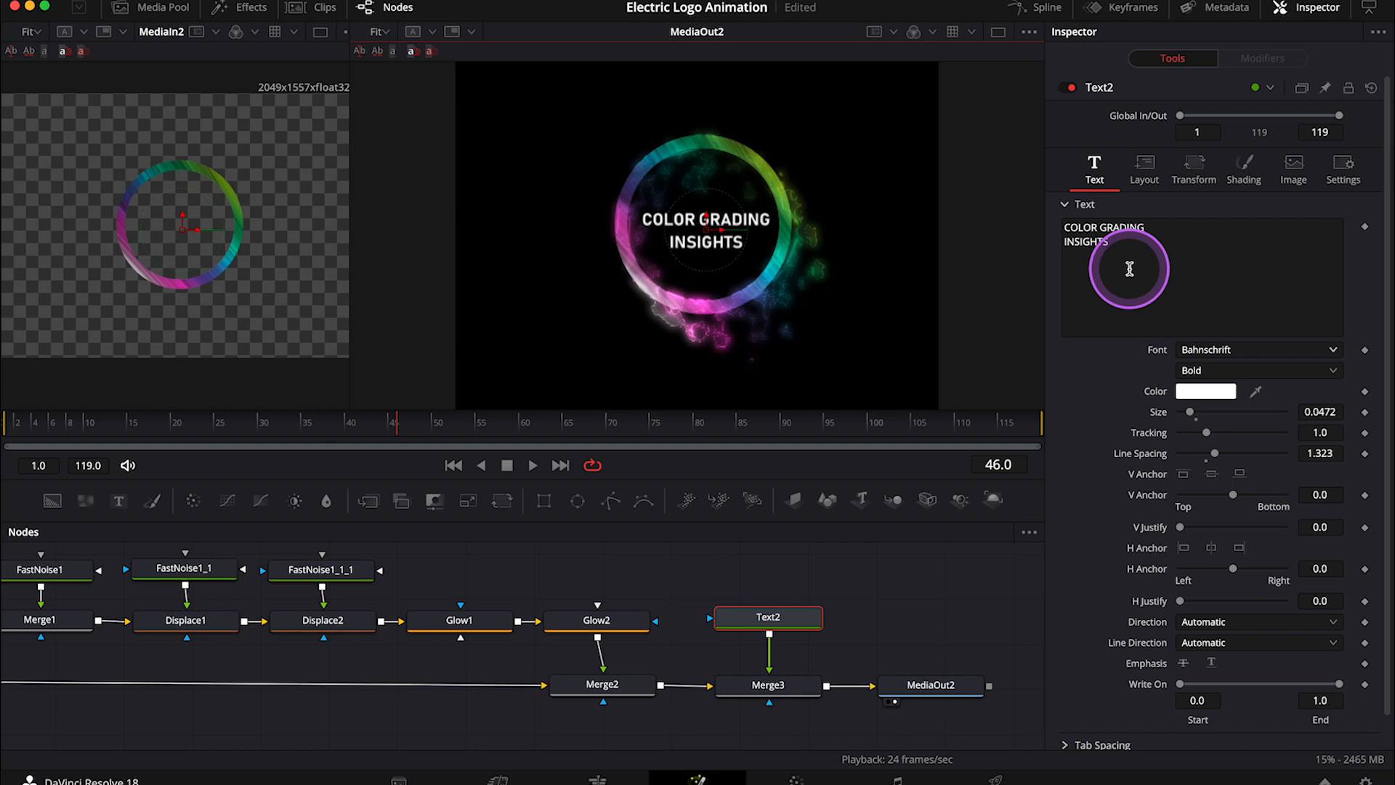
left_click(1131, 269)
type("cont")
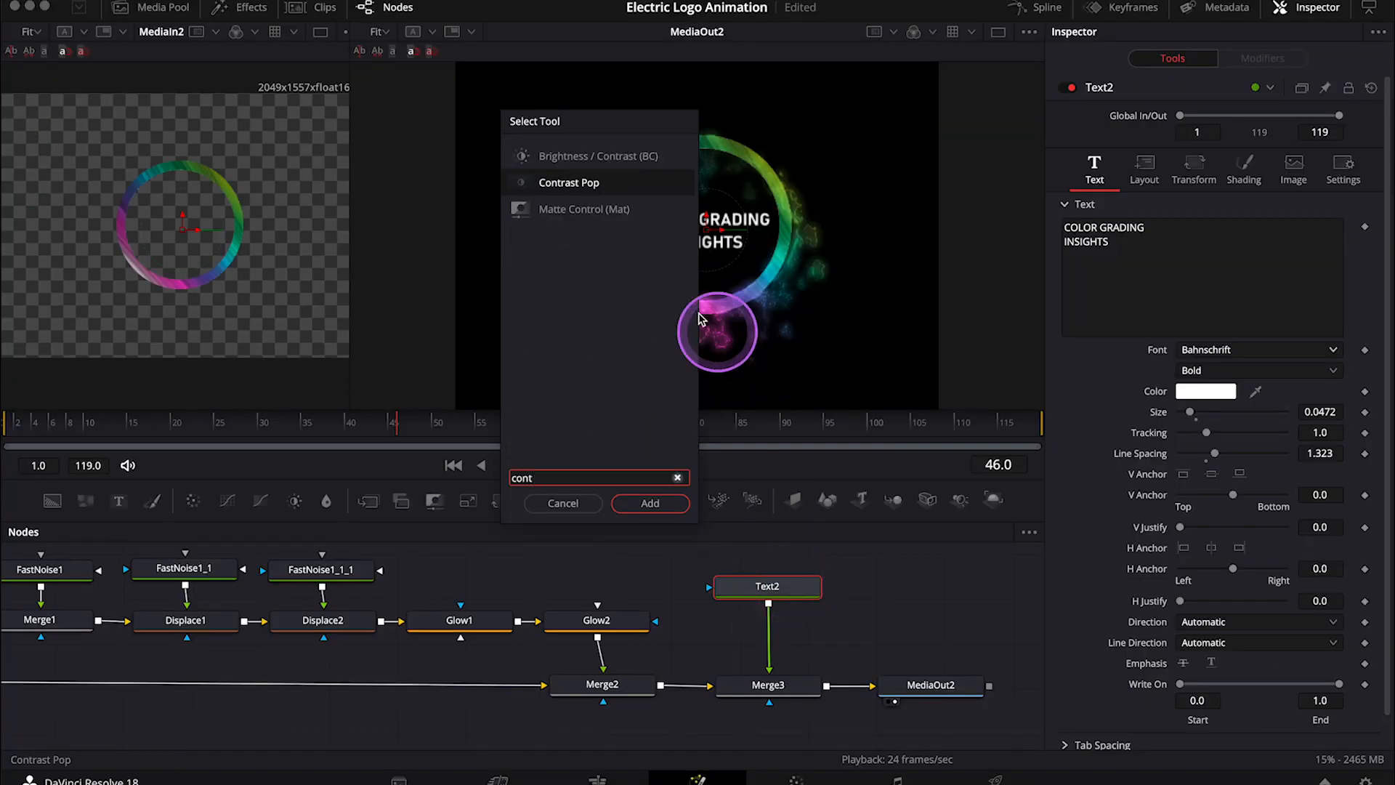
Insert BrightnessContrast1 after Text2, keyframe Gain 0 to 1 around frame 15 with Alpha enabled.
left_click(592, 155)
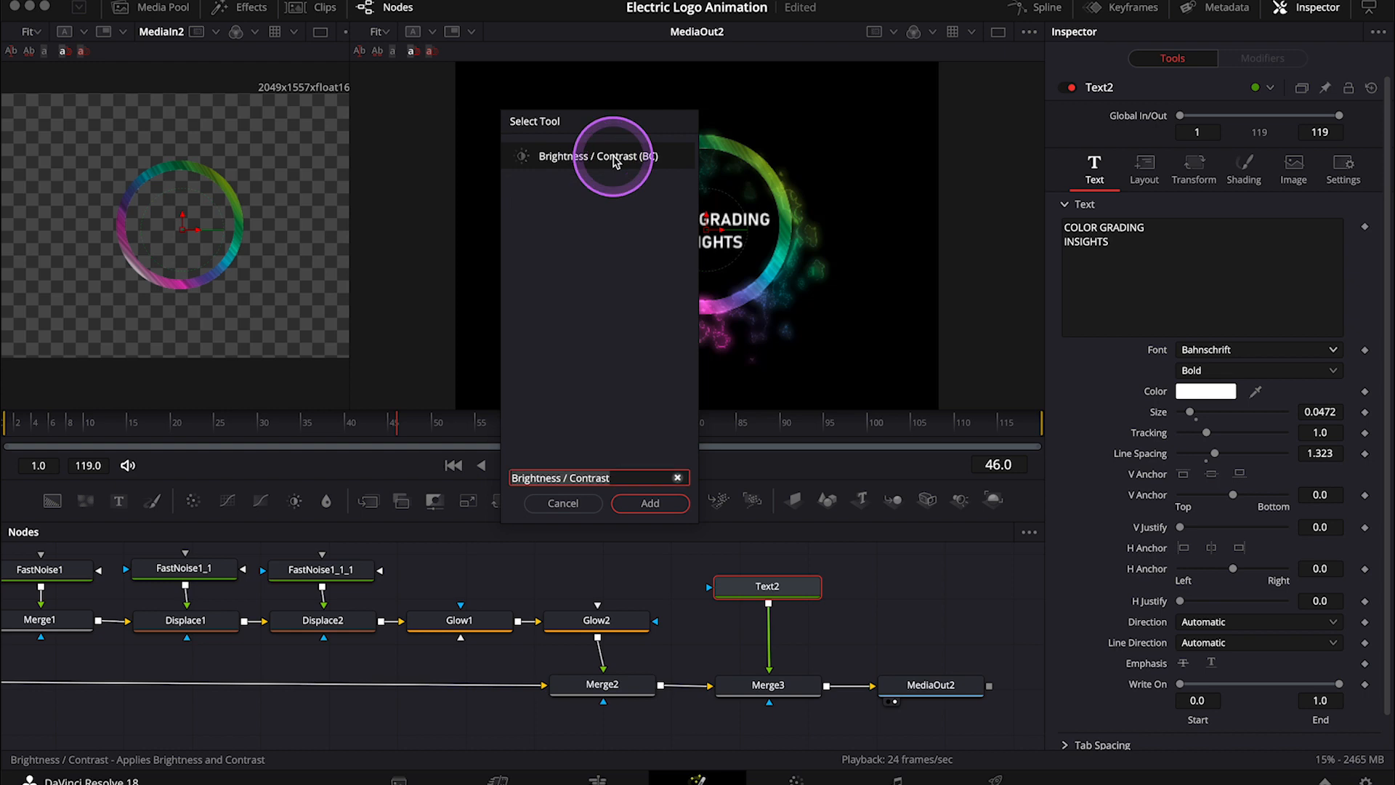
left_click(650, 503)
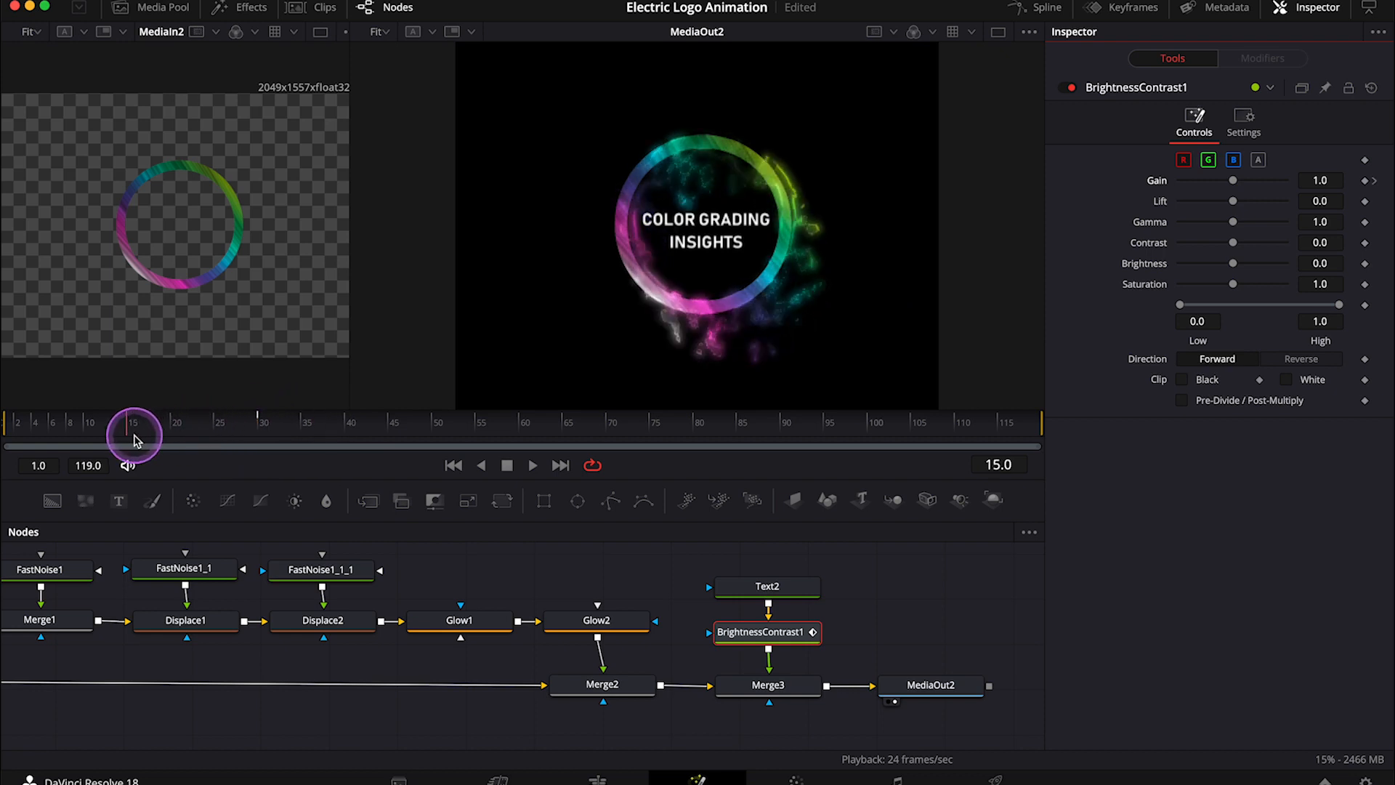
mouse_move(1232, 181)
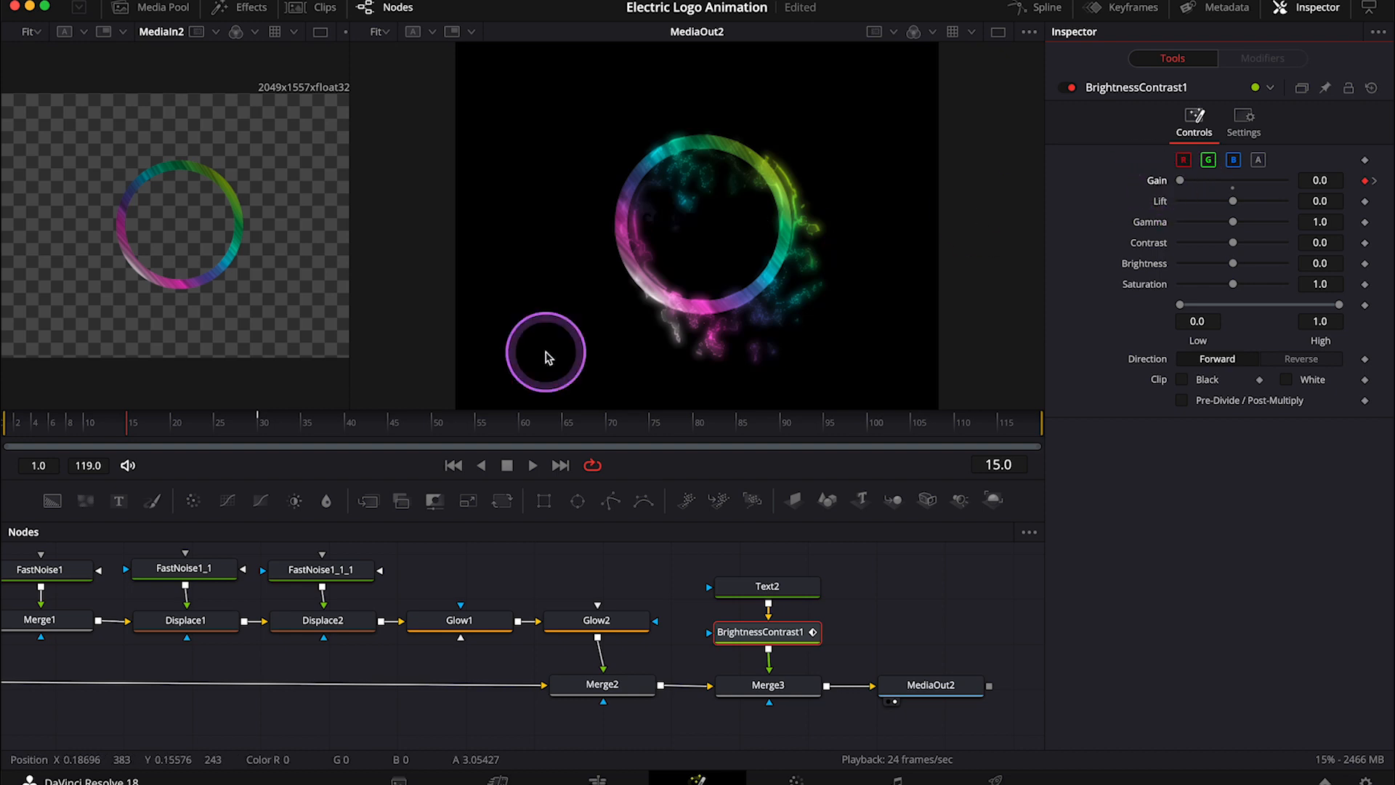
left_click(533, 465)
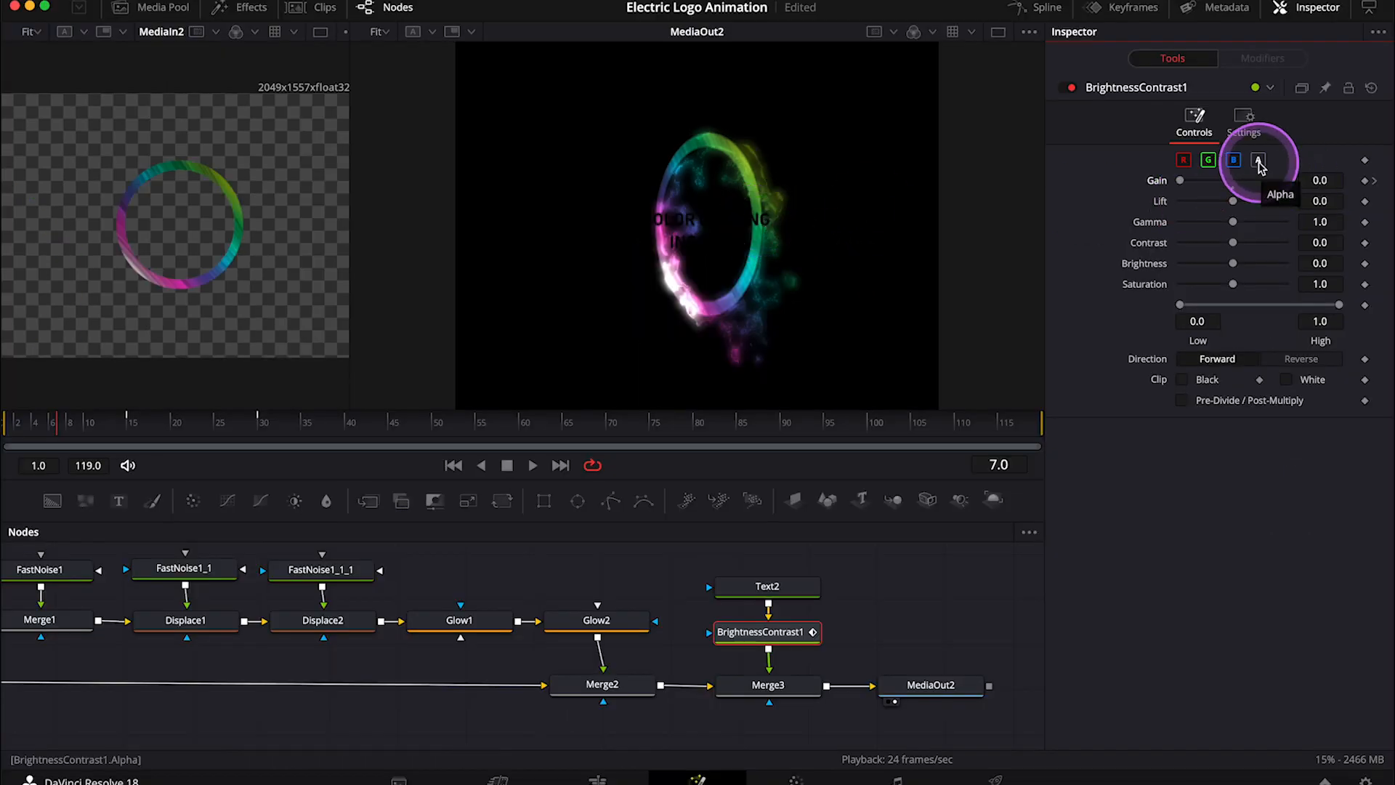
left_click(1259, 160)
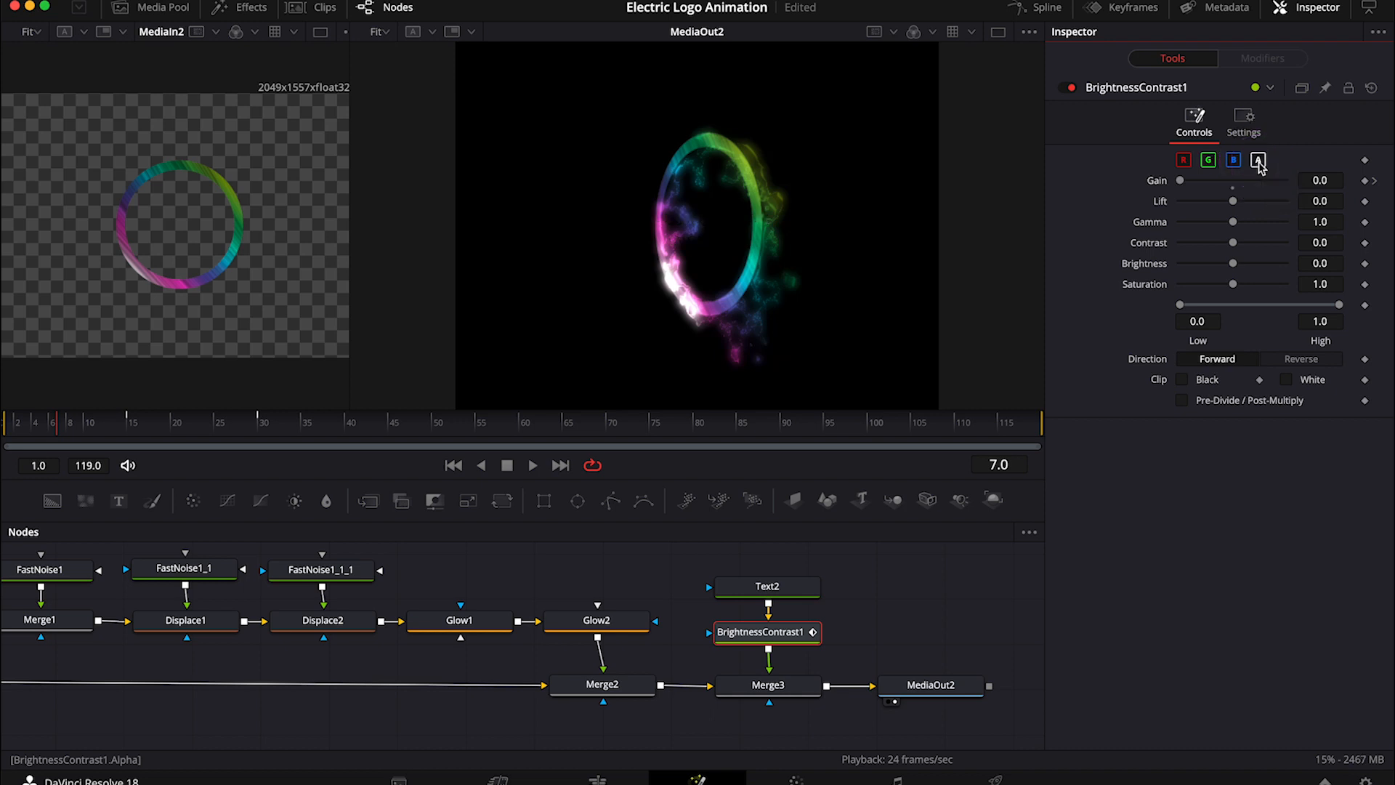